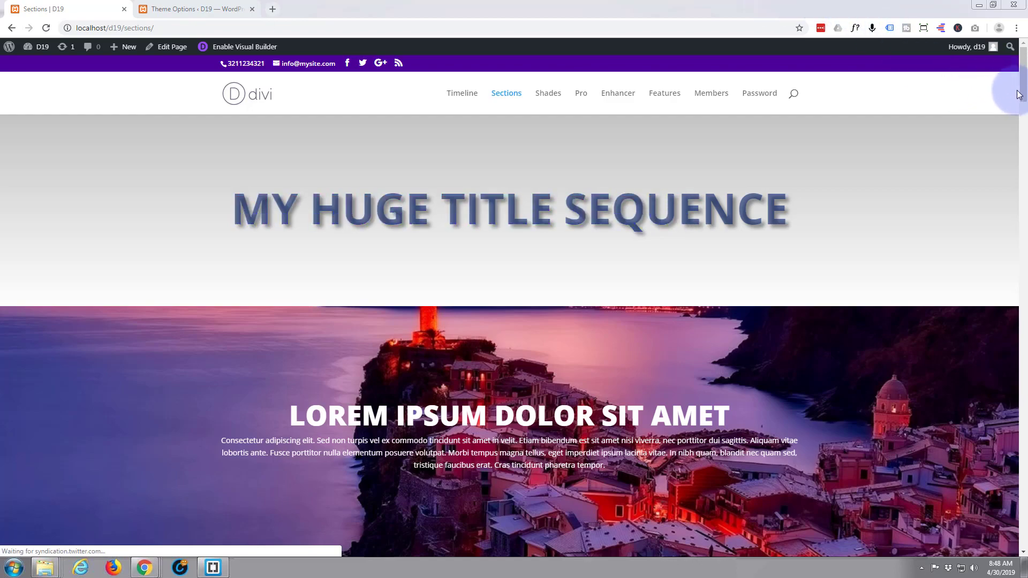
Scroll through the live Sections page to look over its sections
scroll("down", 3)
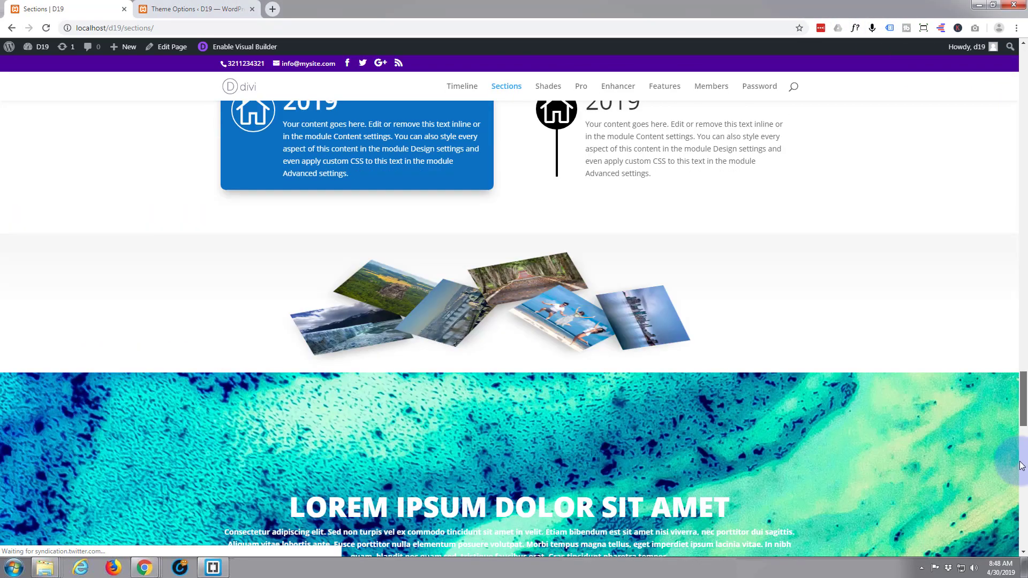
scroll("down", 3)
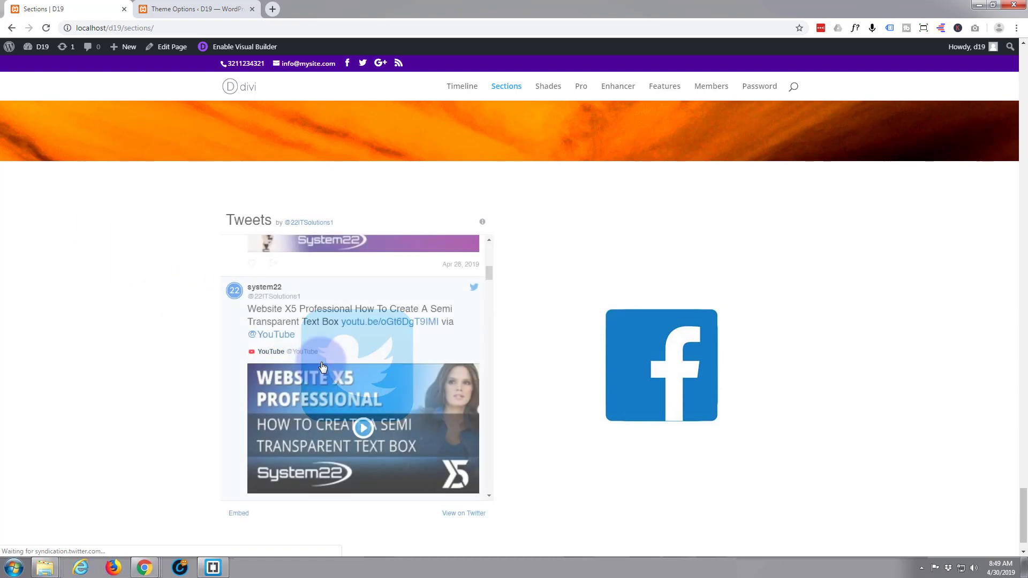
scroll("up", 3)
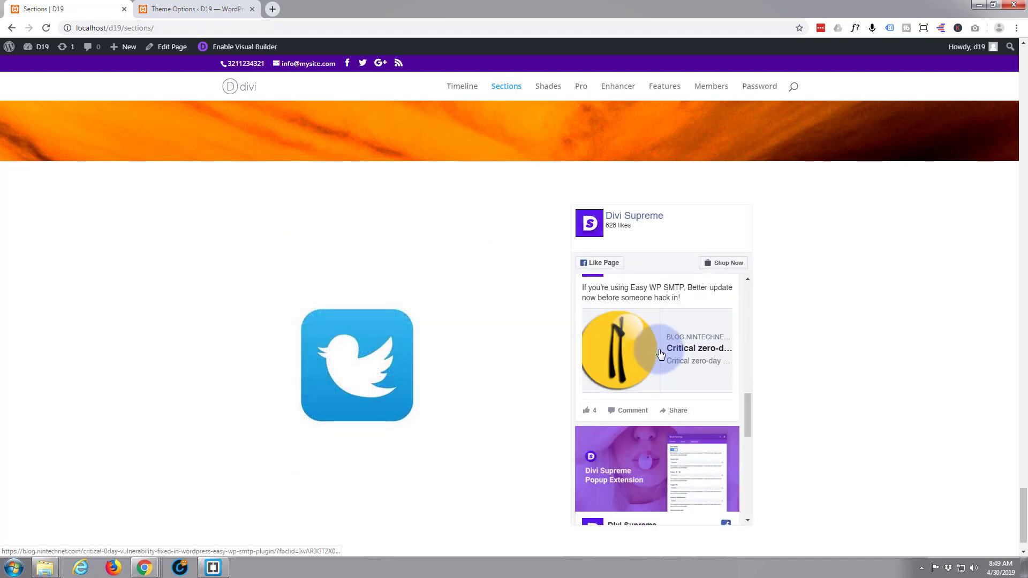
scroll("down", 3)
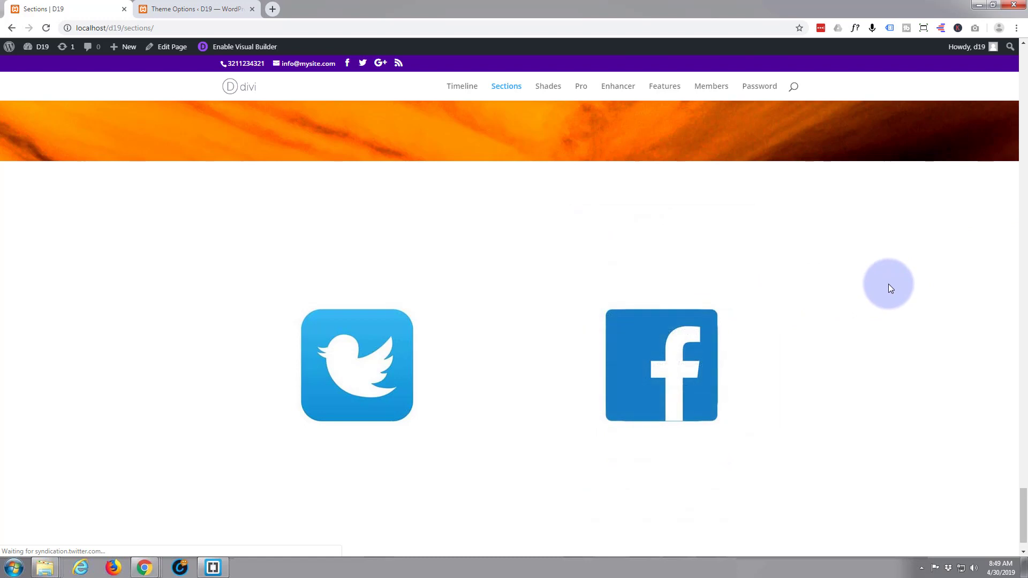
scroll("down", 3)
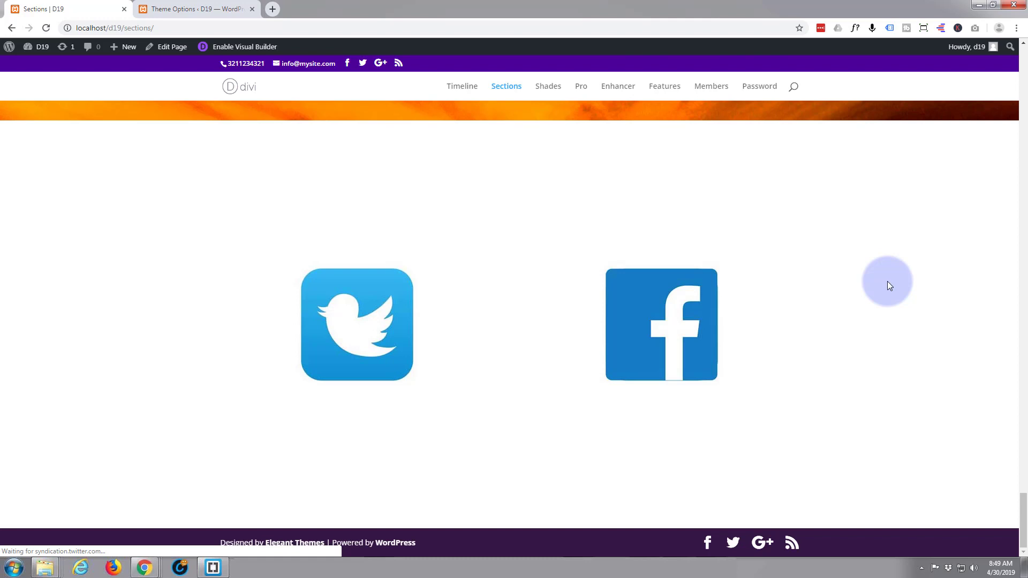
mouse_move(886, 282)
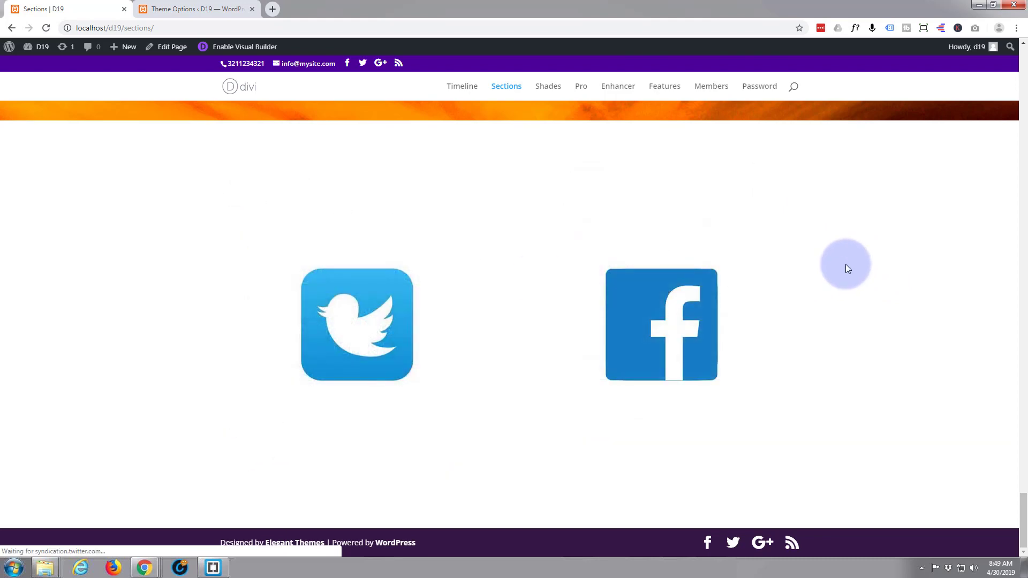
mouse_move(873, 267)
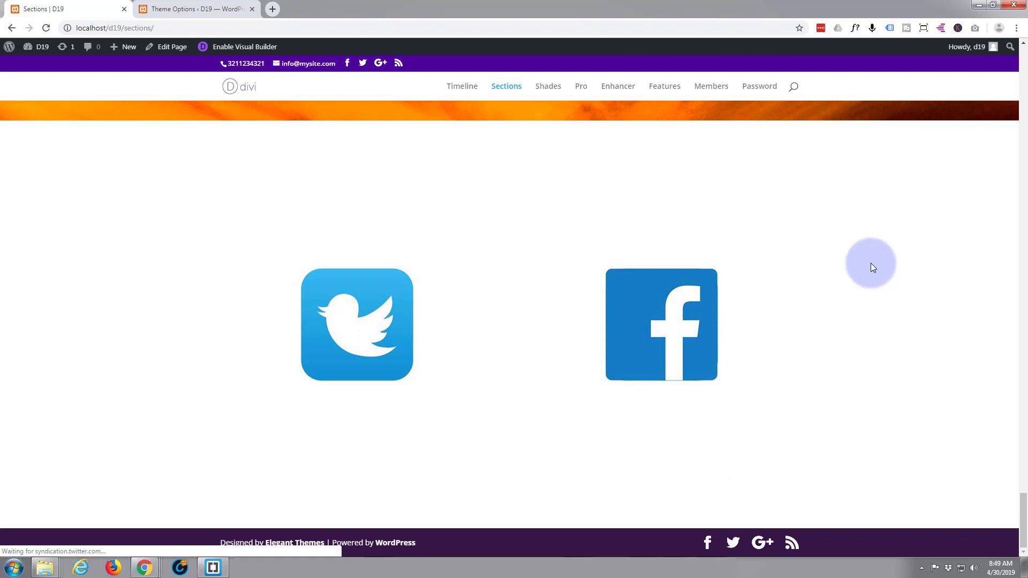
mouse_move(120, 149)
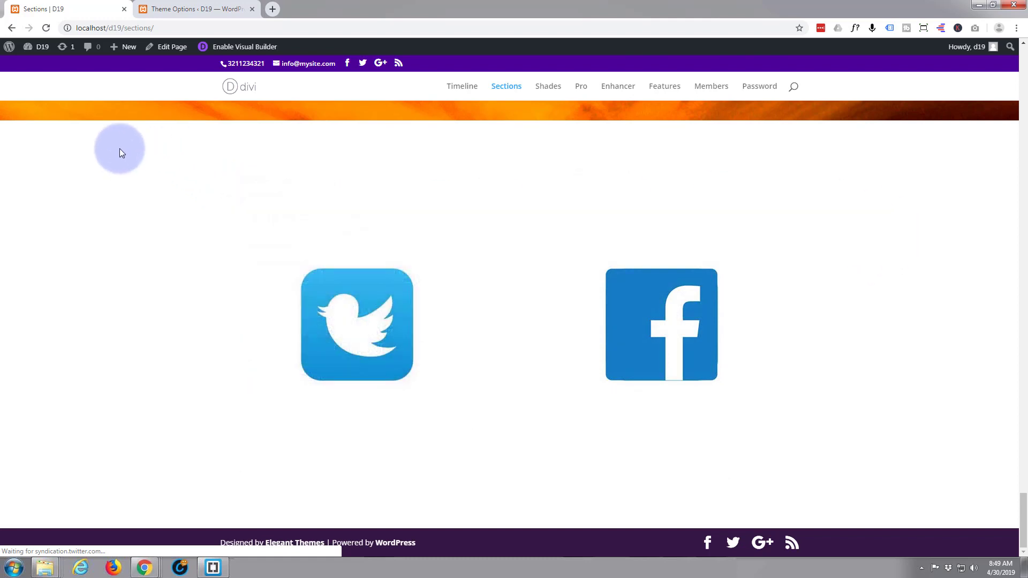
mouse_move(244, 46)
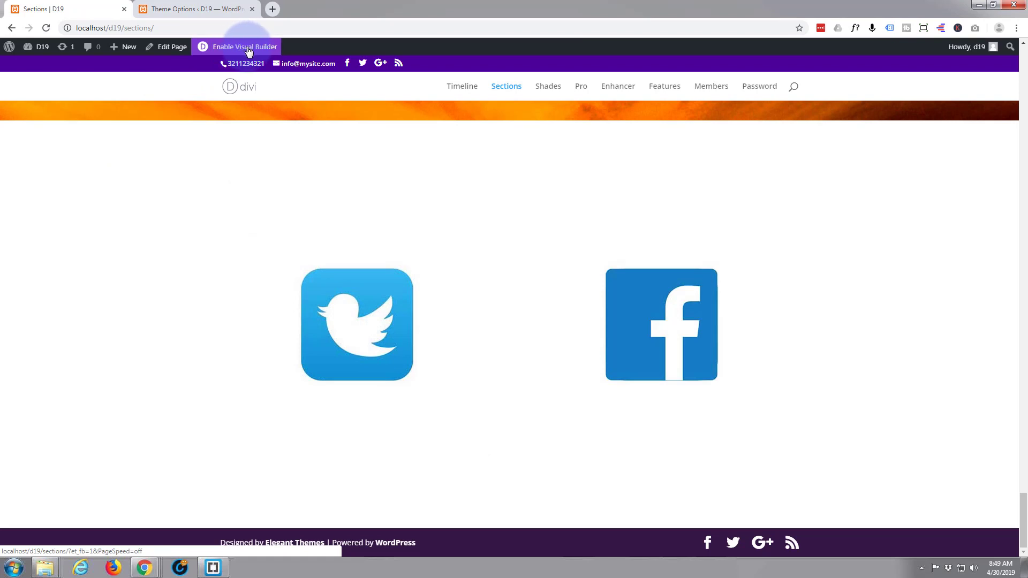
Enable the Visual Builder and scroll down to the sunset section above the footer
left_click(243, 47)
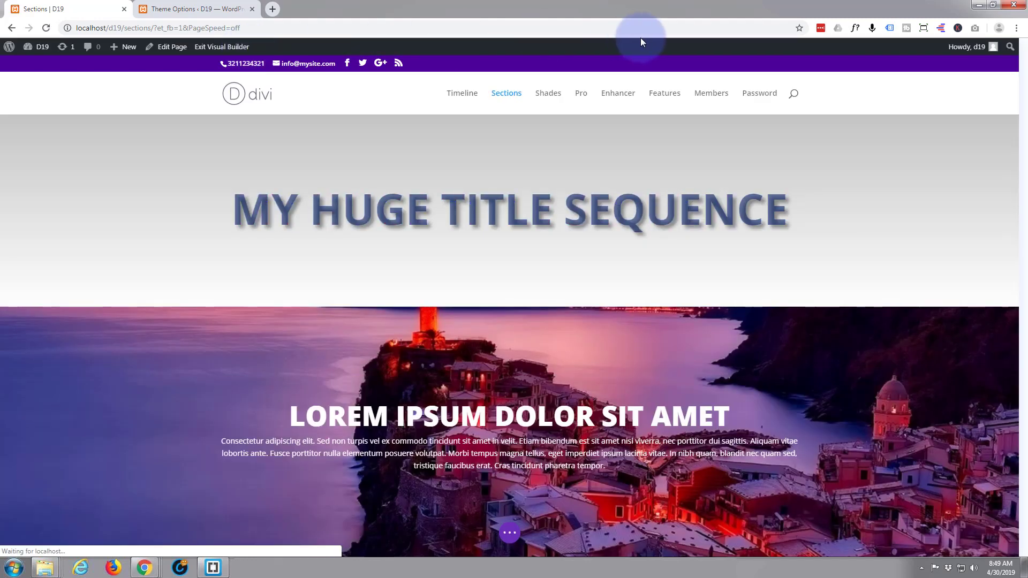
scroll("down", 3)
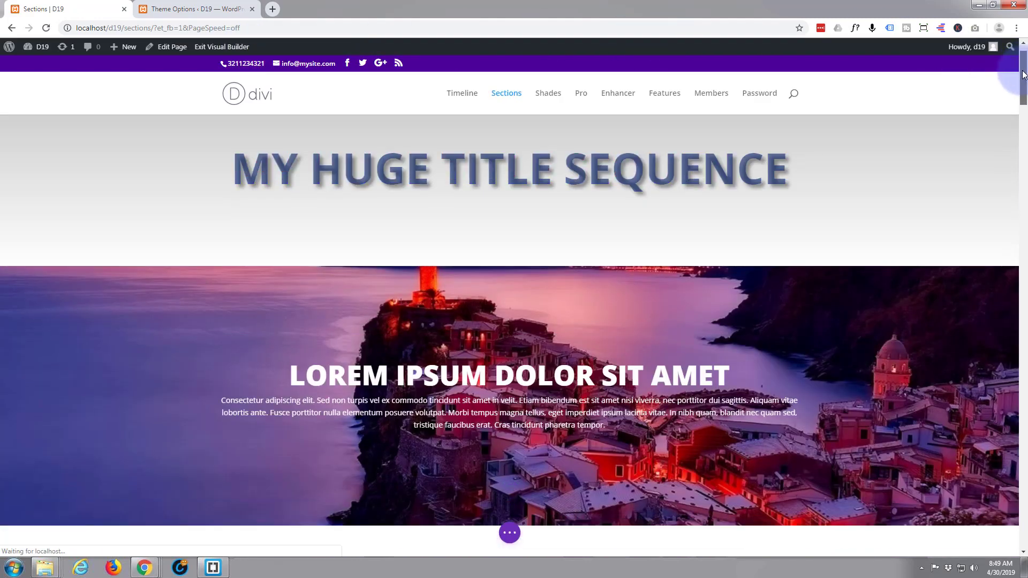
scroll("down", 3)
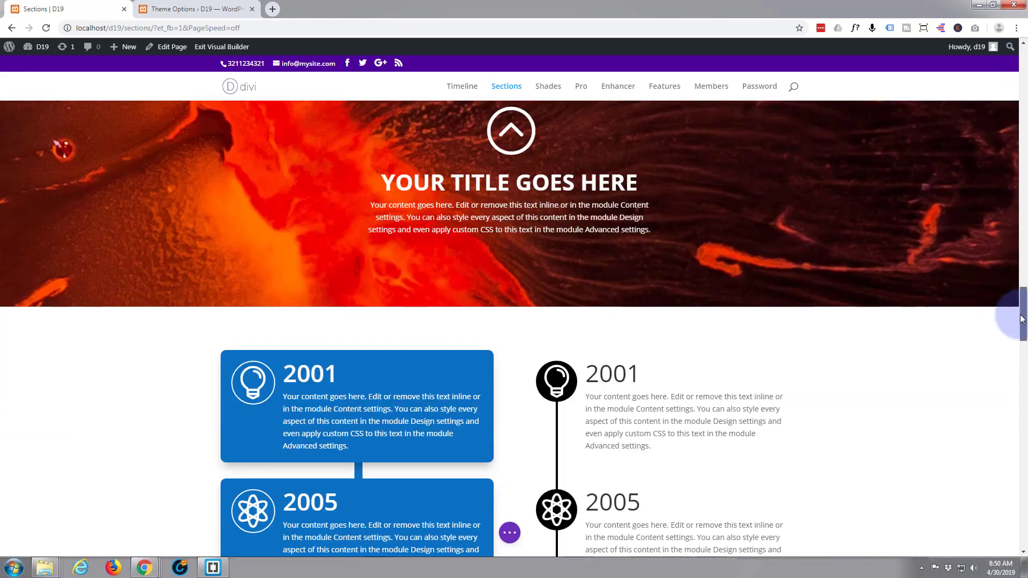
scroll("down", 3)
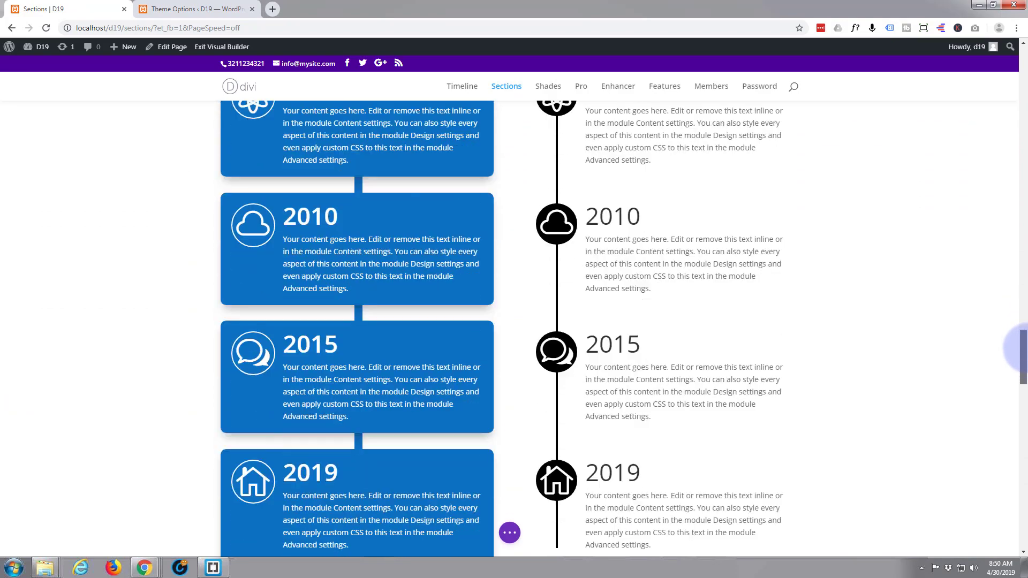
scroll("down", 3)
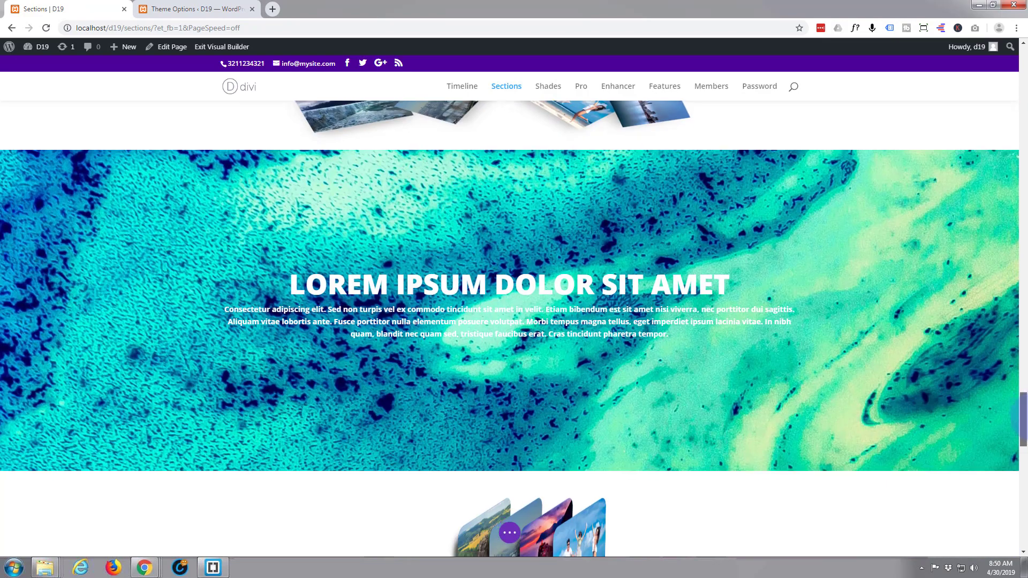
scroll("down", 3)
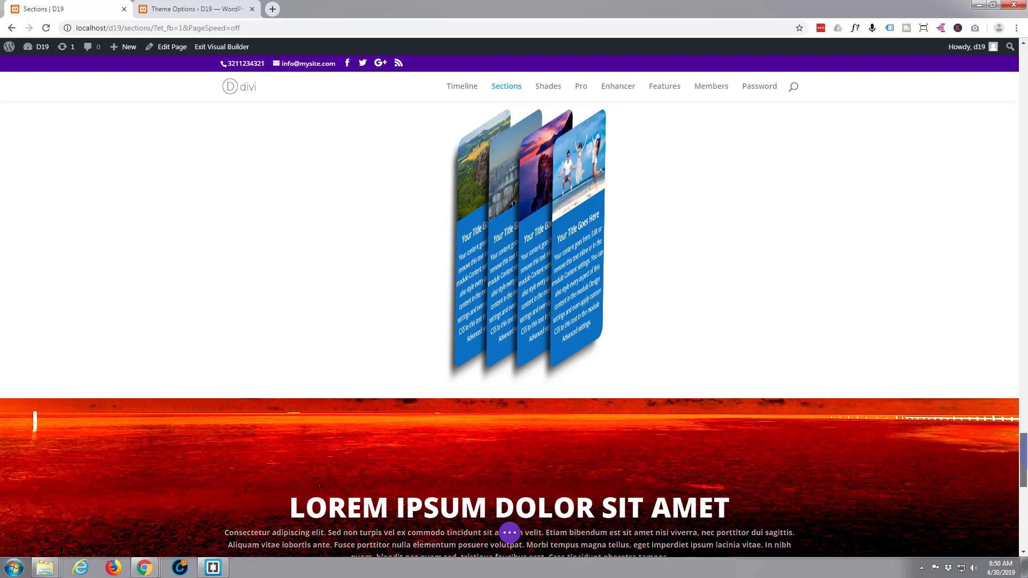
scroll("down", 3)
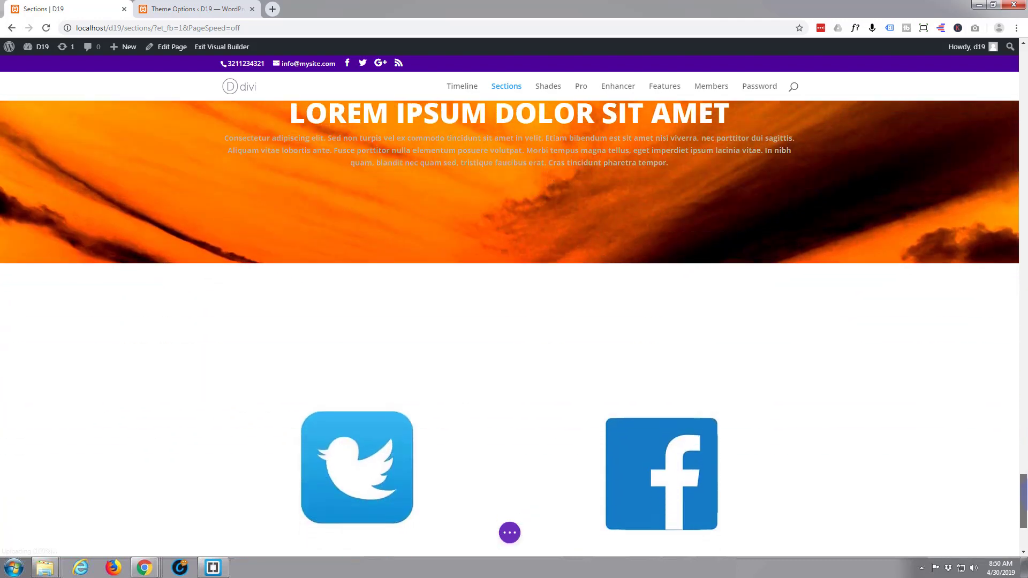
scroll("down", 3)
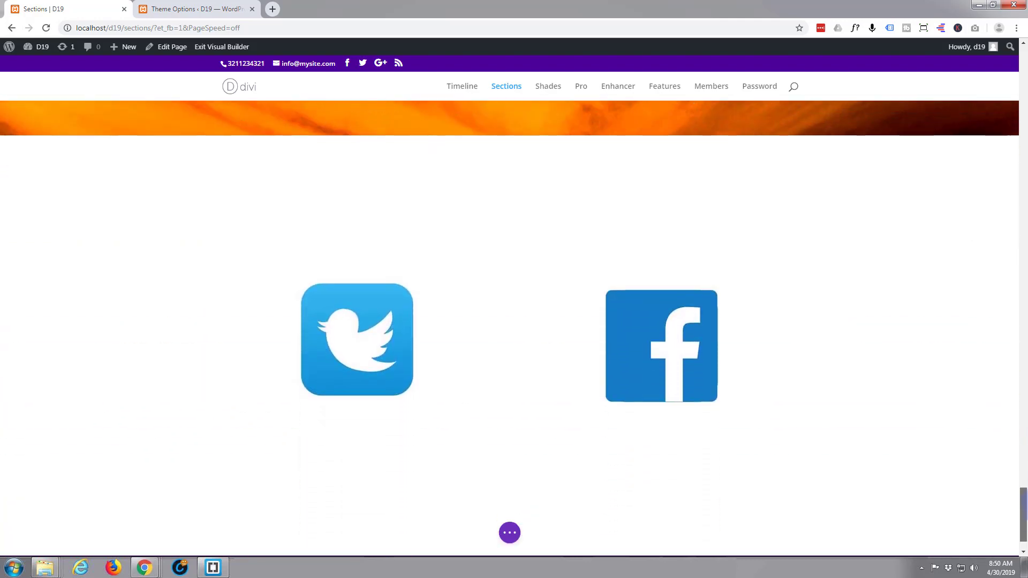
scroll("down", 3)
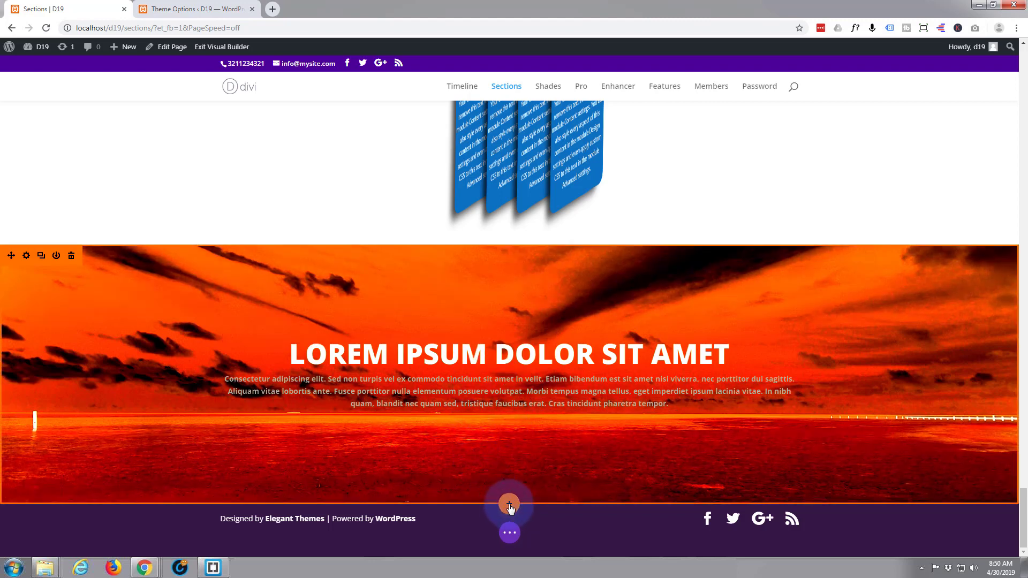
Add a new section below the sunset banner containing a row with two equal columns
left_click(510, 505)
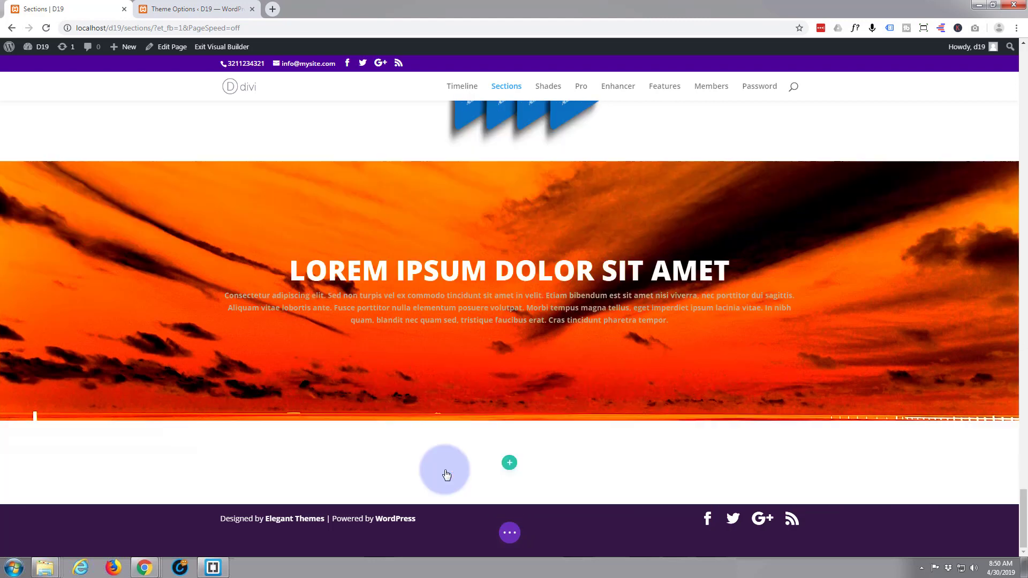
left_click(509, 463)
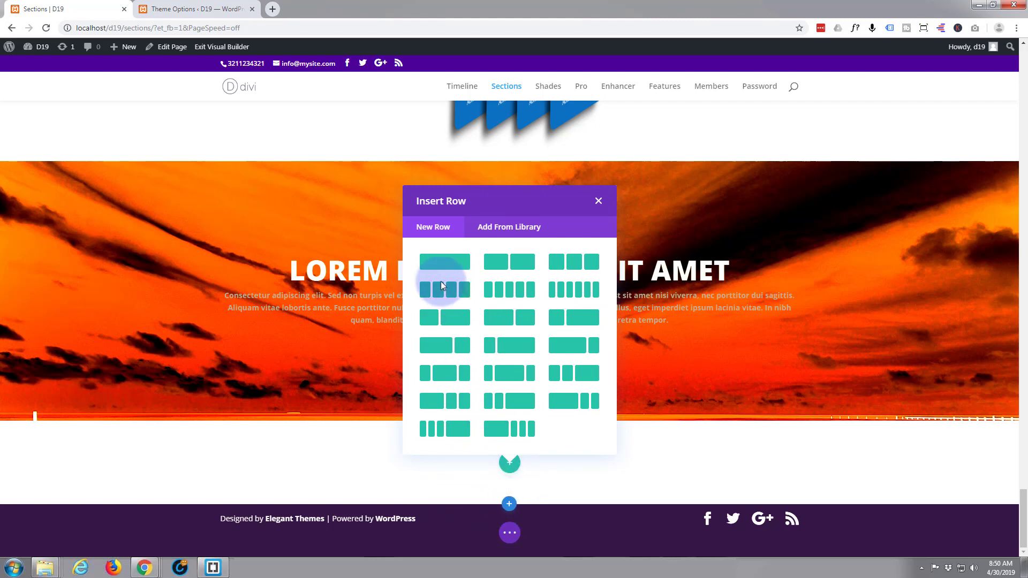
mouse_move(508, 260)
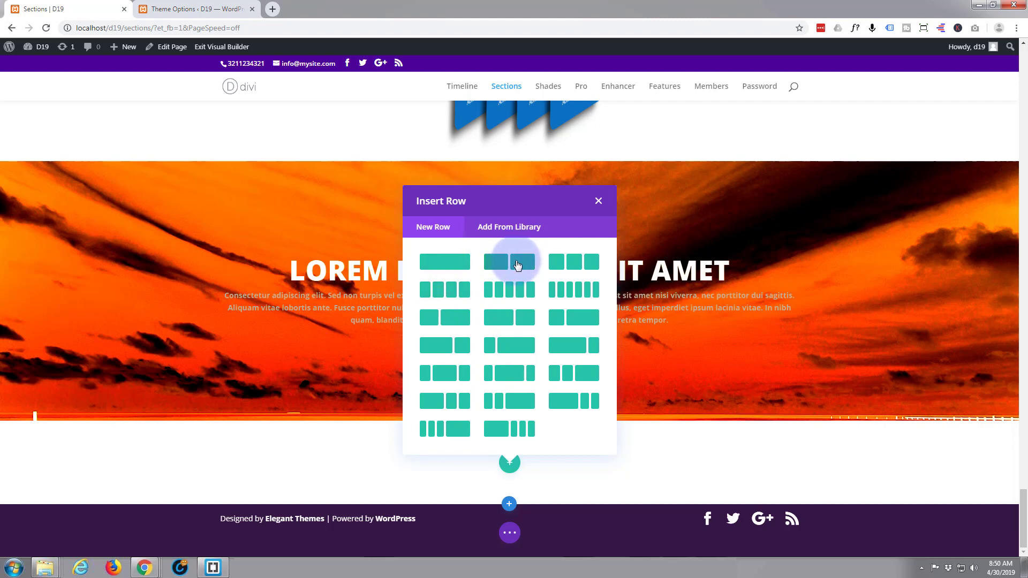
left_click(598, 200)
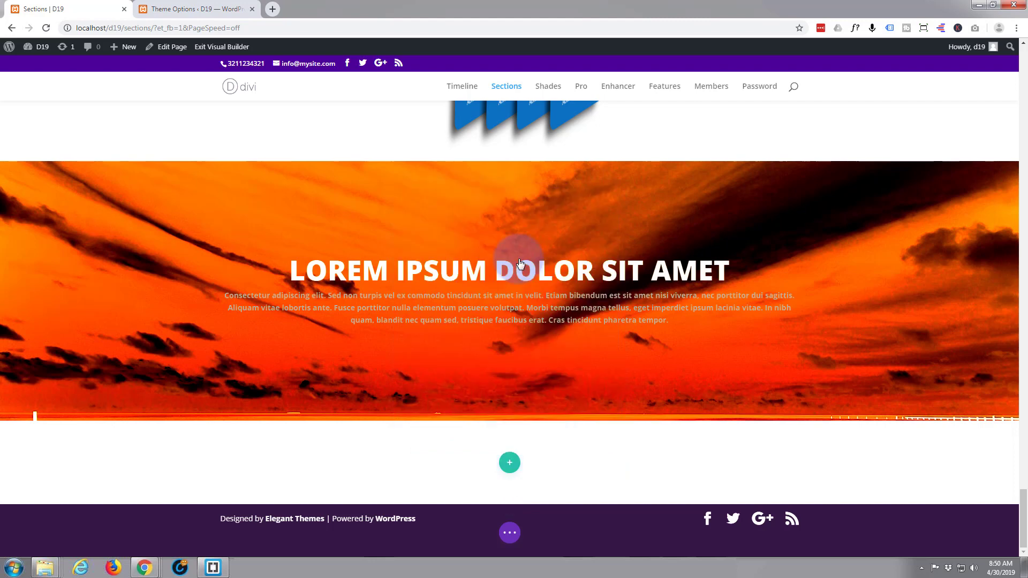
Open the Insert Module picker for the left column and browse the Supreme modules
left_click(508, 462)
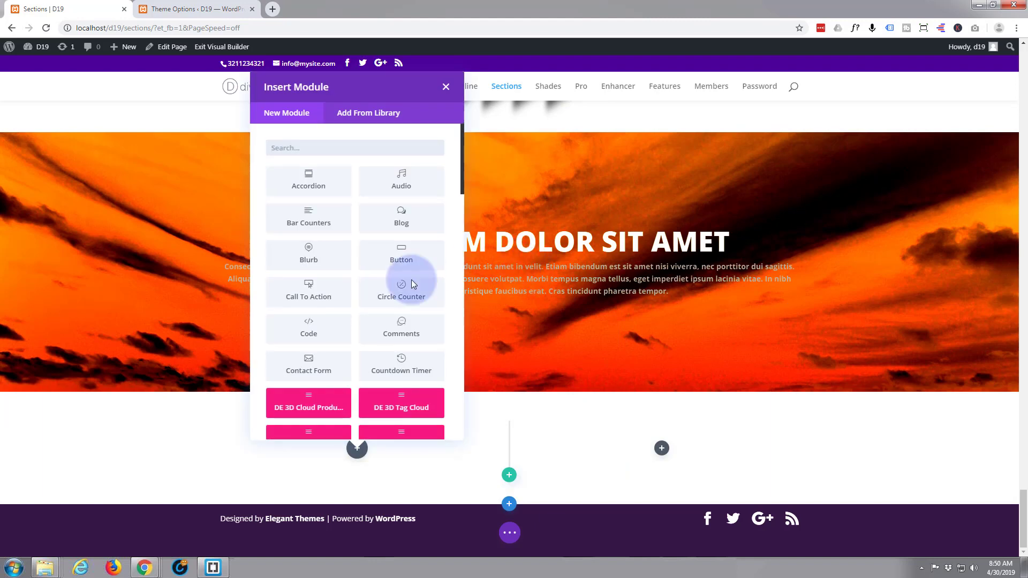
mouse_move(324, 172)
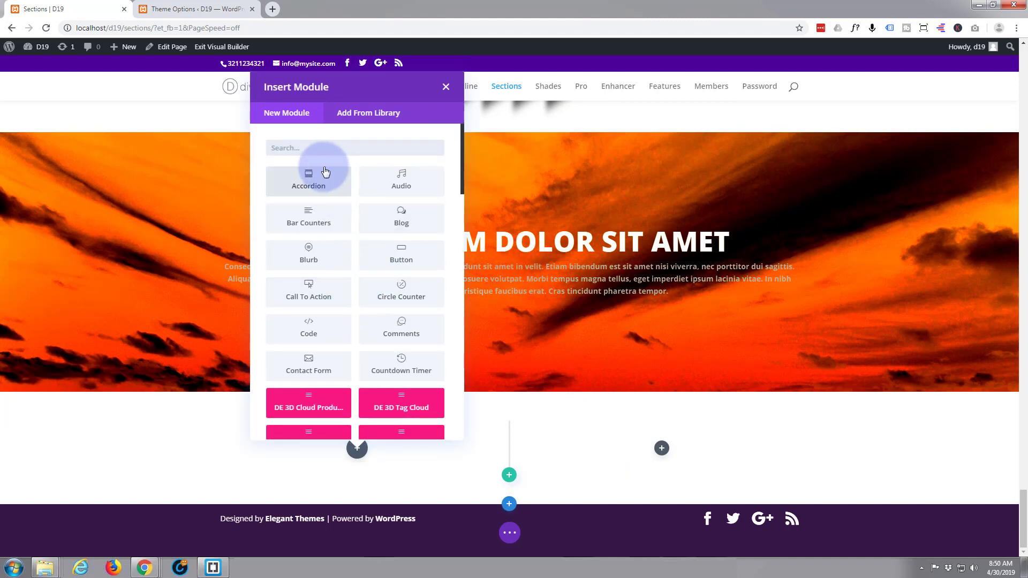
mouse_move(374, 346)
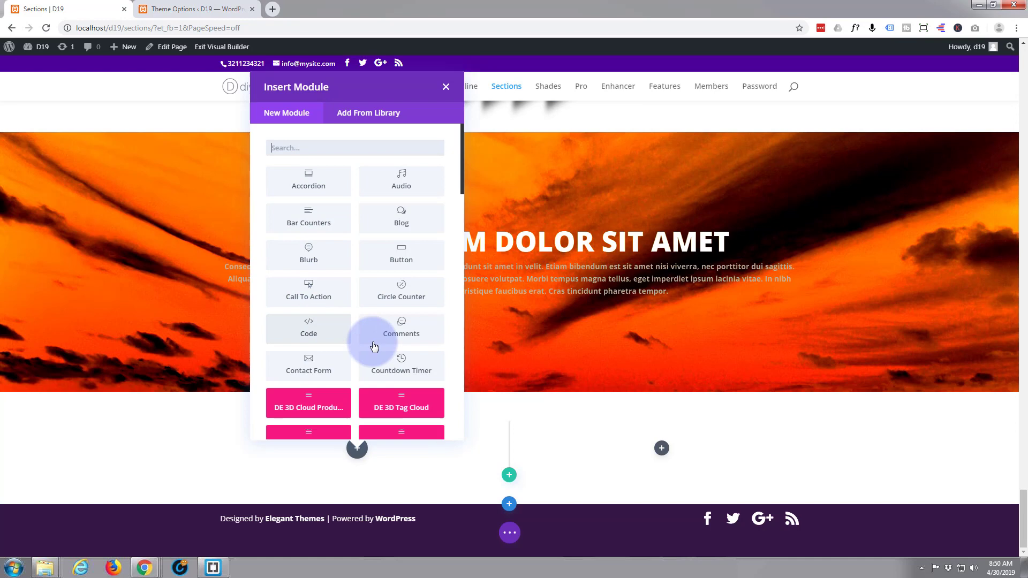
scroll("down", 3)
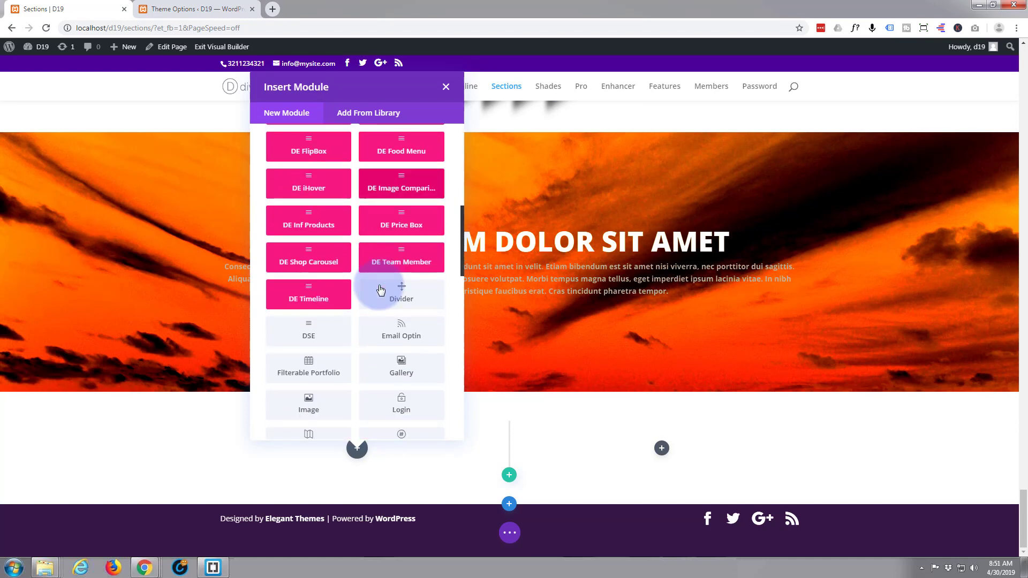
scroll("down", 3)
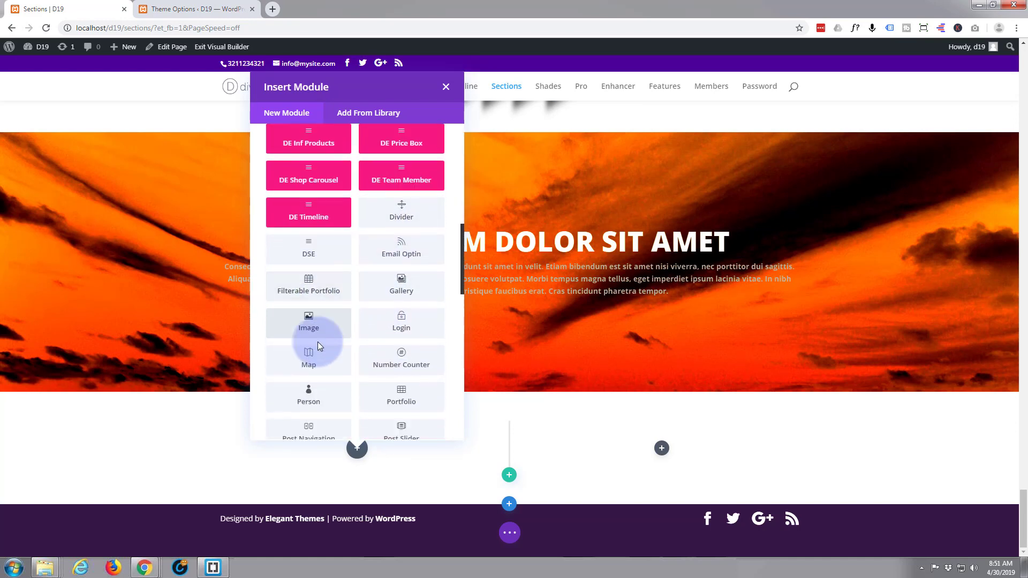
scroll("down", 3)
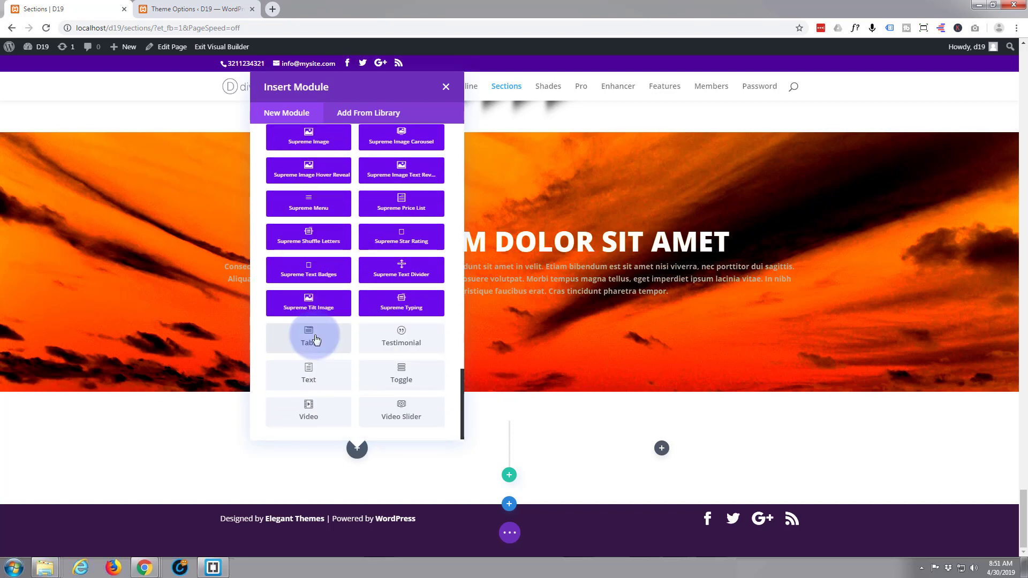
mouse_move(352, 385)
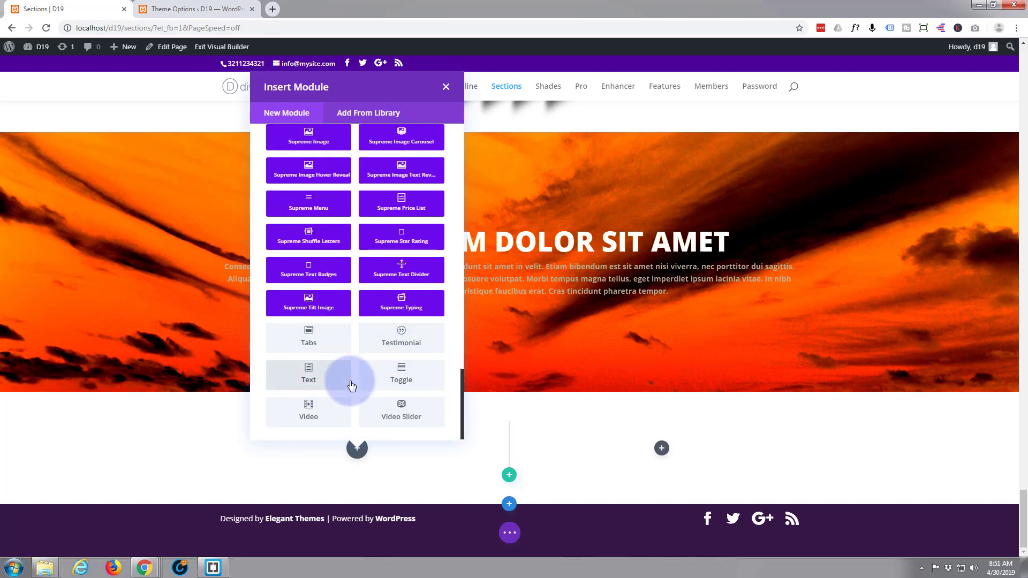
scroll("up", 3)
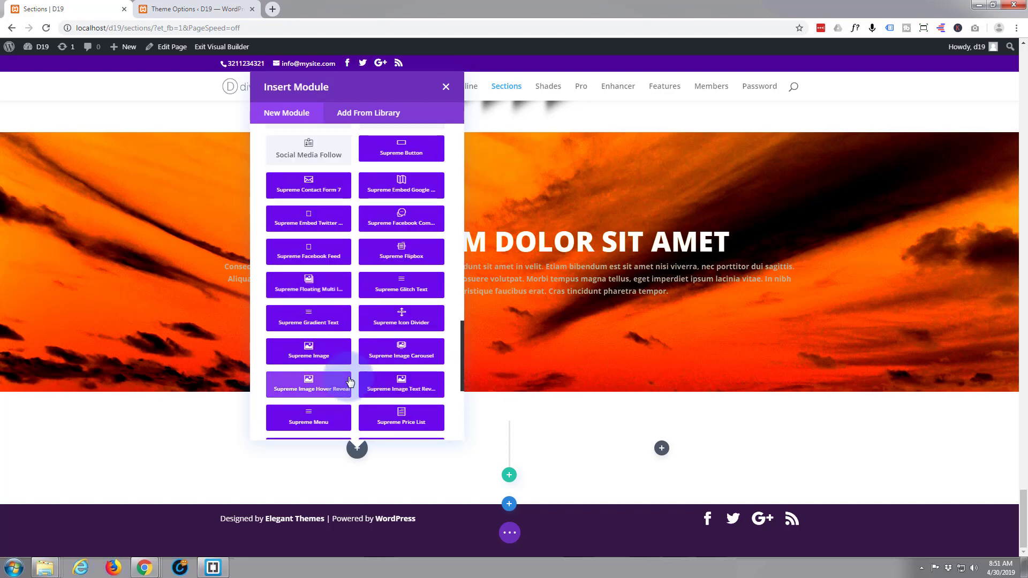
mouse_move(308, 287)
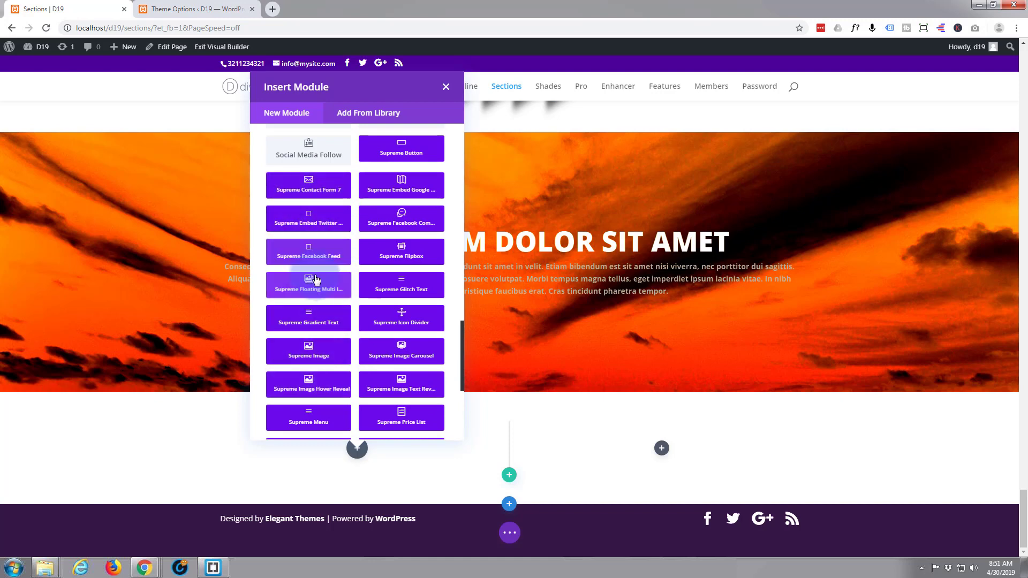
mouse_move(401, 186)
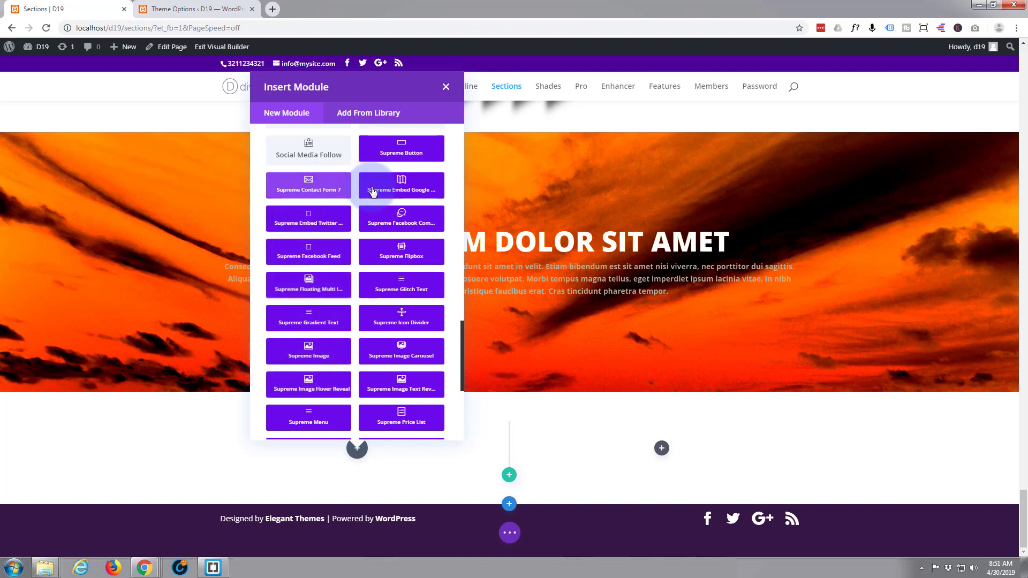
mouse_move(330, 193)
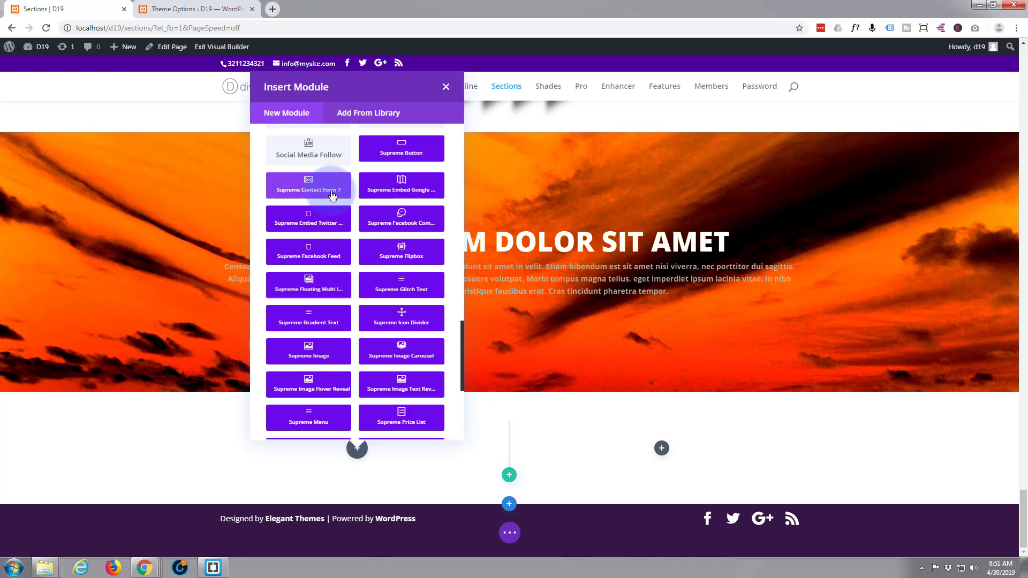
mouse_move(309, 222)
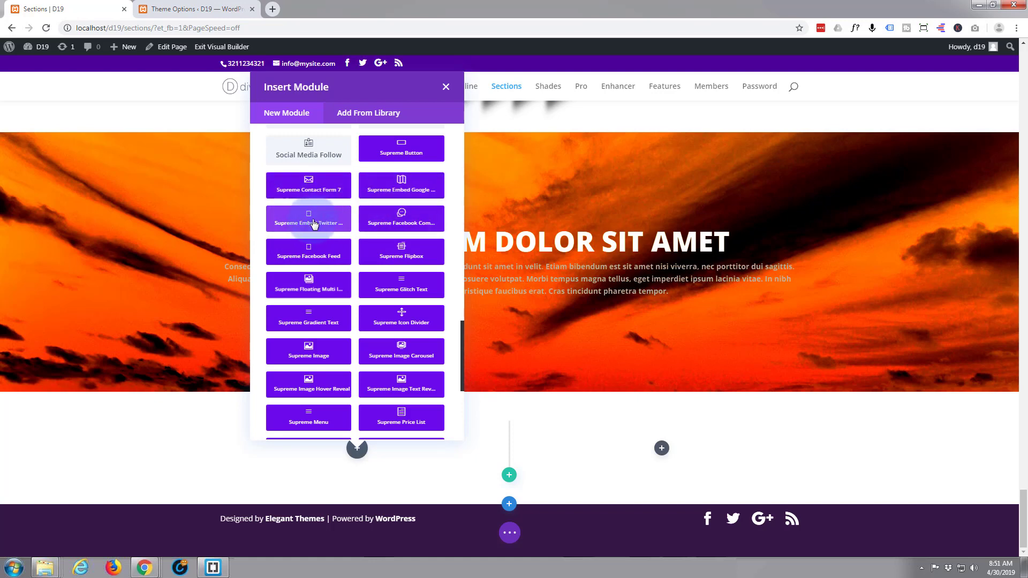
mouse_move(308, 226)
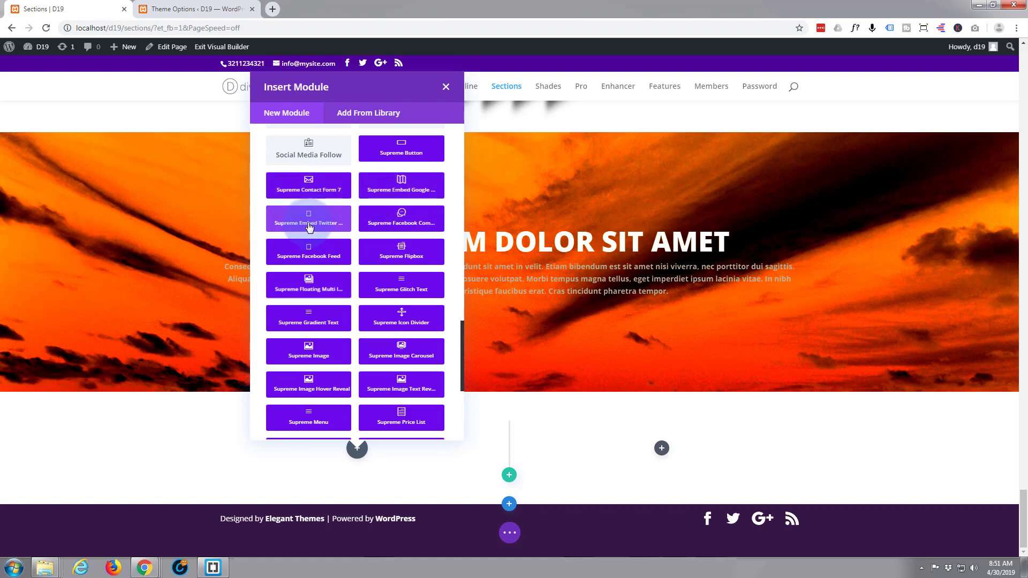
Insert a Supreme Embed Twitter Timeline module with Twitter username 22ITSolutions1
left_click(309, 223)
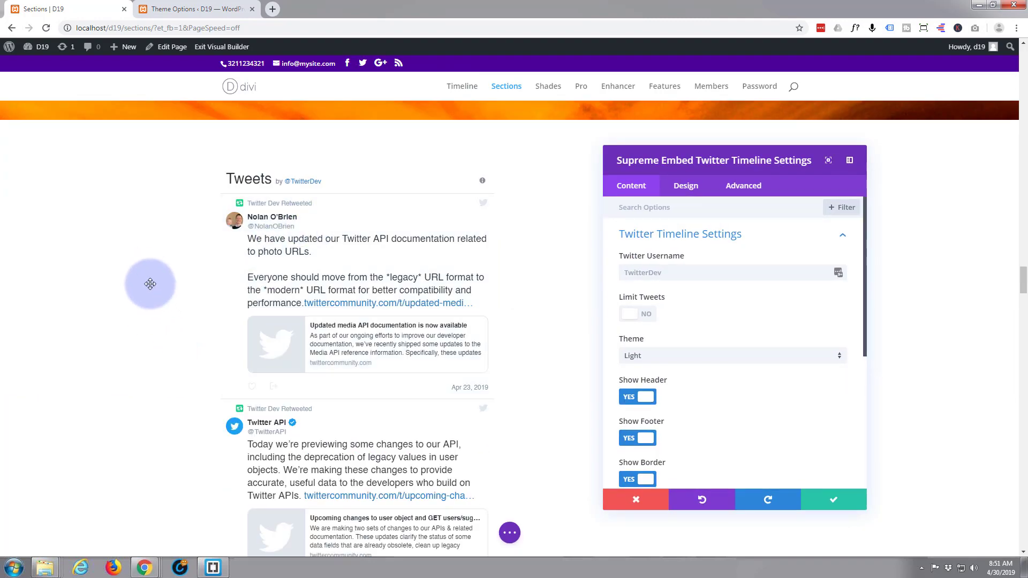
scroll("down", 3)
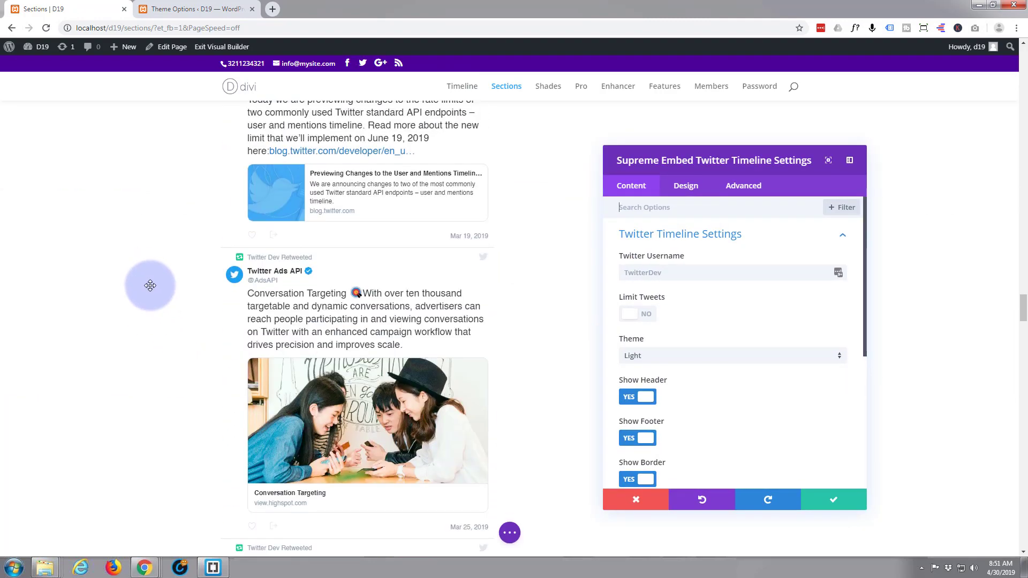
scroll("down", 3)
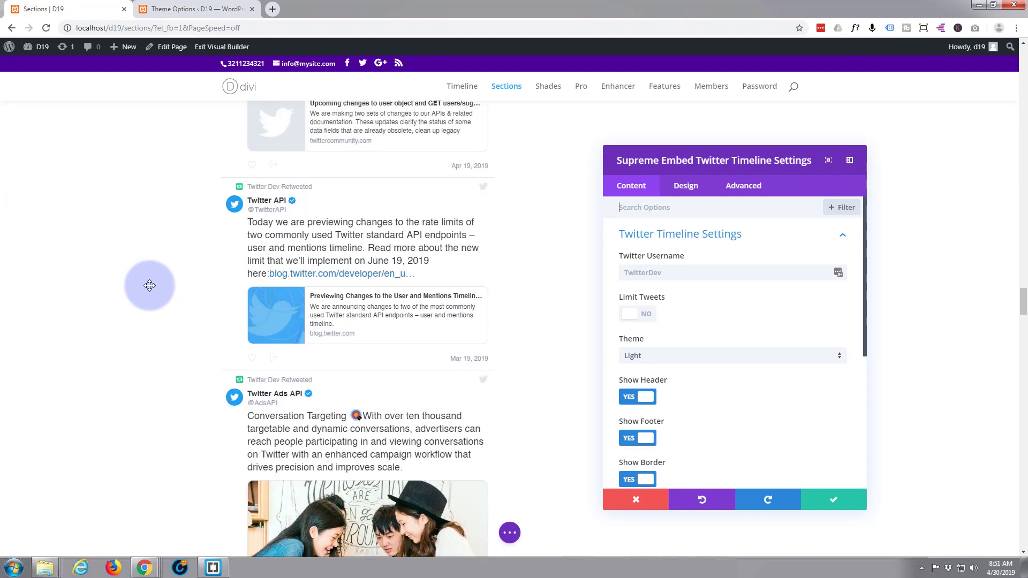
scroll("up", 3)
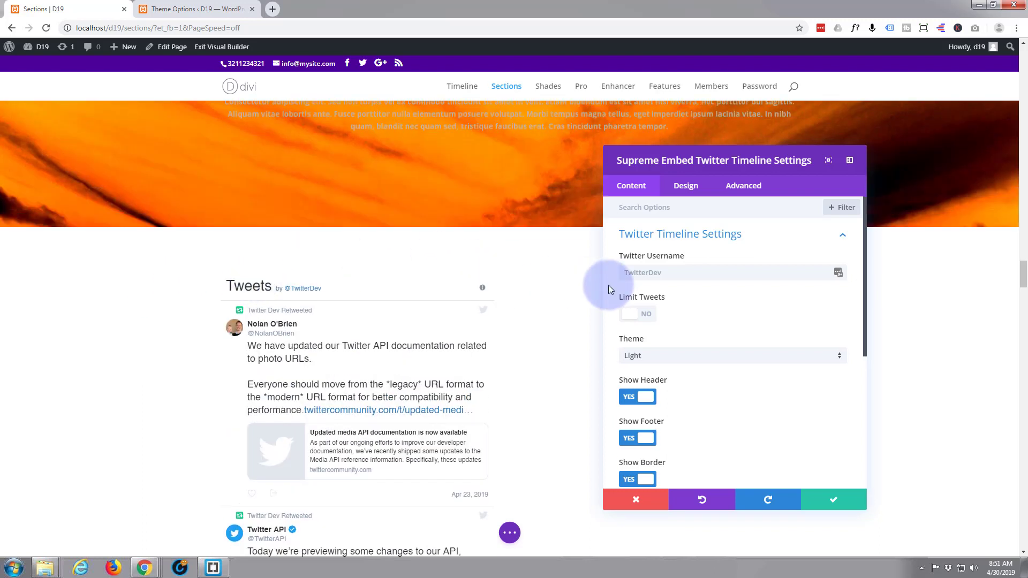
mouse_move(681, 257)
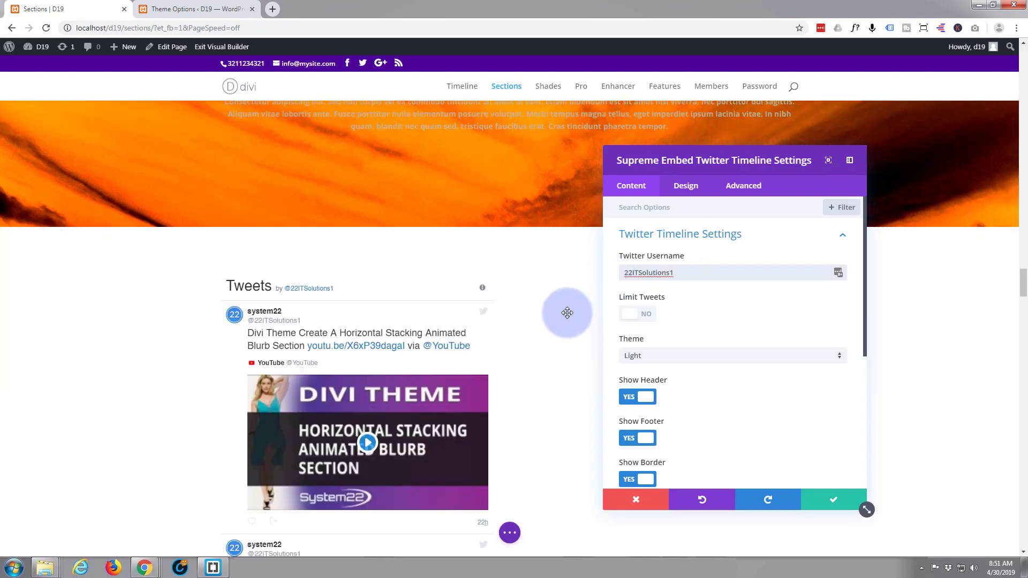
mouse_move(341, 405)
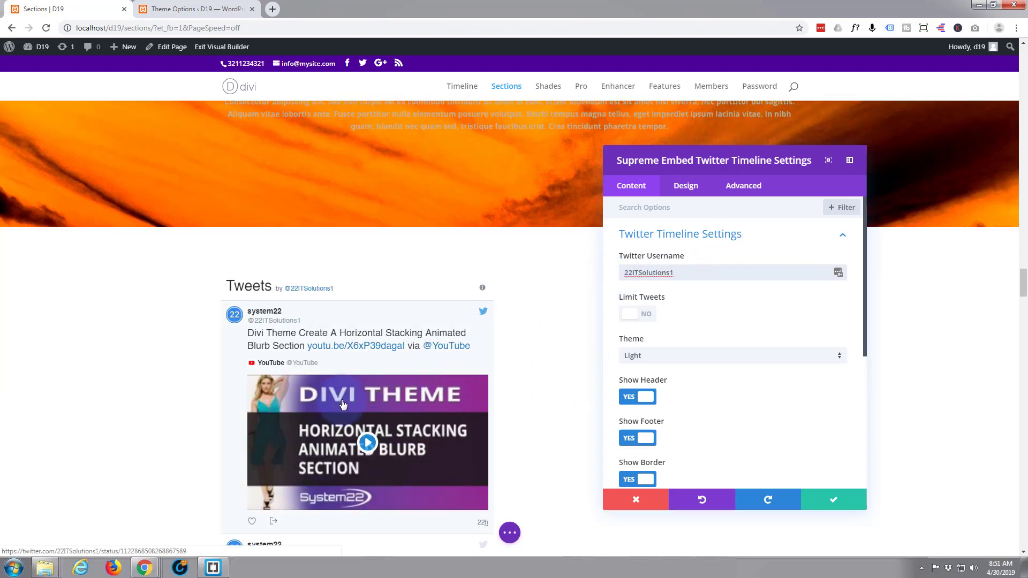
scroll("down", 3)
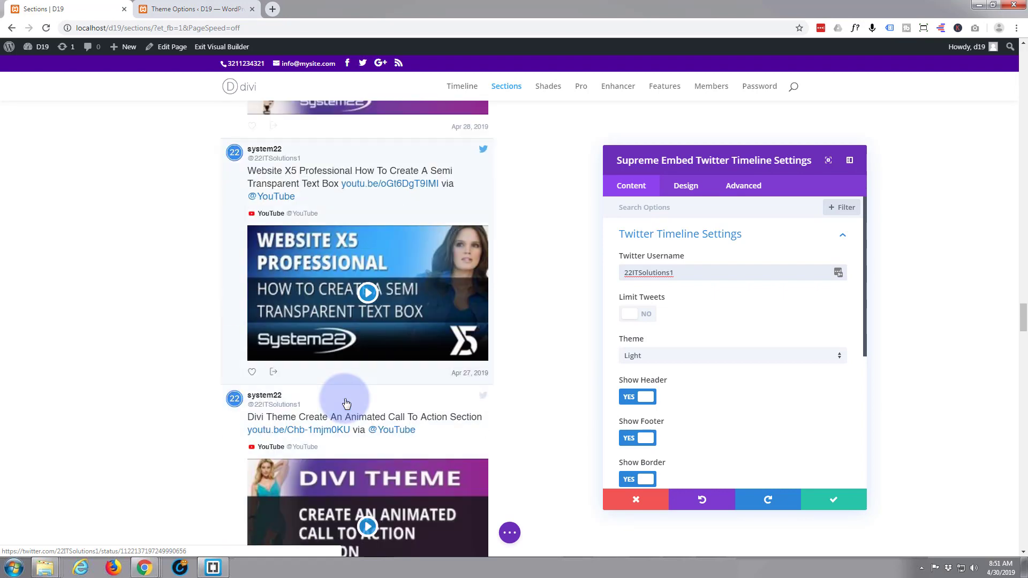
scroll("up", 3)
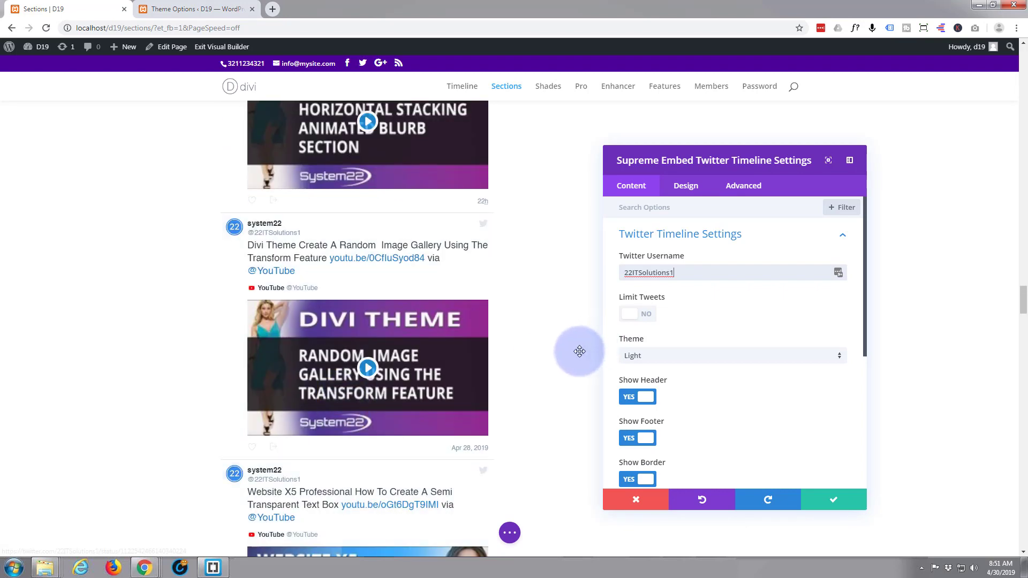
scroll("up", 3)
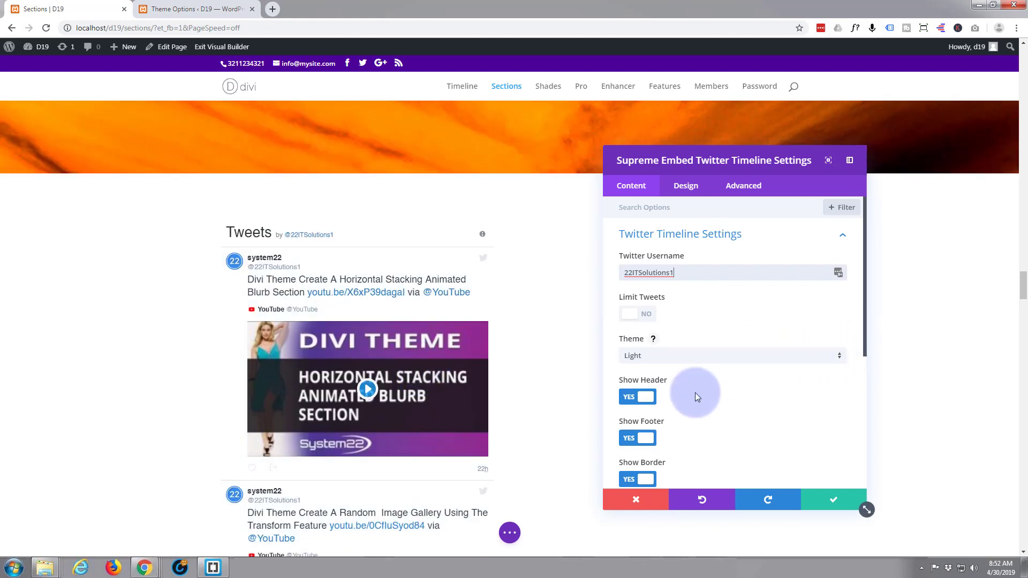
scroll("down", 3)
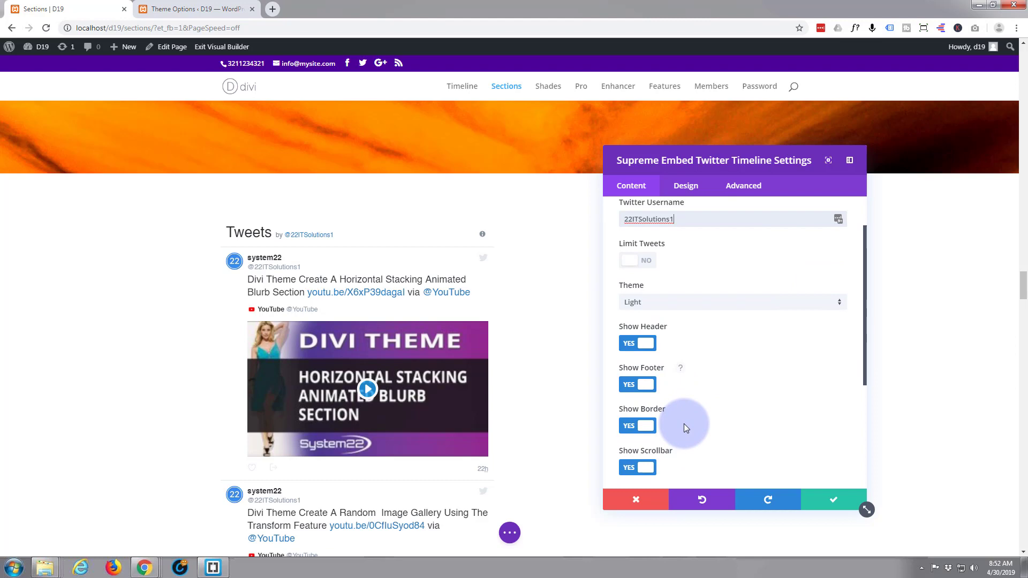
scroll("down", 3)
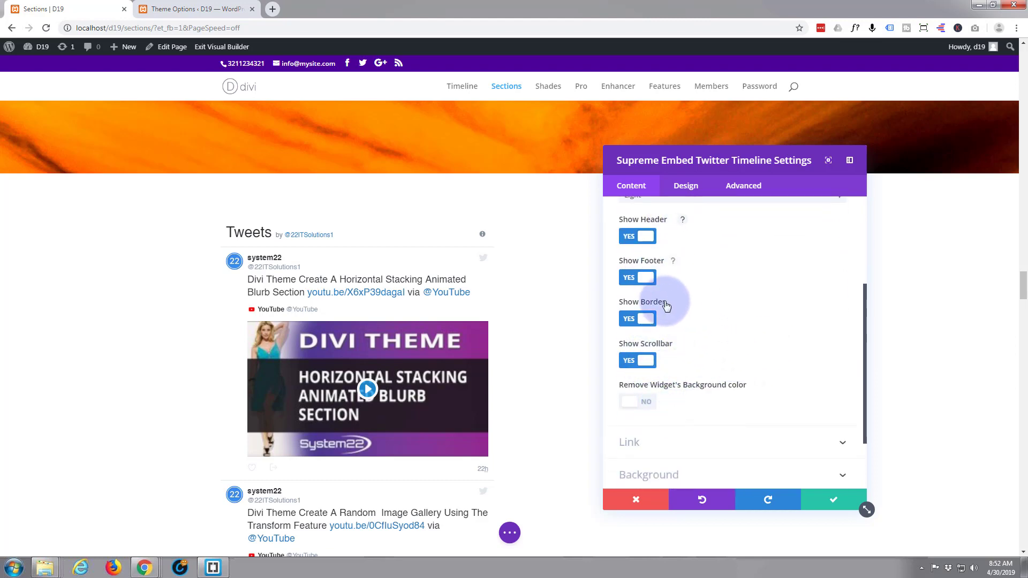
mouse_move(719, 353)
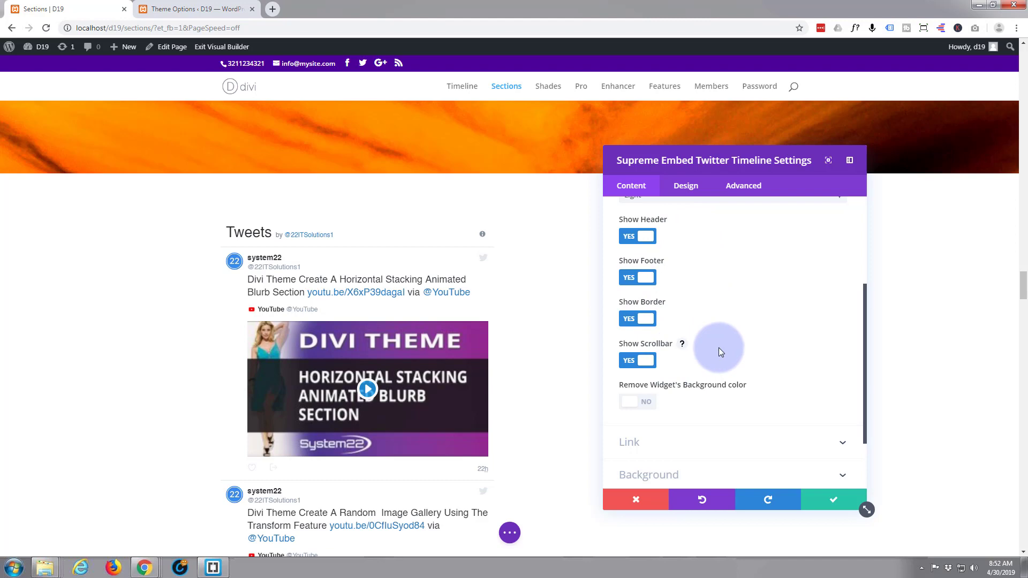
Set the Twitter timeline module's Design Sizing height to 600px
left_click(685, 186)
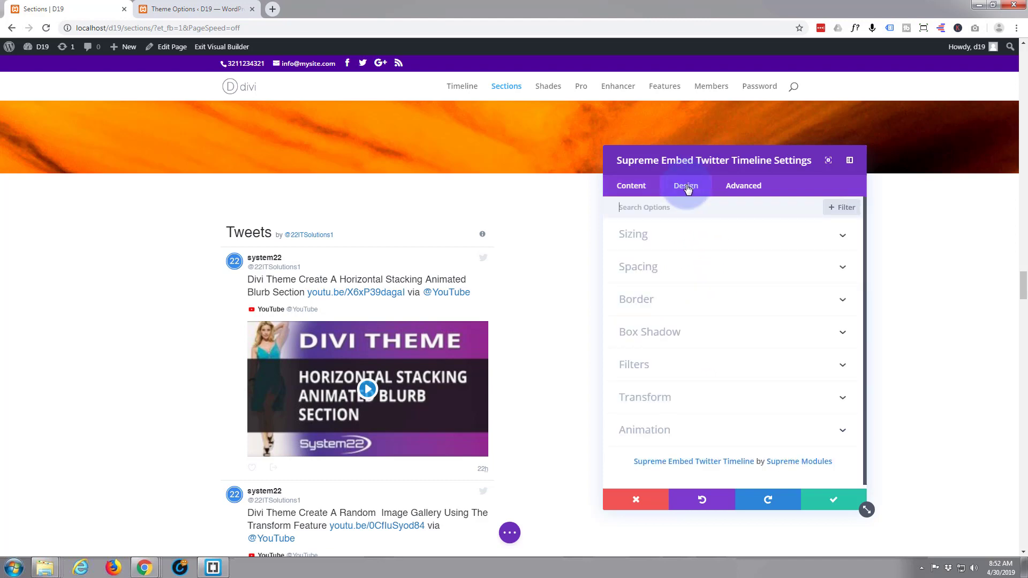
mouse_move(744, 323)
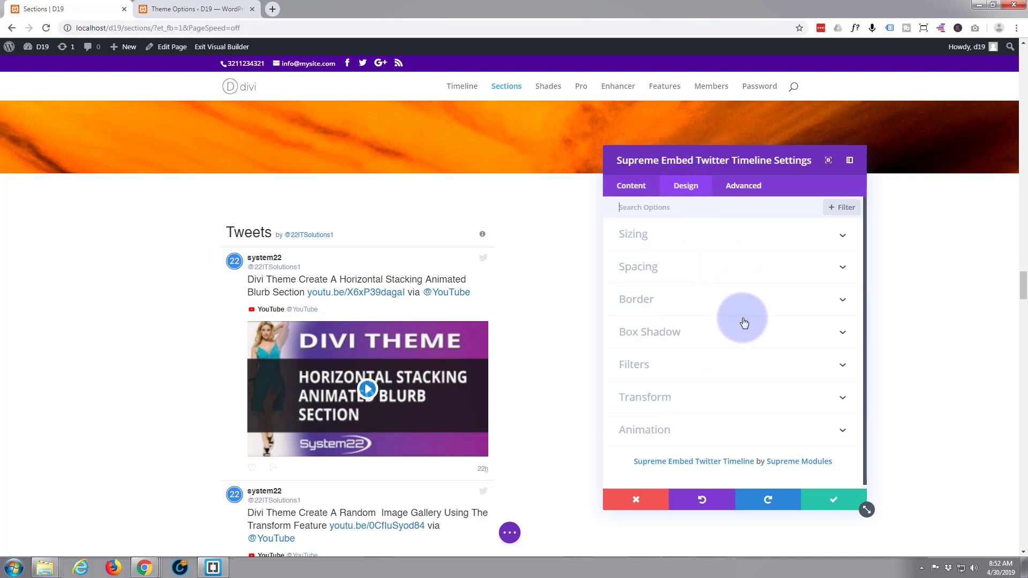
left_click(633, 234)
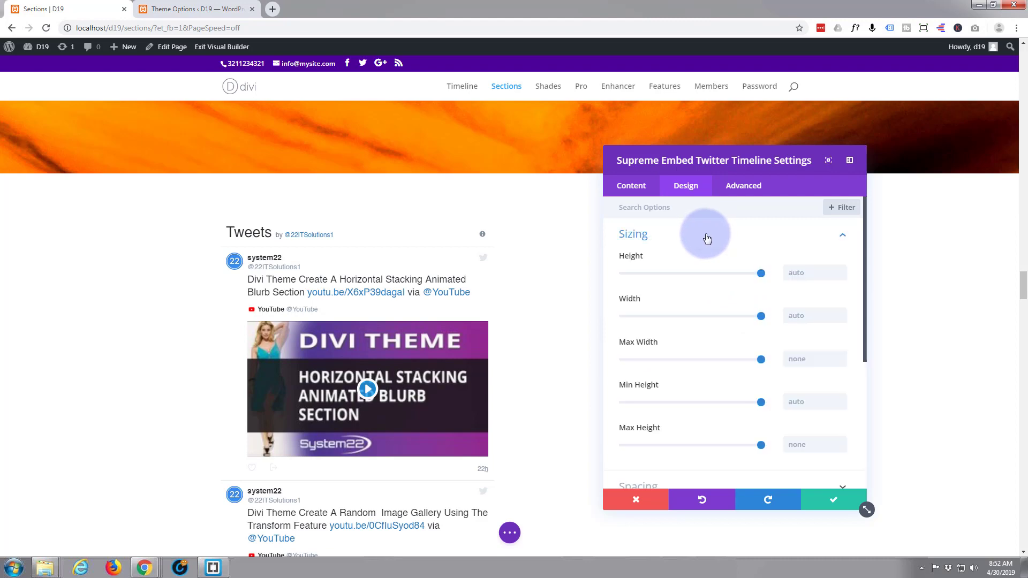
left_click(812, 271)
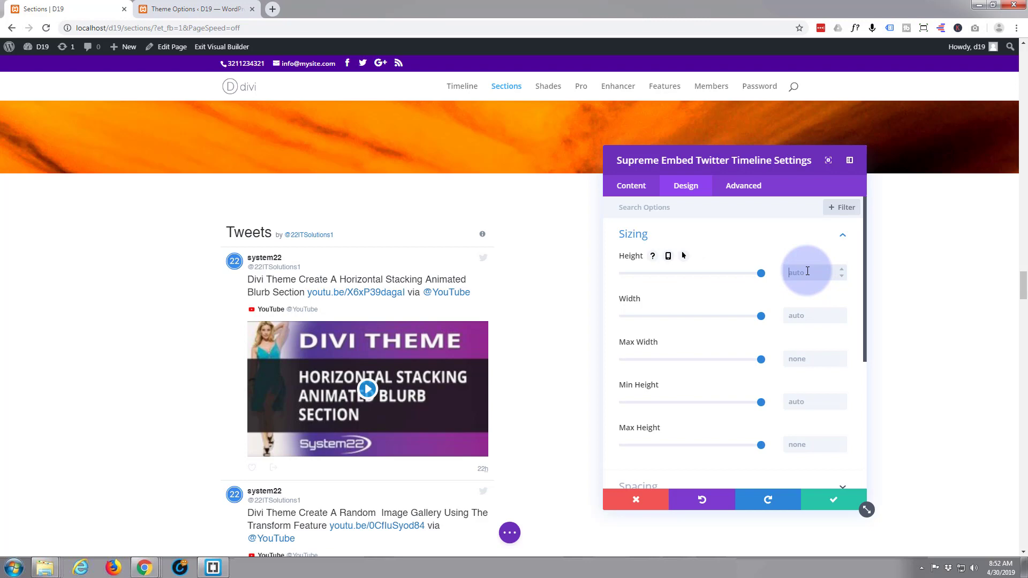
type("600px")
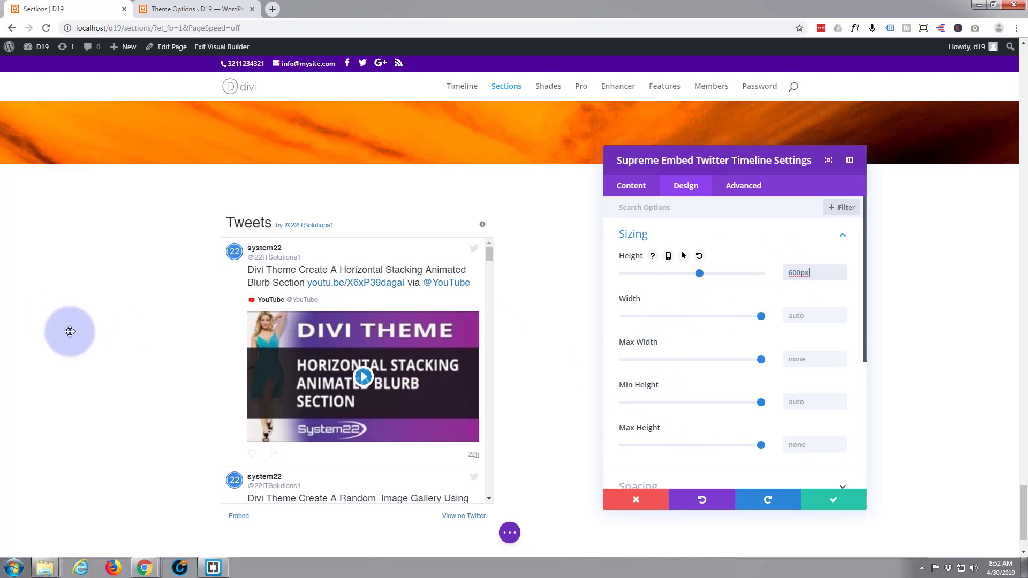
scroll("down", 3)
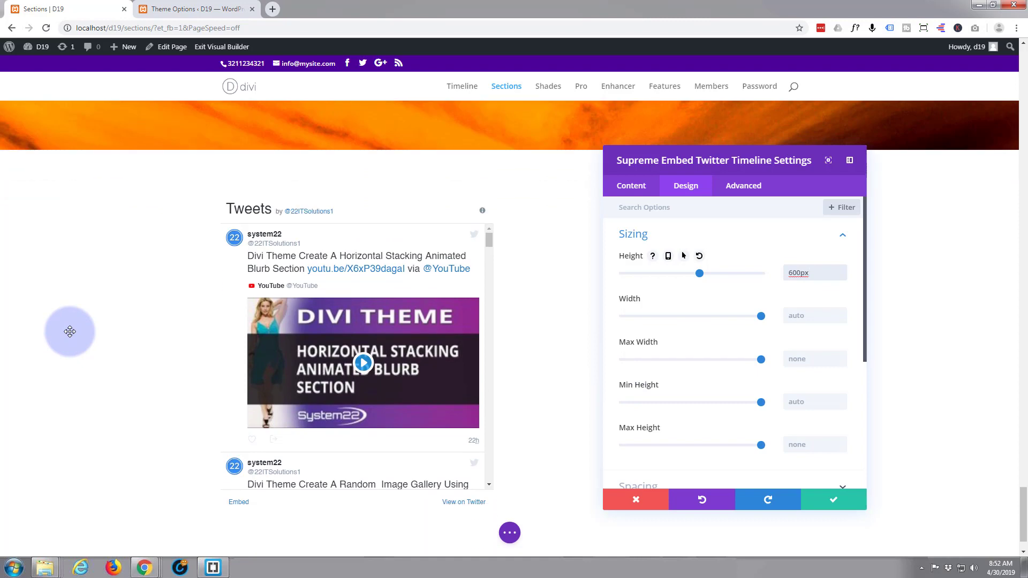
scroll("down", 3)
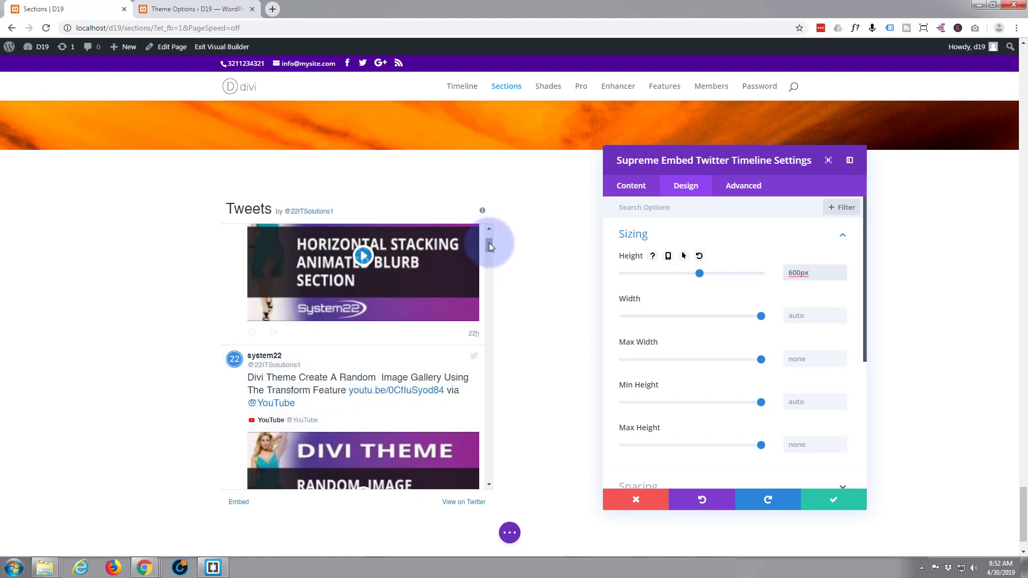
scroll("down", 3)
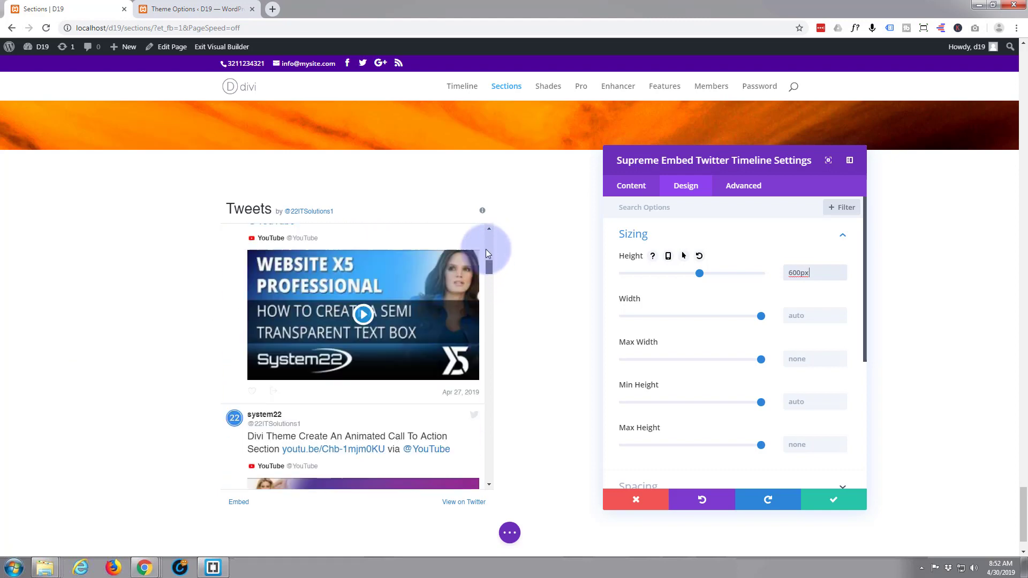
scroll("up", 3)
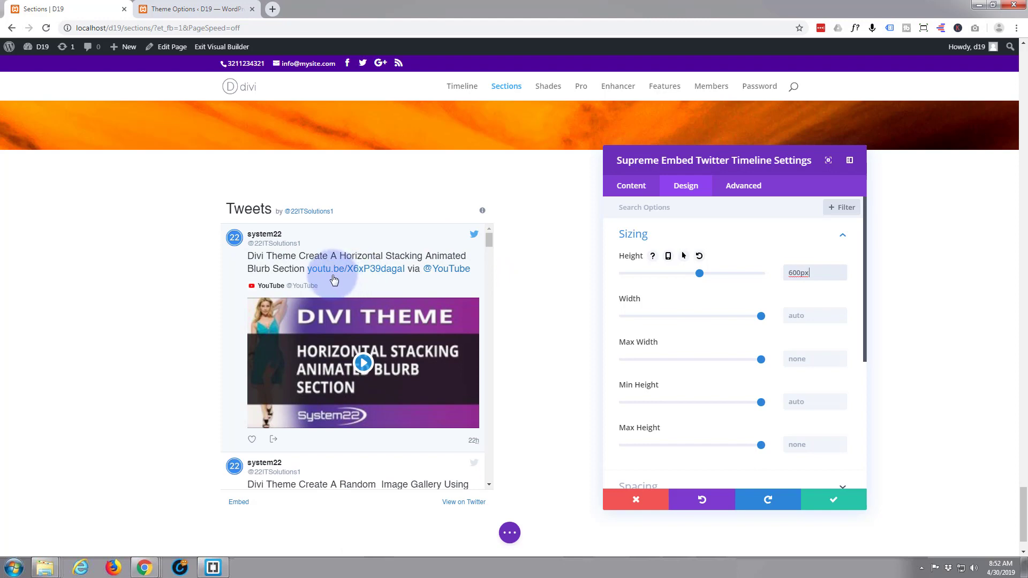
mouse_move(507, 289)
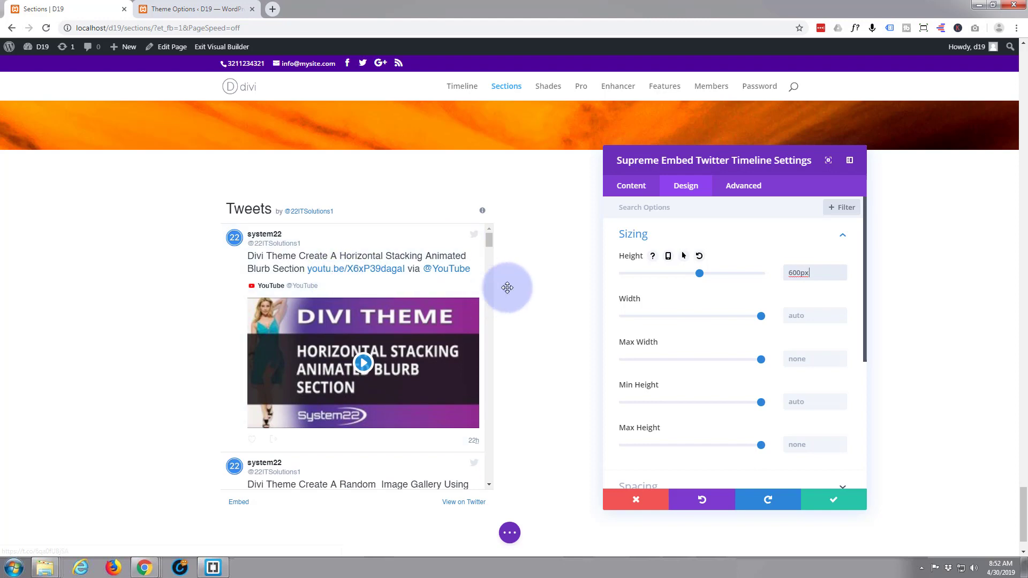
mouse_move(469, 312)
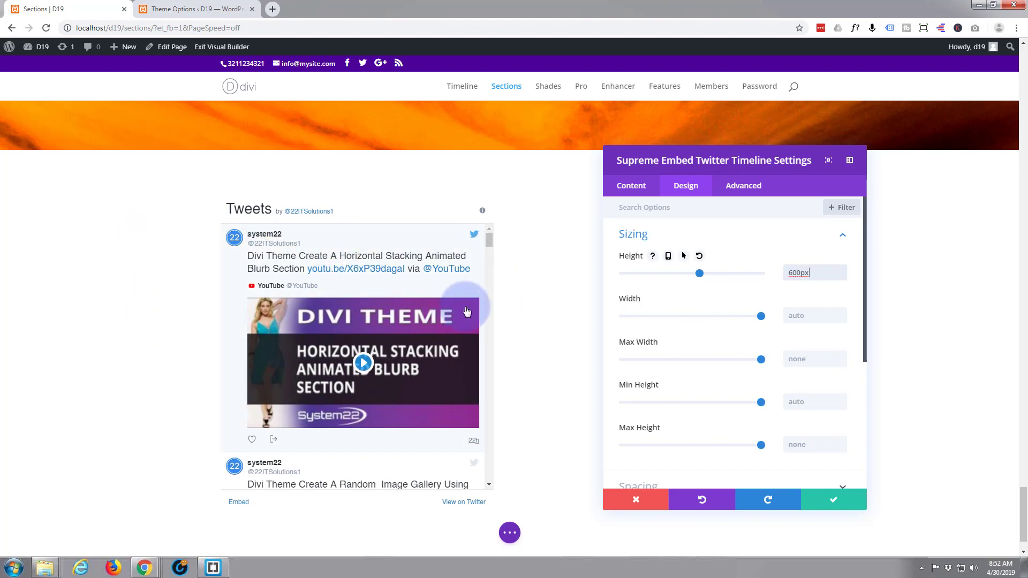
mouse_move(123, 216)
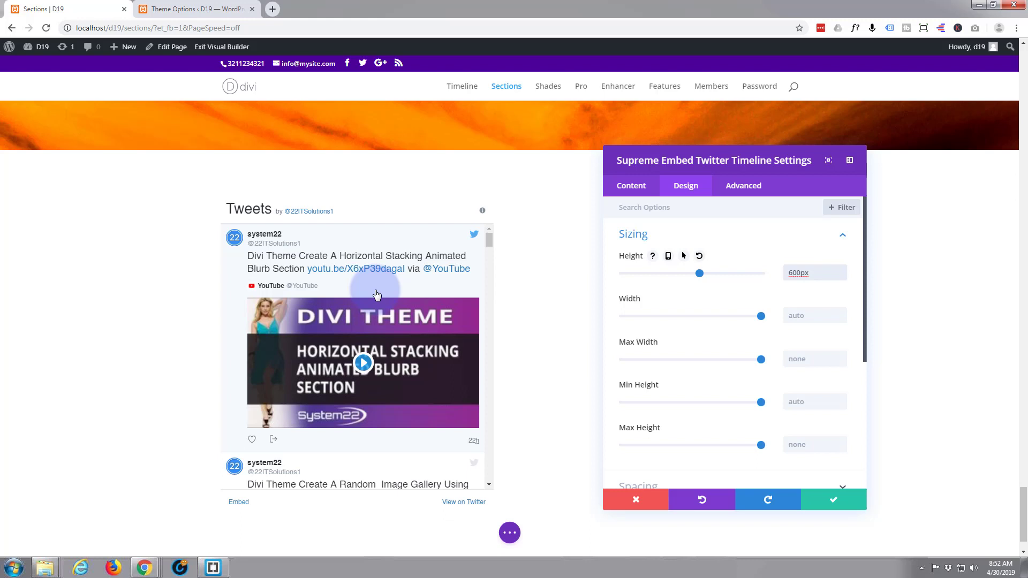
mouse_move(426, 391)
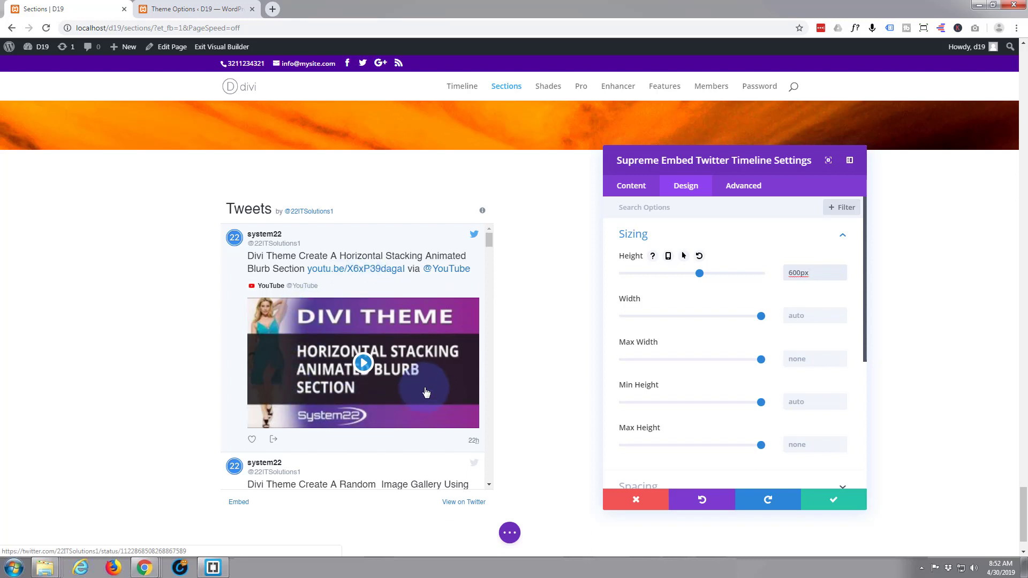
mouse_move(321, 336)
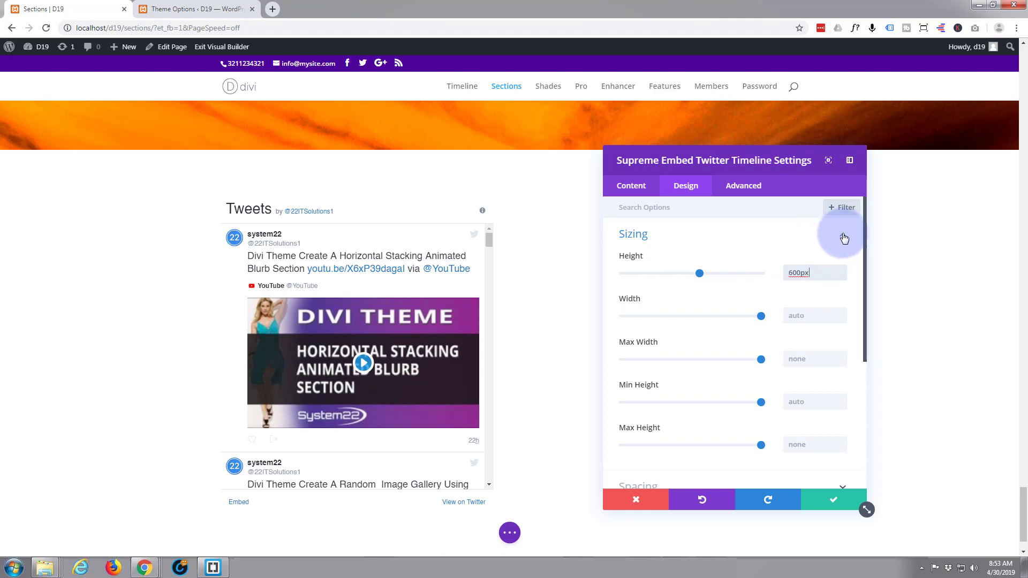
Collapse Sizing, expand Filters, and enable separate Default and Hover values for Opacity
left_click(843, 234)
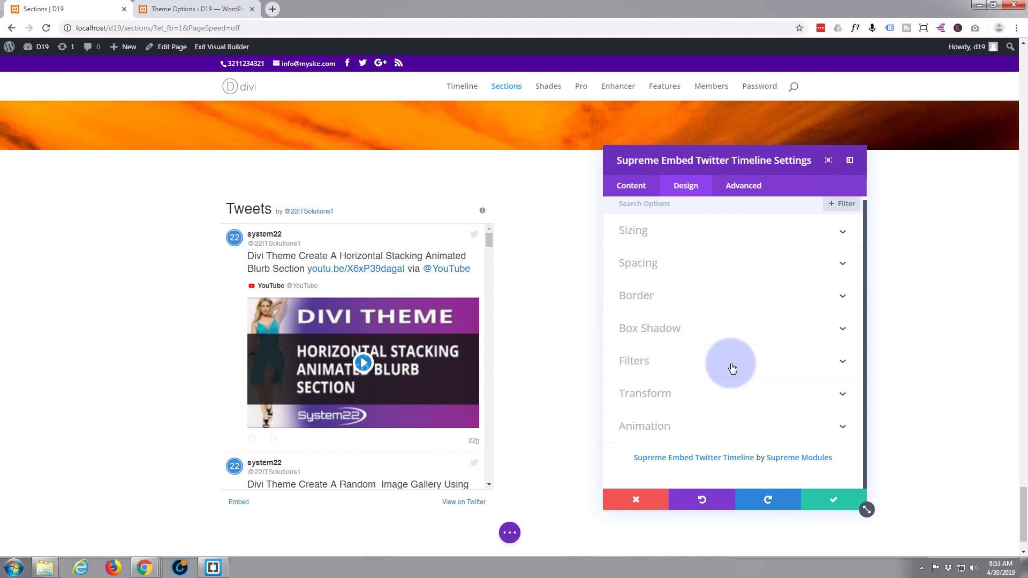
left_click(633, 360)
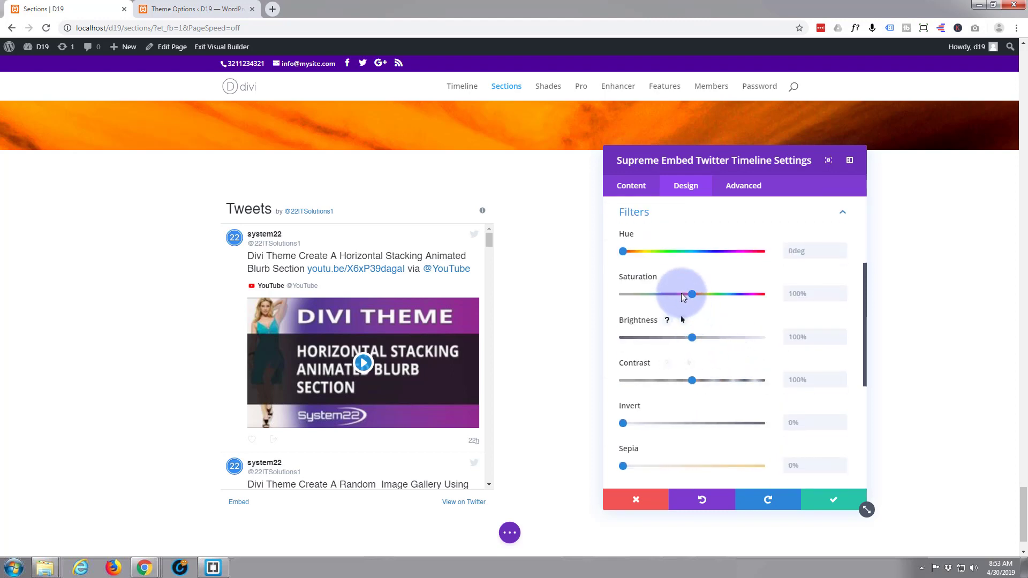
scroll("down", 3)
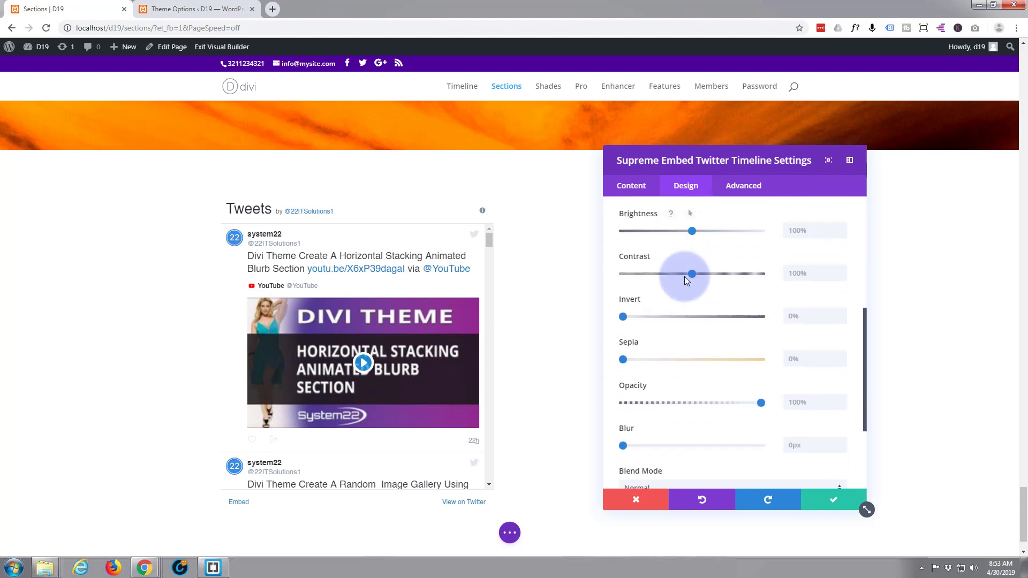
scroll("down", 3)
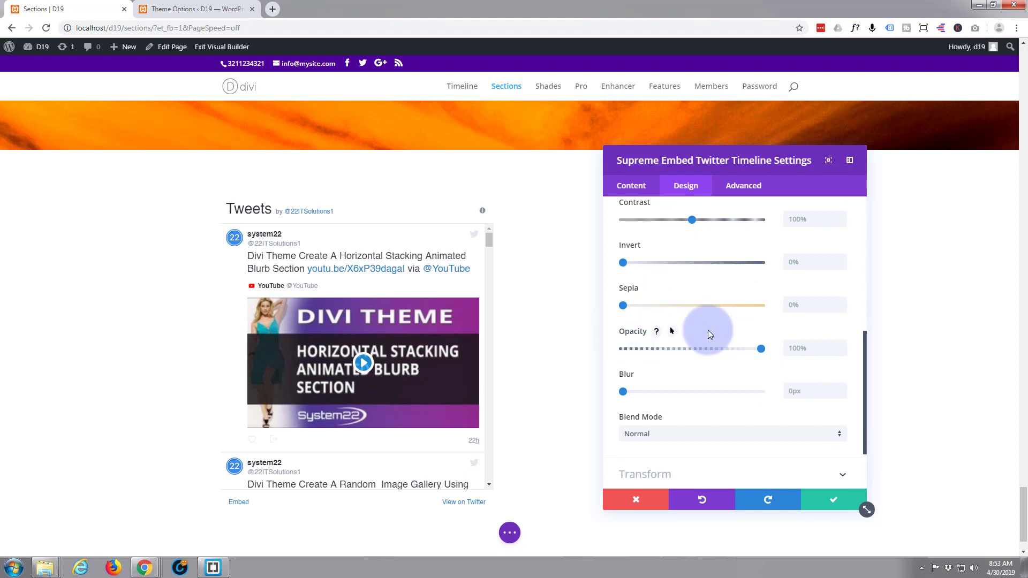
mouse_move(669, 336)
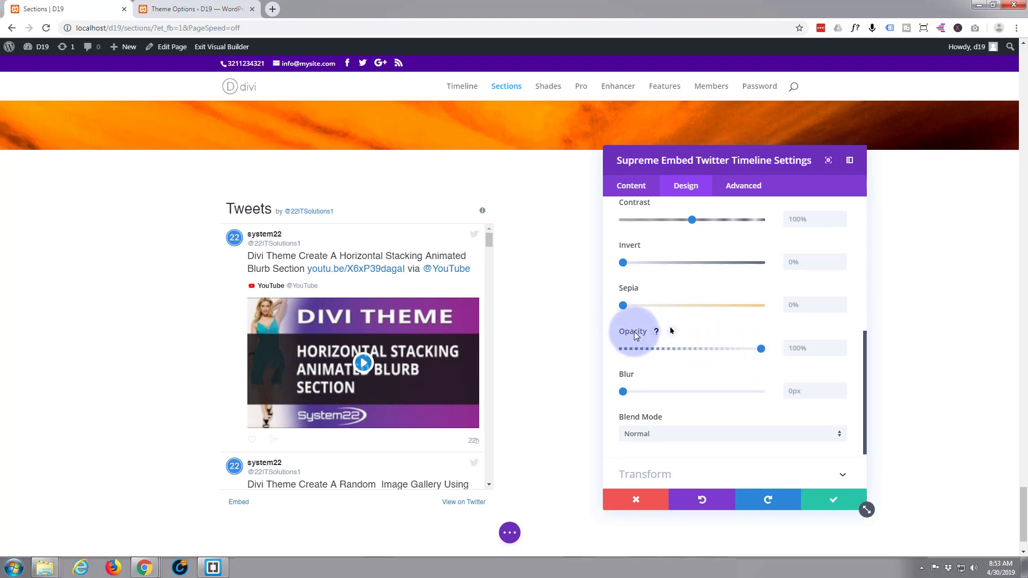
mouse_move(664, 333)
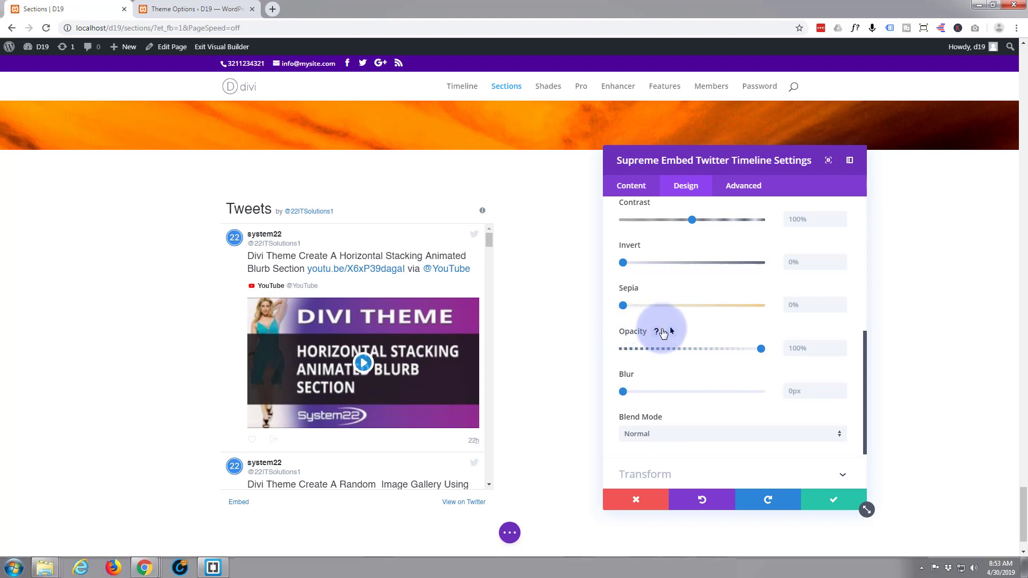
mouse_move(681, 332)
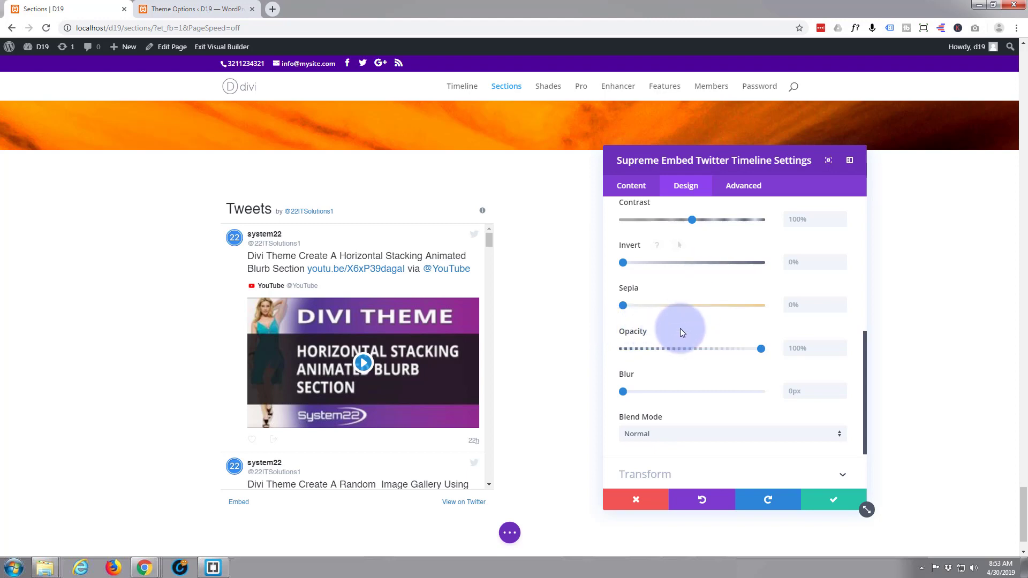
mouse_move(672, 331)
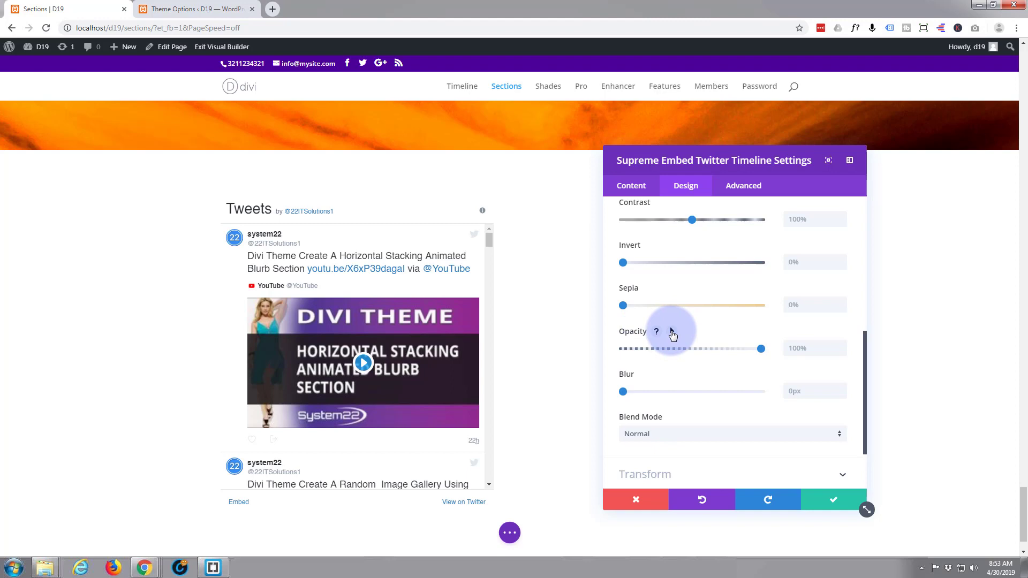
left_click(656, 331)
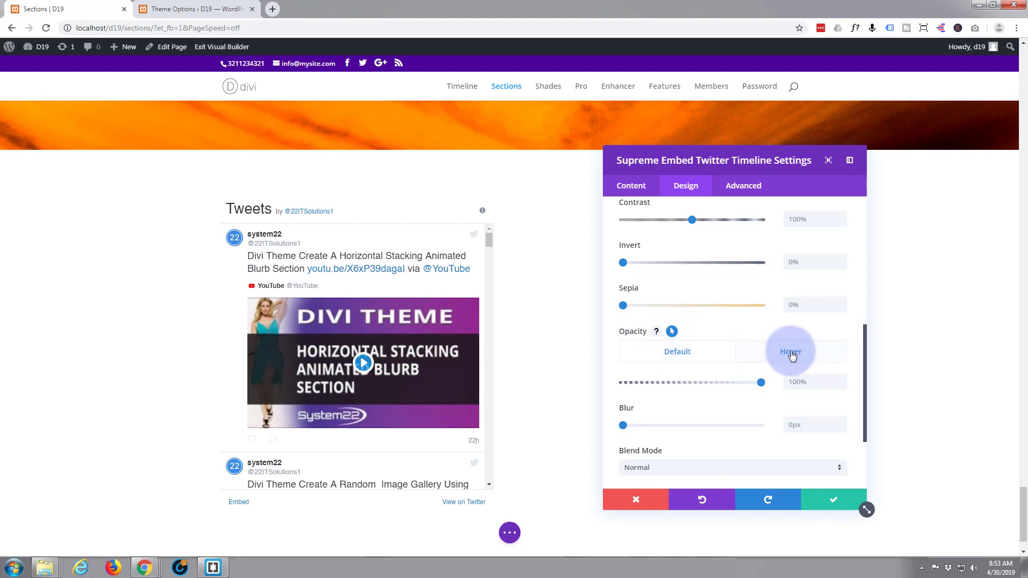
Set the timeline's opacity to 0% by default and 100% on hover
left_click(677, 351)
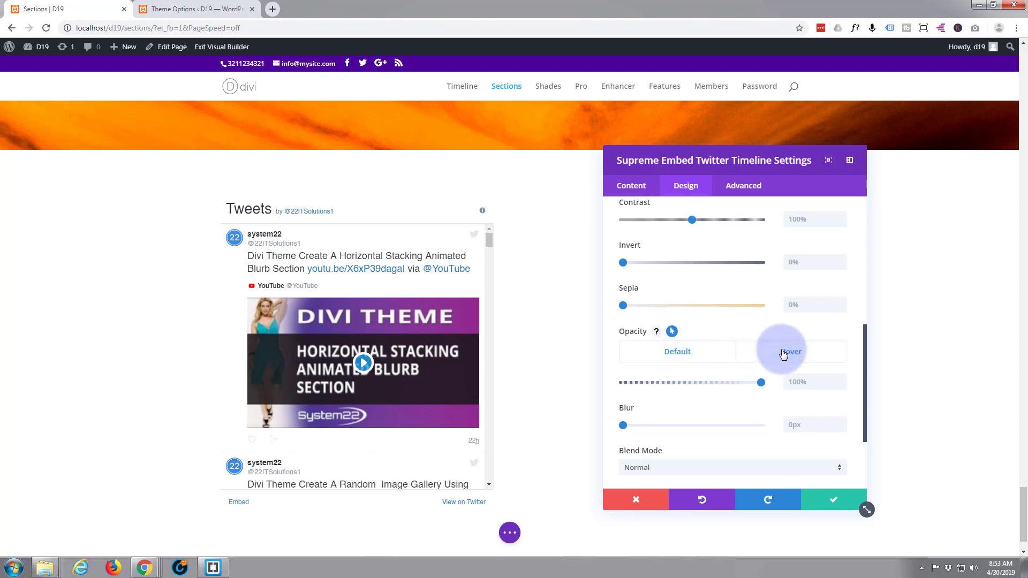
left_click(677, 351)
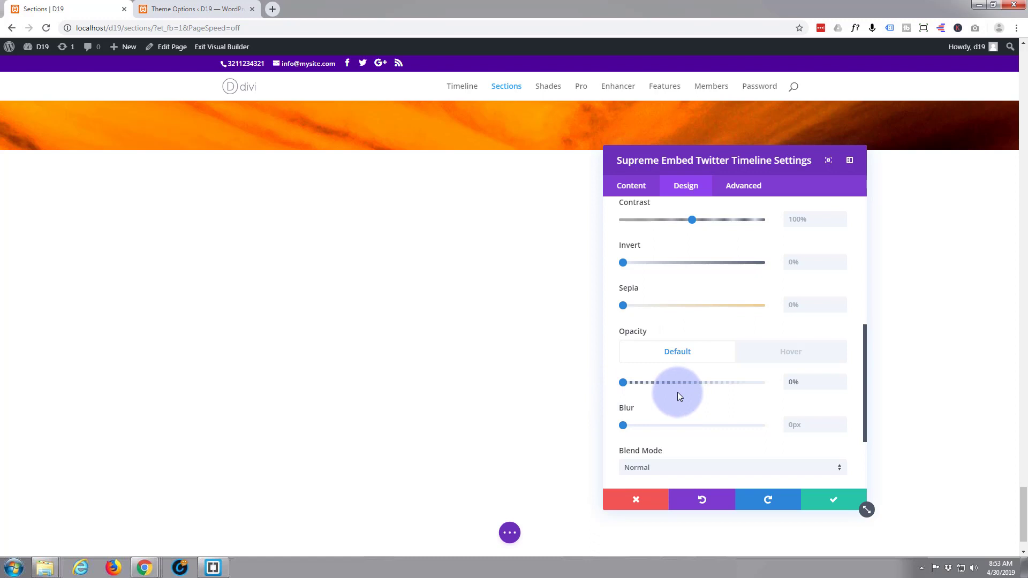
mouse_move(321, 336)
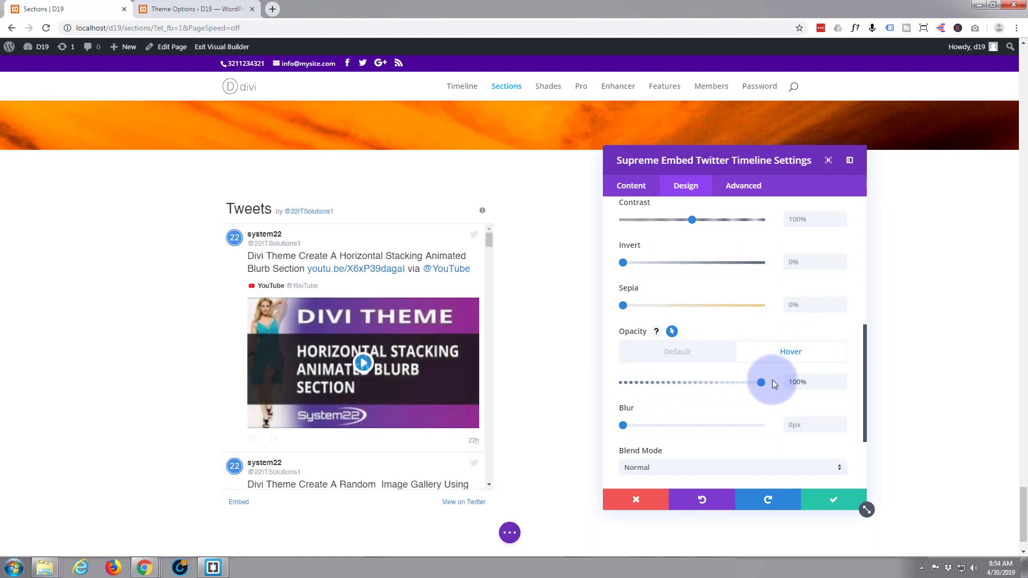
mouse_move(776, 372)
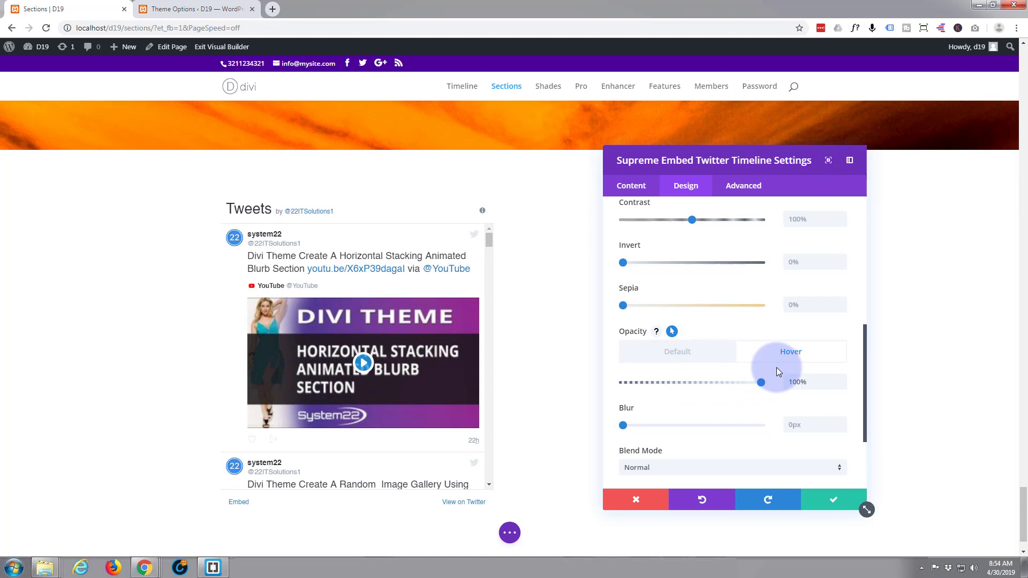
left_click(677, 351)
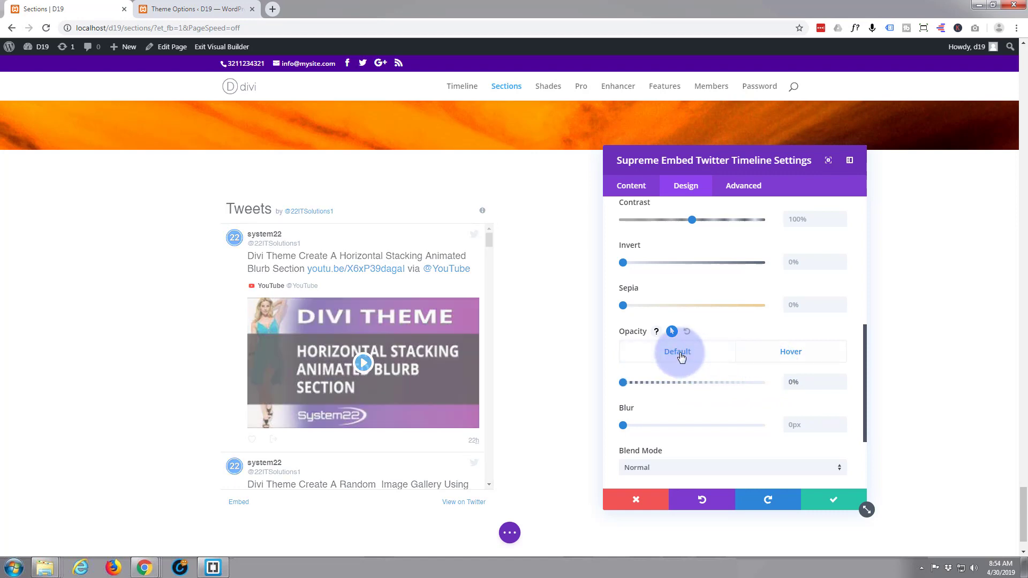
left_click(790, 352)
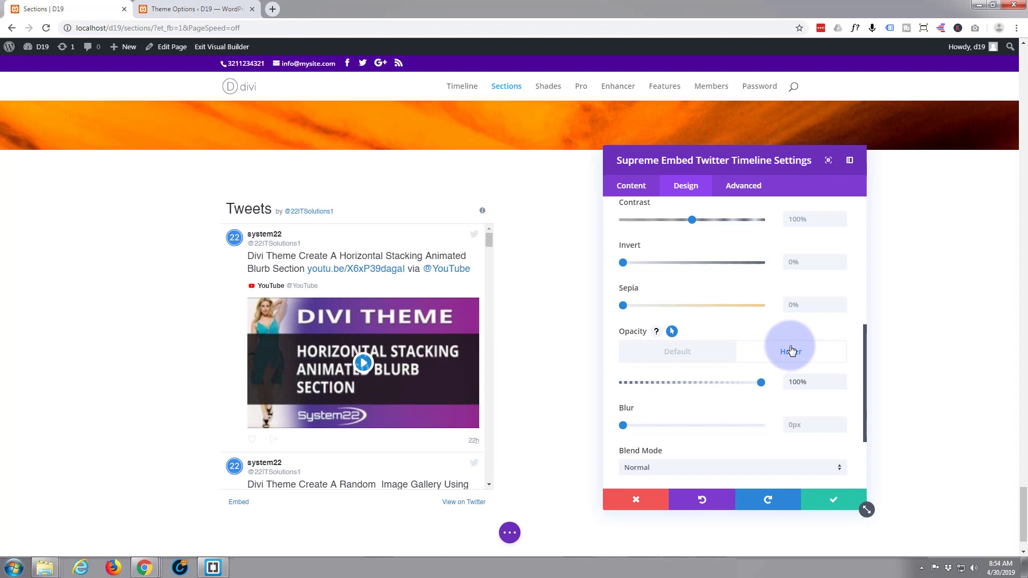
mouse_move(418, 354)
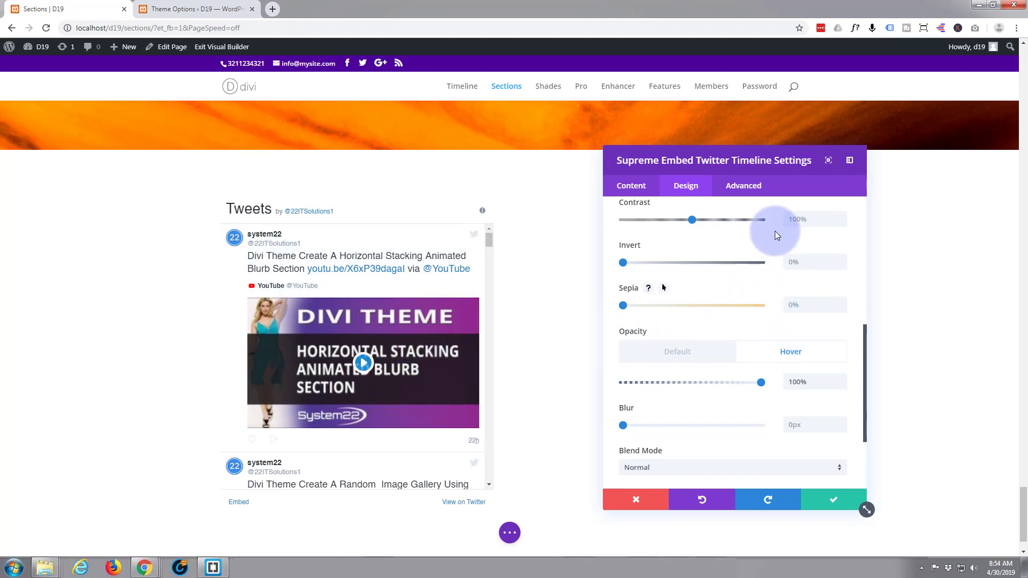
Set Advanced Transitions to 800ms duration with an Ease-In-Out speed curve
left_click(743, 185)
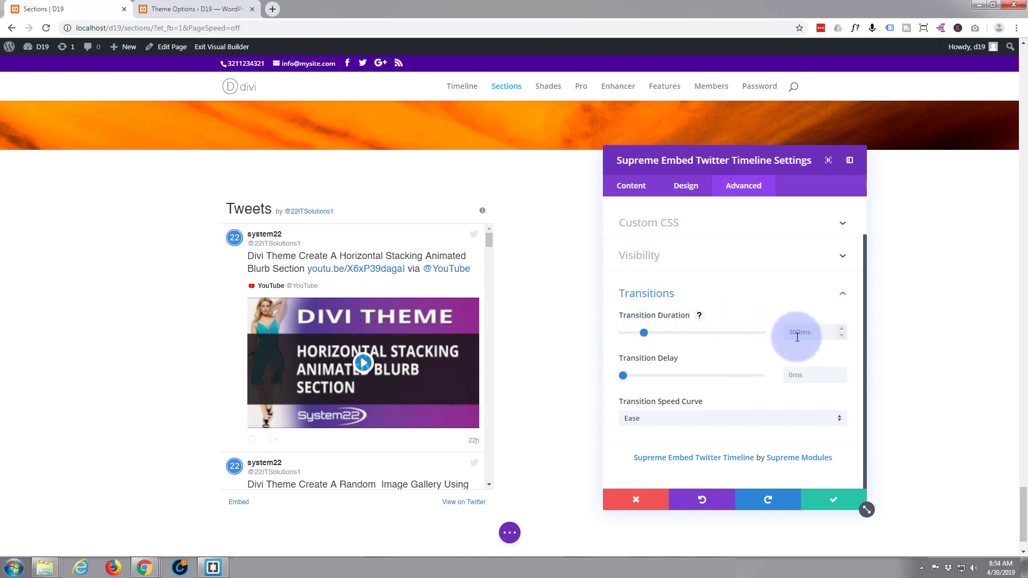
mouse_move(680, 346)
type("800")
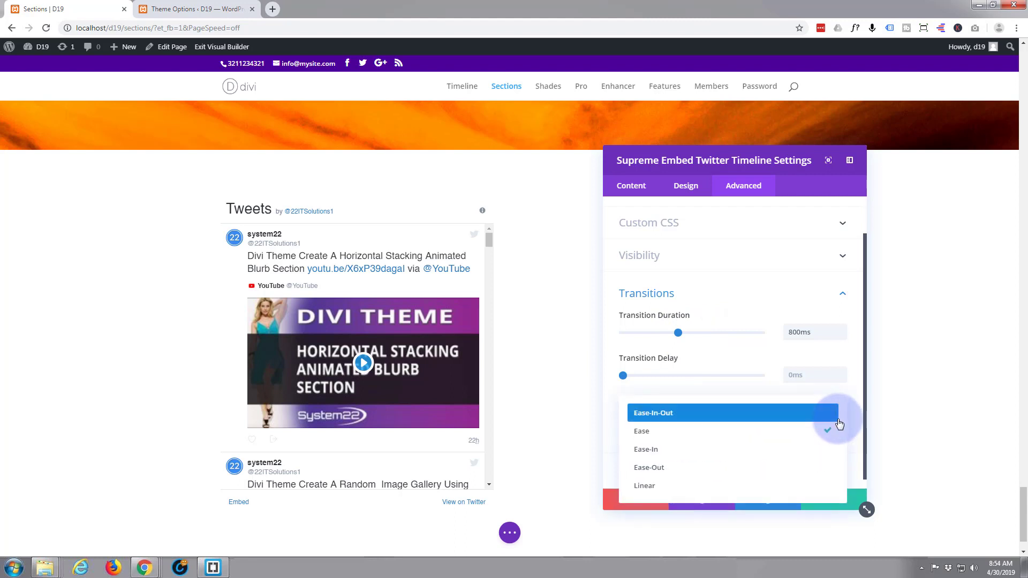
left_click(653, 412)
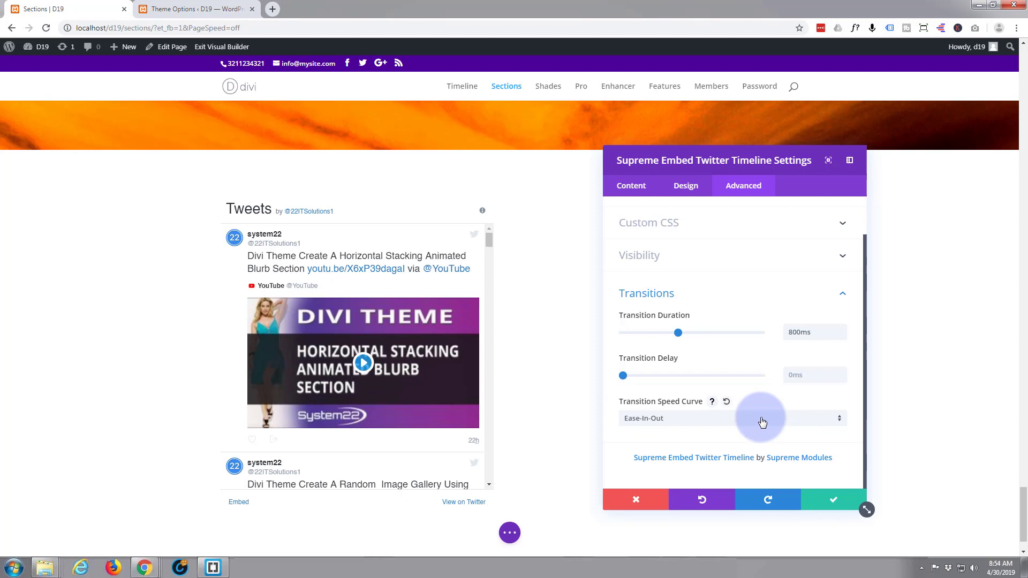
mouse_move(777, 423)
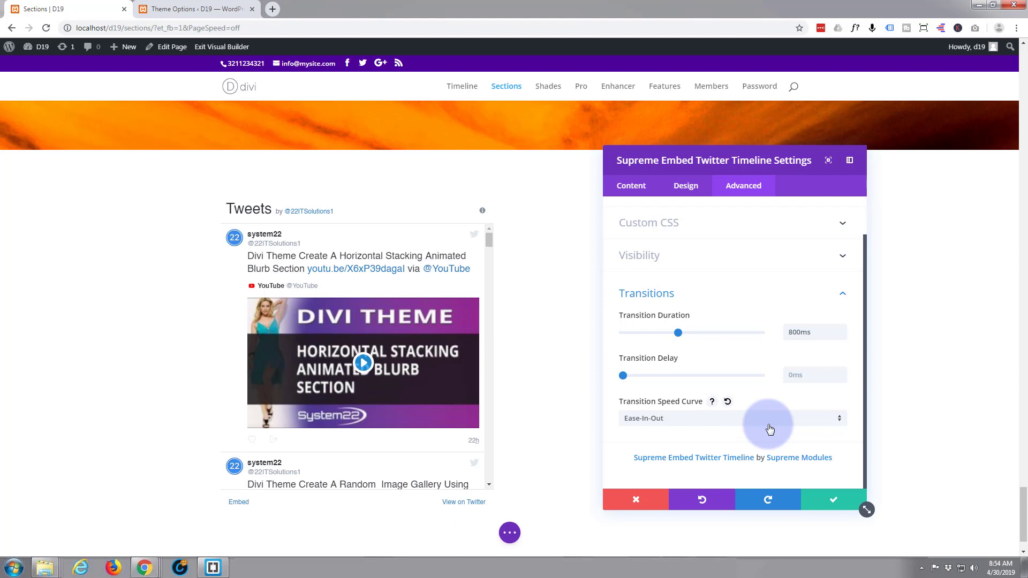
mouse_move(680, 373)
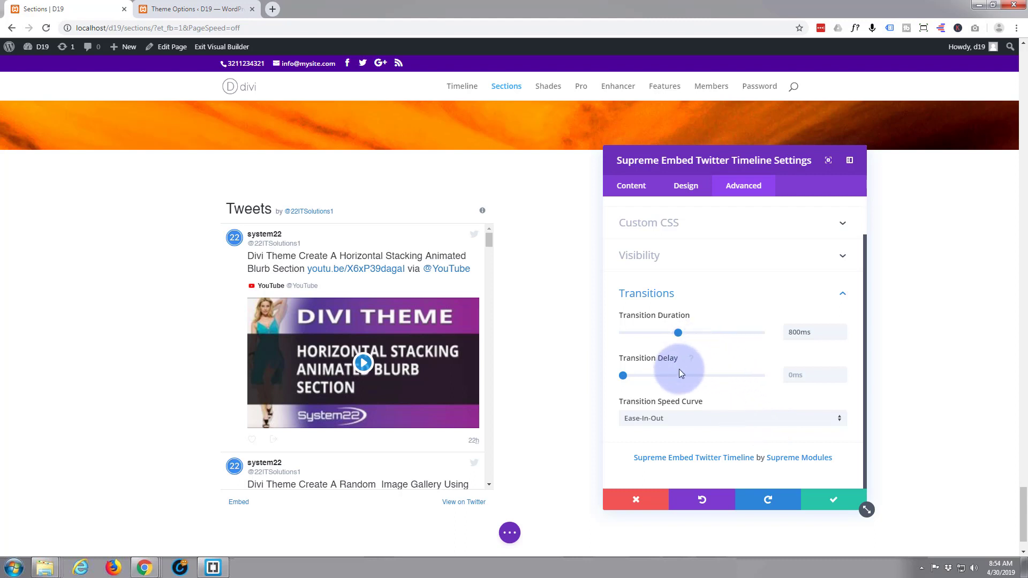
mouse_move(645, 378)
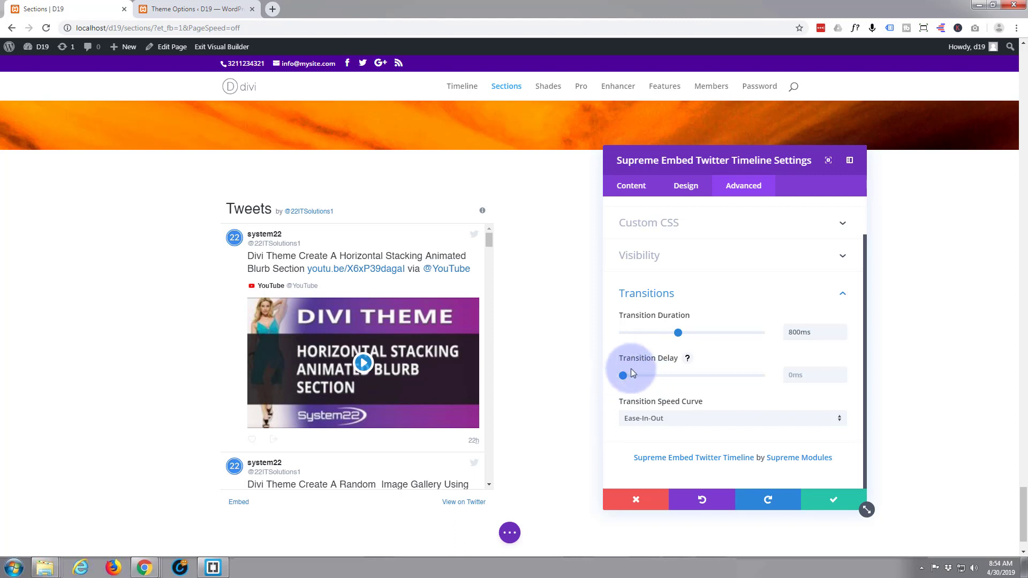
mouse_move(741, 407)
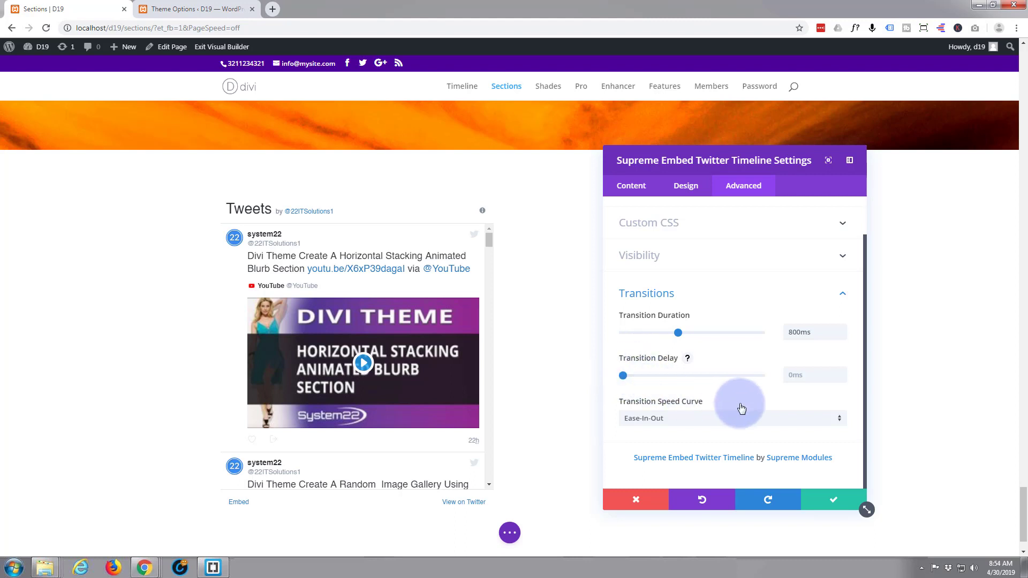
mouse_move(794, 488)
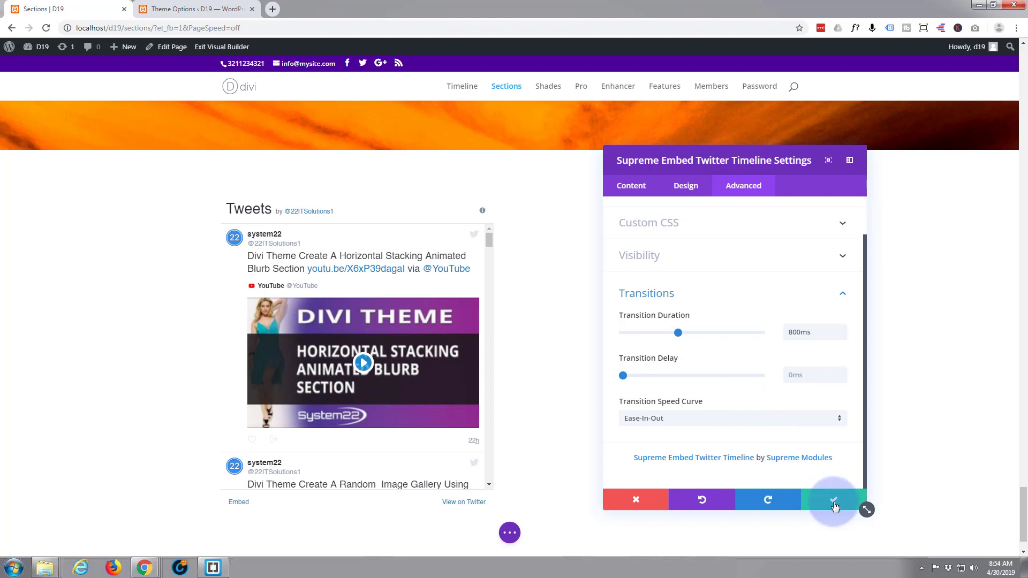
mouse_move(833, 499)
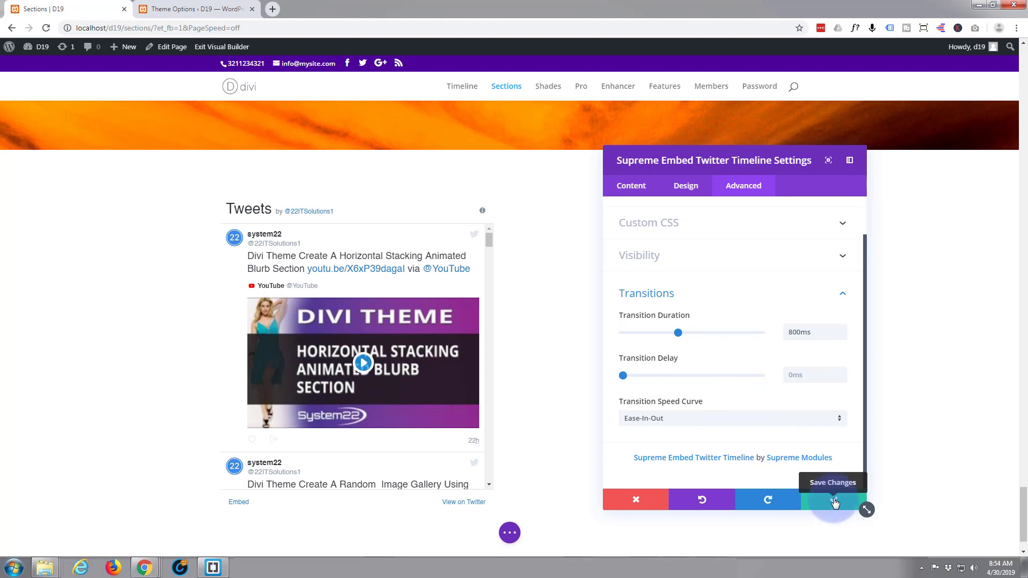
Confirm the Twitter timeline module settings and save the page
left_click(833, 500)
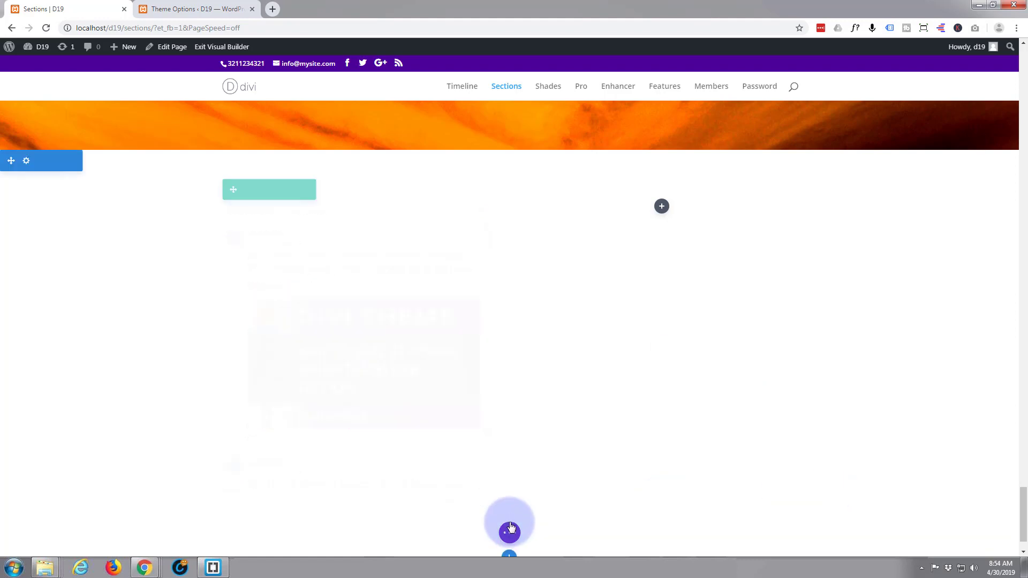
left_click(509, 528)
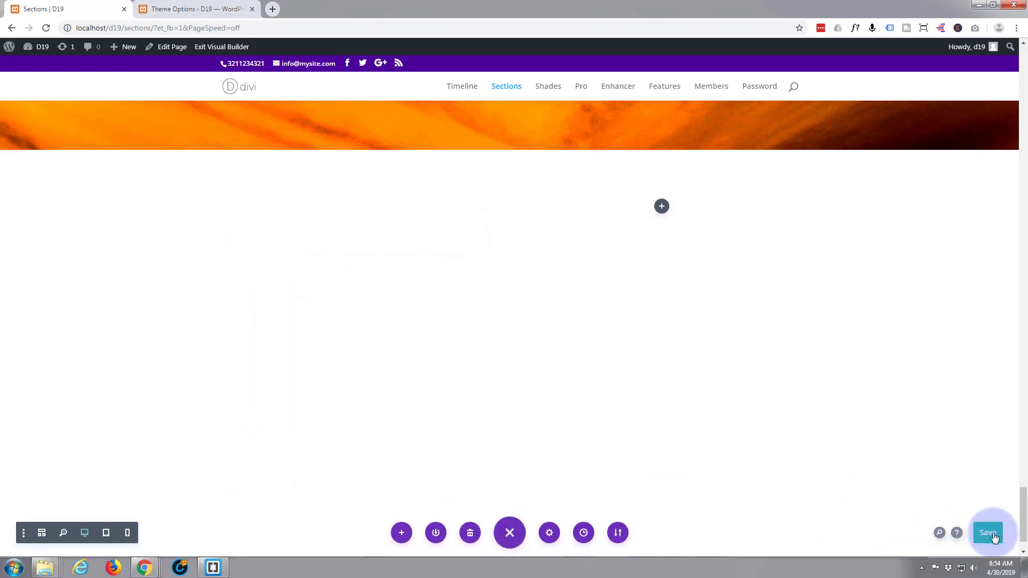
left_click(988, 532)
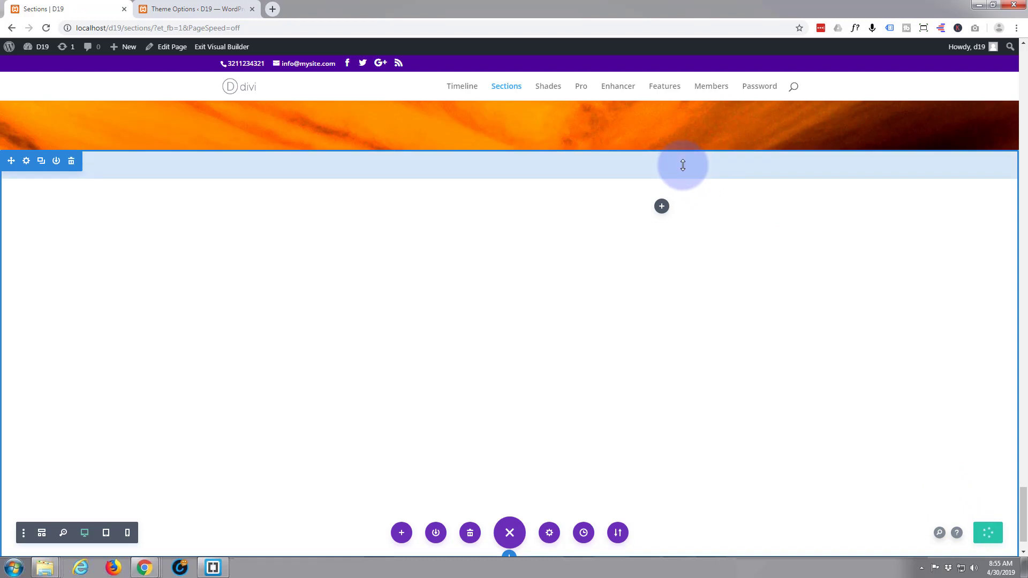
mouse_move(222, 47)
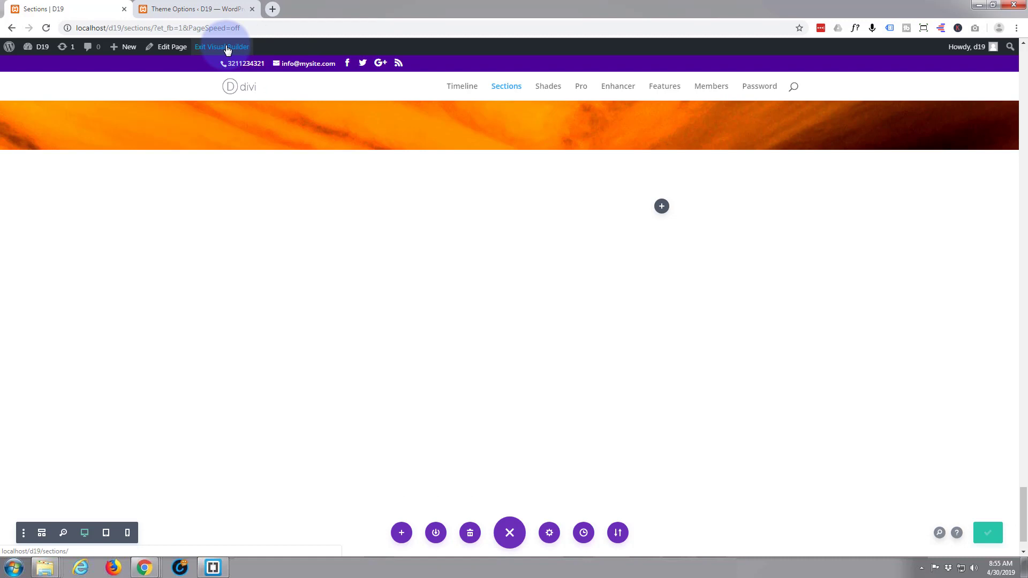
Exit the builder, scroll to the bottom section of the live page, and re-enable Visual Builder
left_click(222, 46)
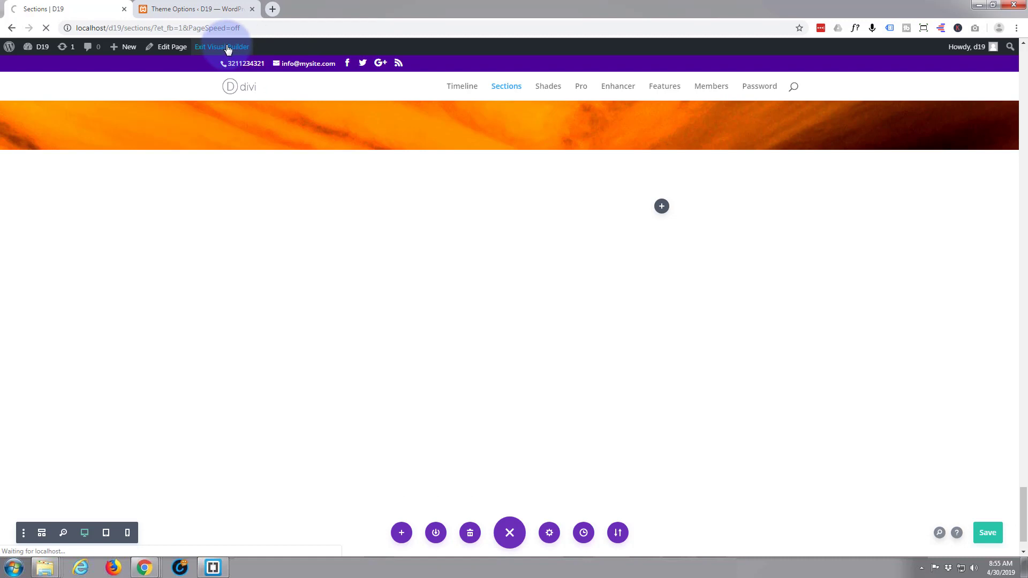
left_click(221, 46)
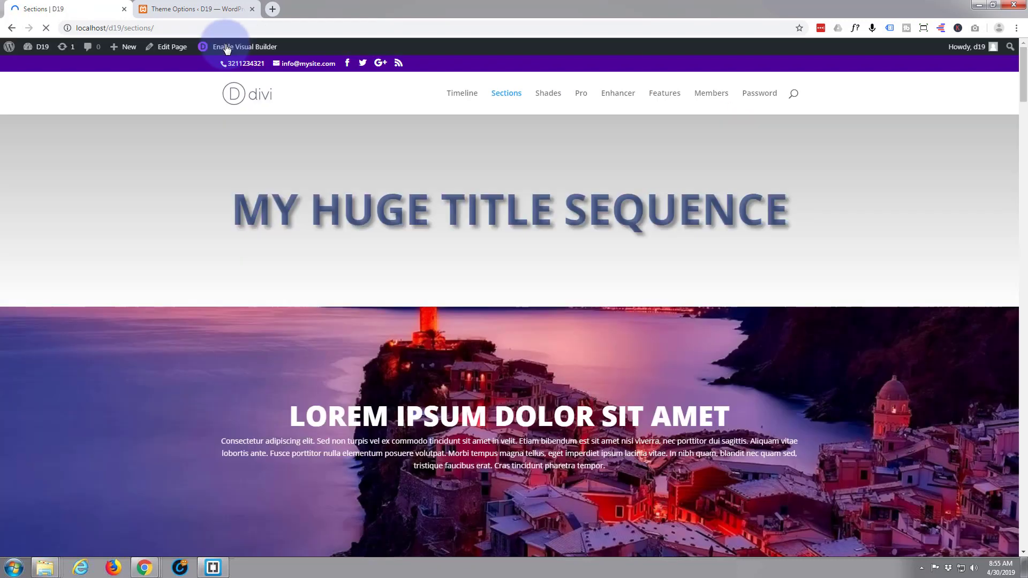
scroll("down", 3)
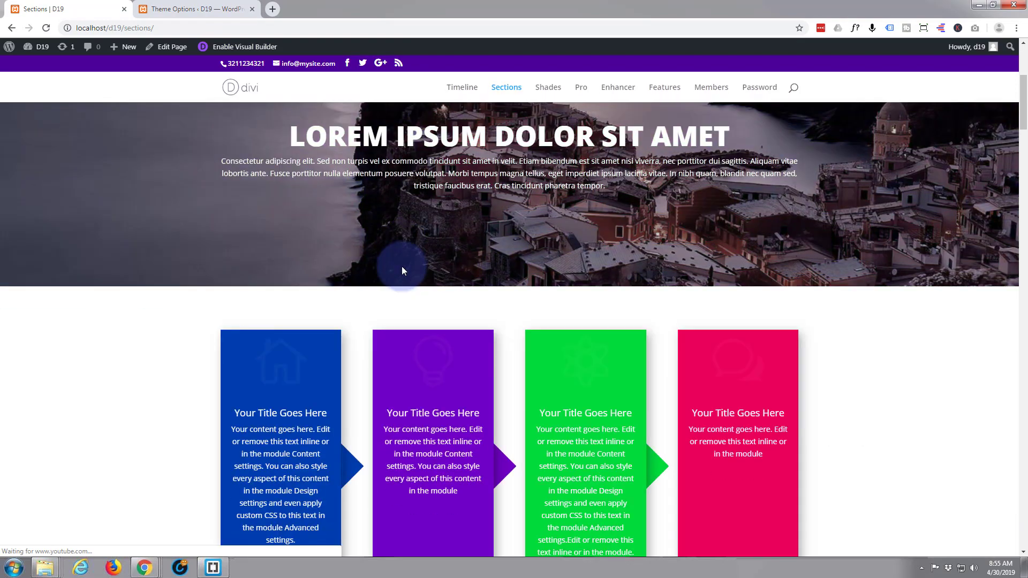
scroll("down", 3)
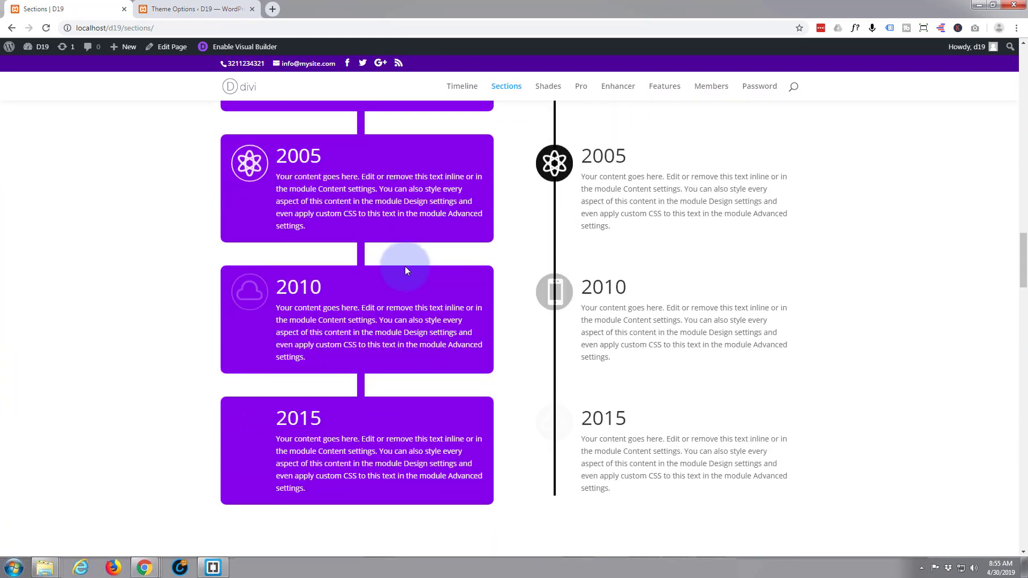
scroll("down", 3)
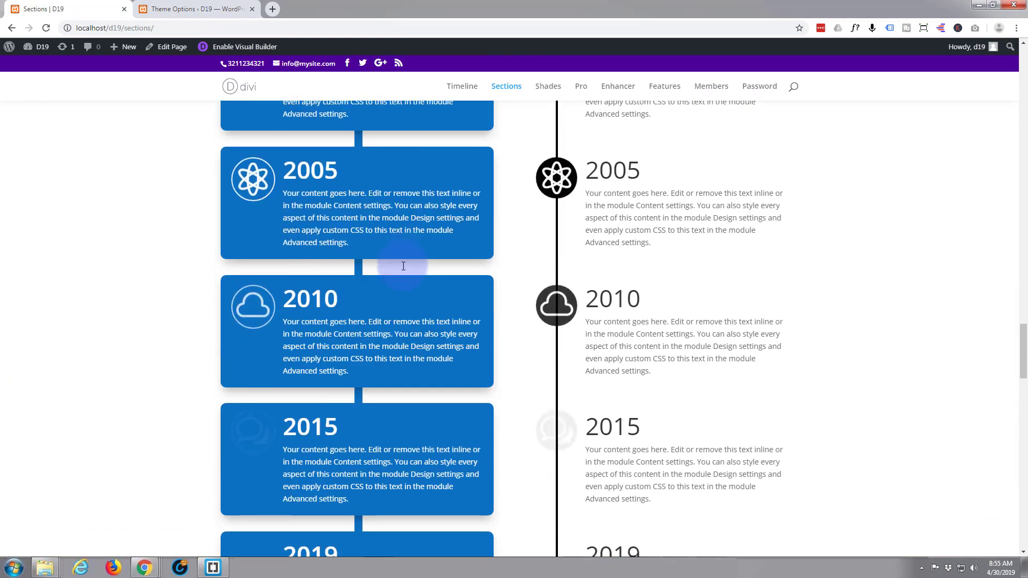
scroll("up", 3)
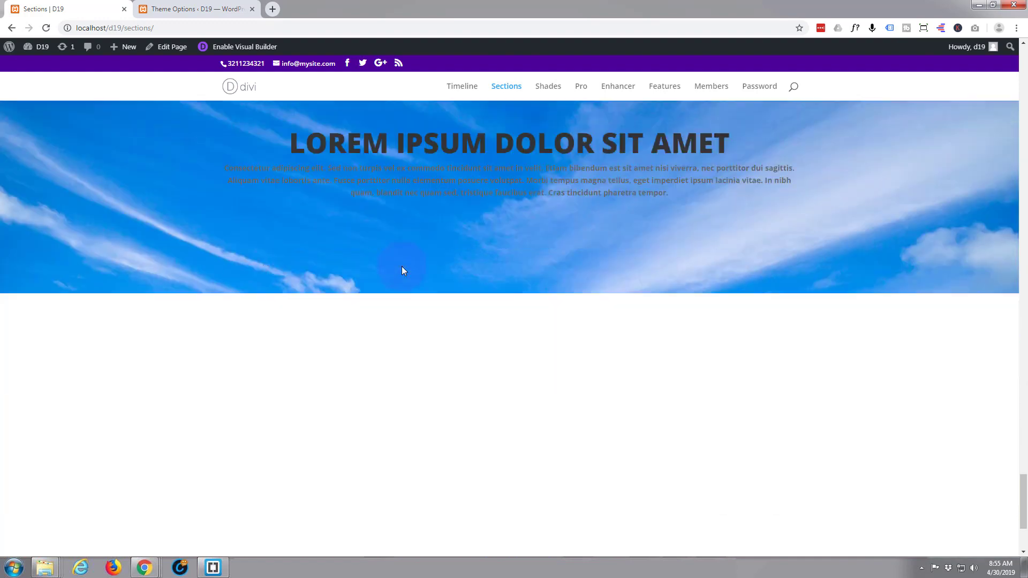
scroll("down", 3)
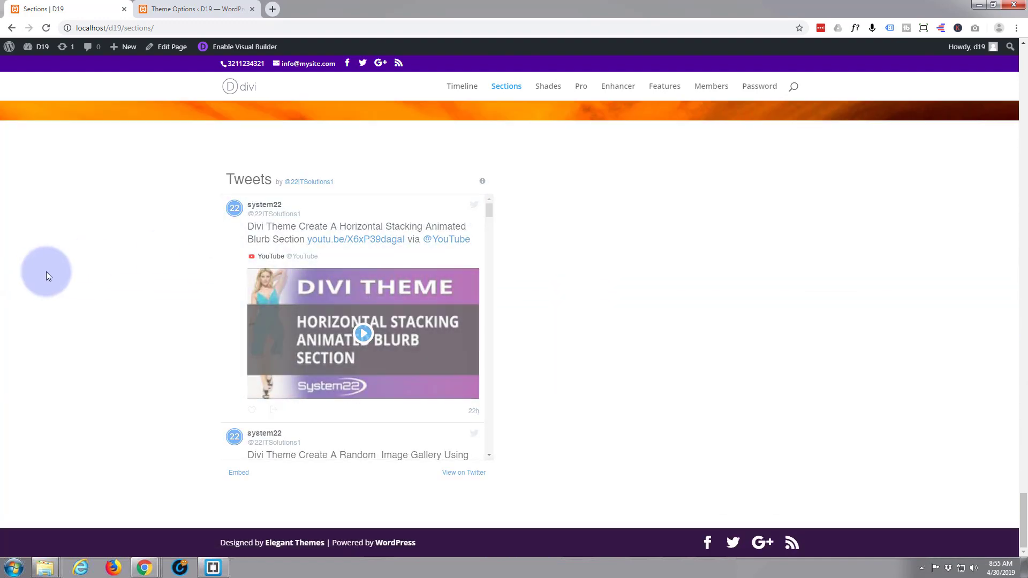
mouse_move(315, 359)
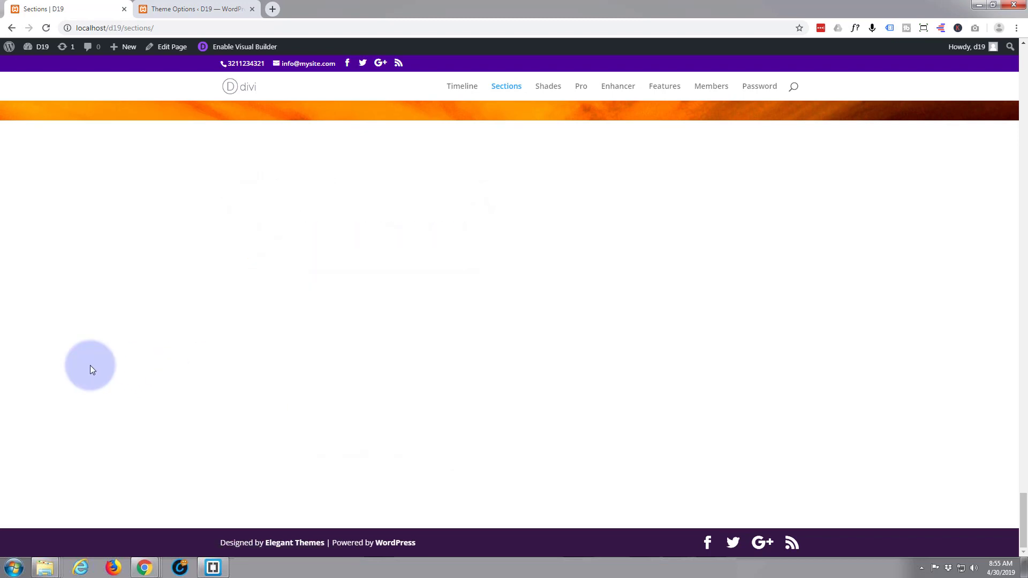
left_click(244, 46)
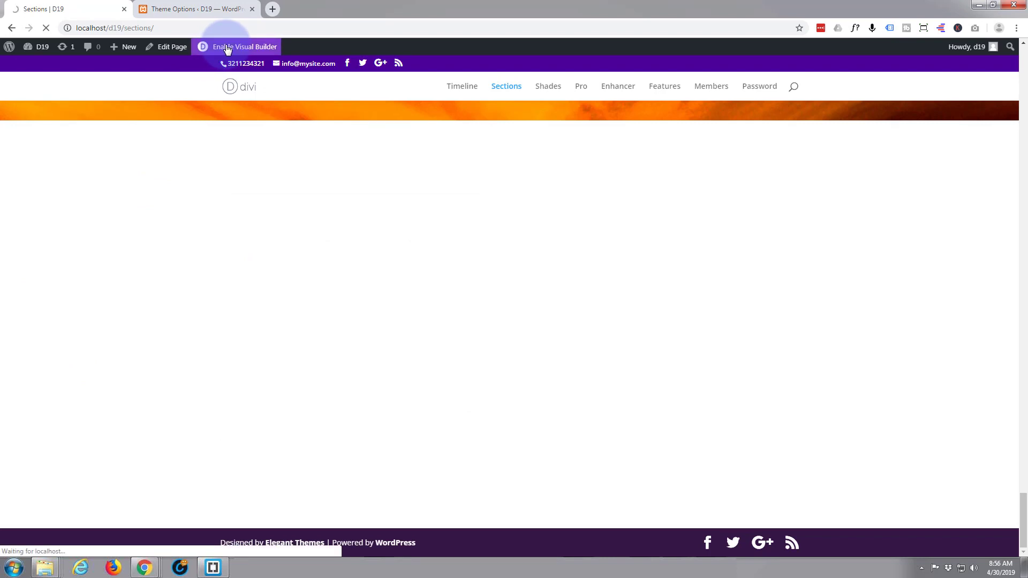
Launch the Visual Builder on the Sections page and scroll to the empty row below the orange banner
left_click(245, 46)
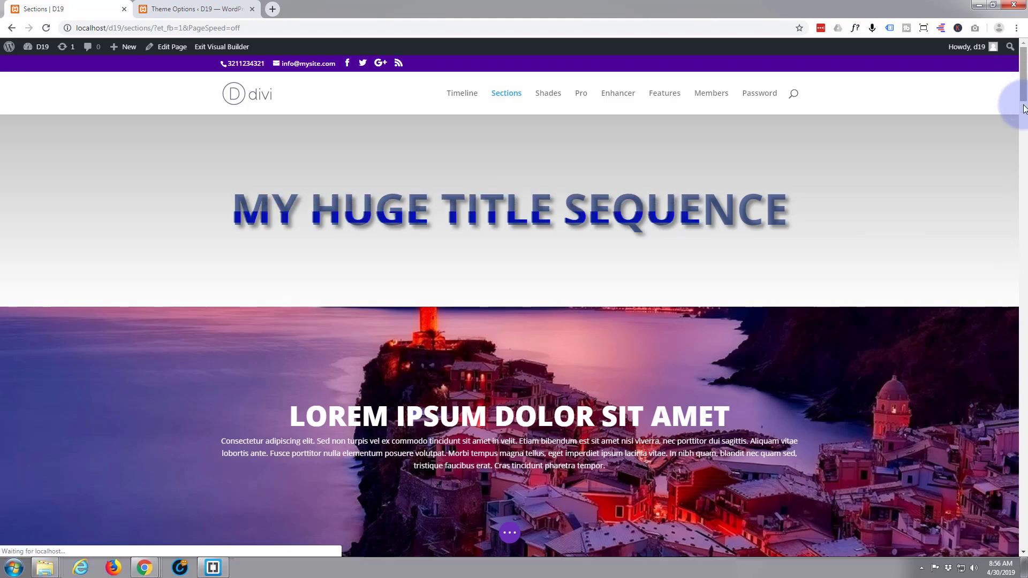
scroll("down", 3)
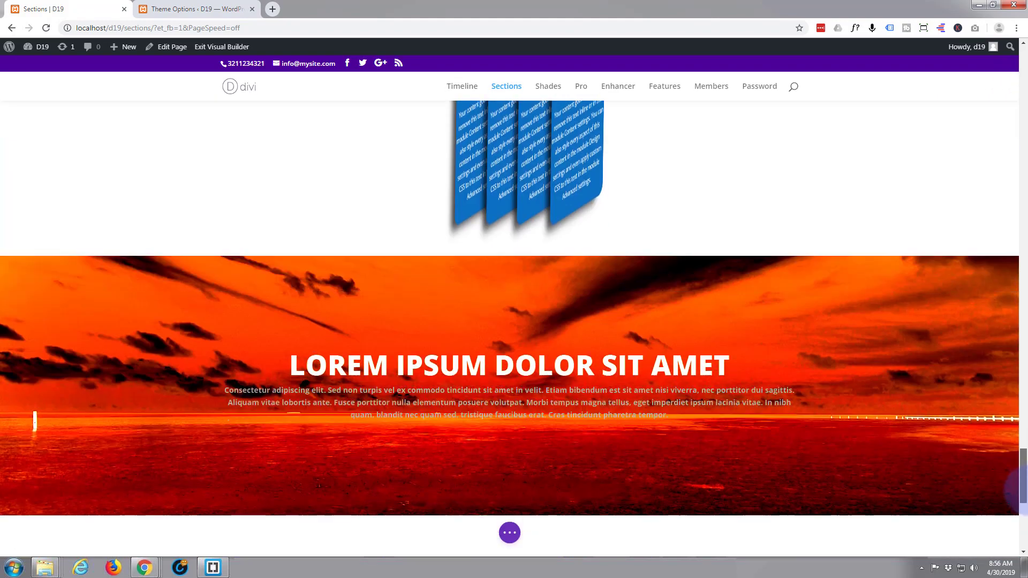
scroll("down", 3)
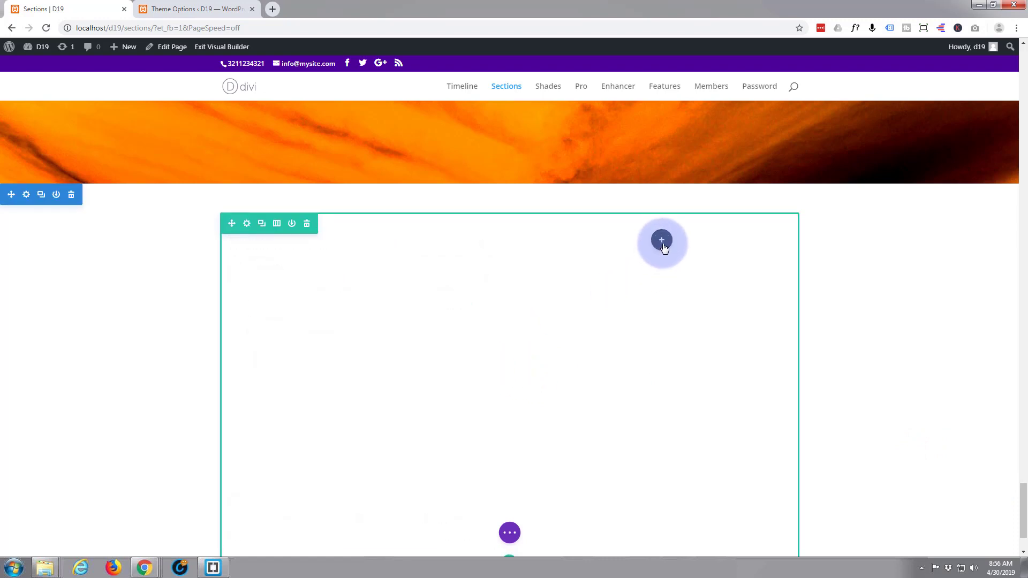
Insert a Supreme Facebook Feed module into the empty row's right column
left_click(661, 240)
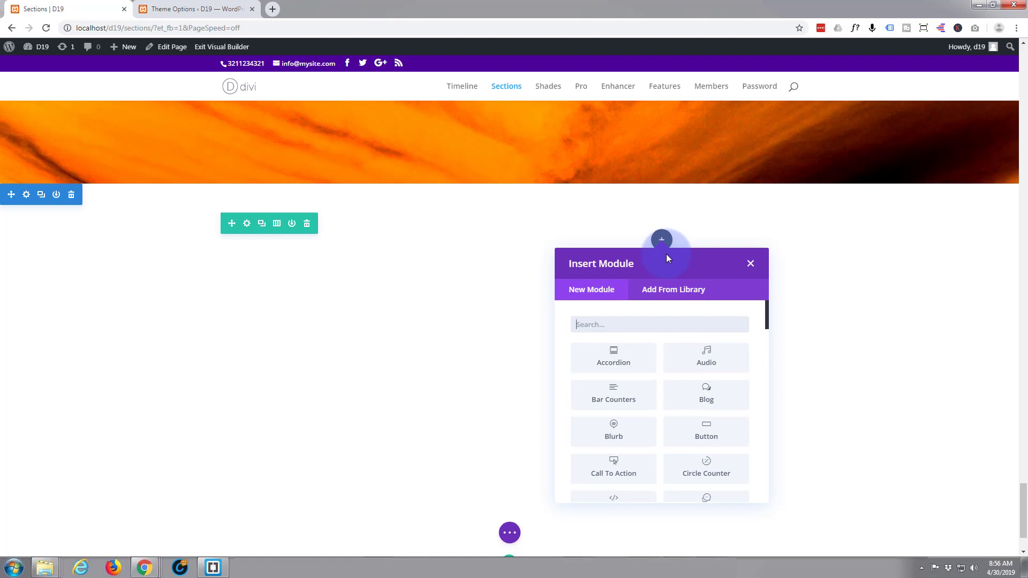
scroll("down", 3)
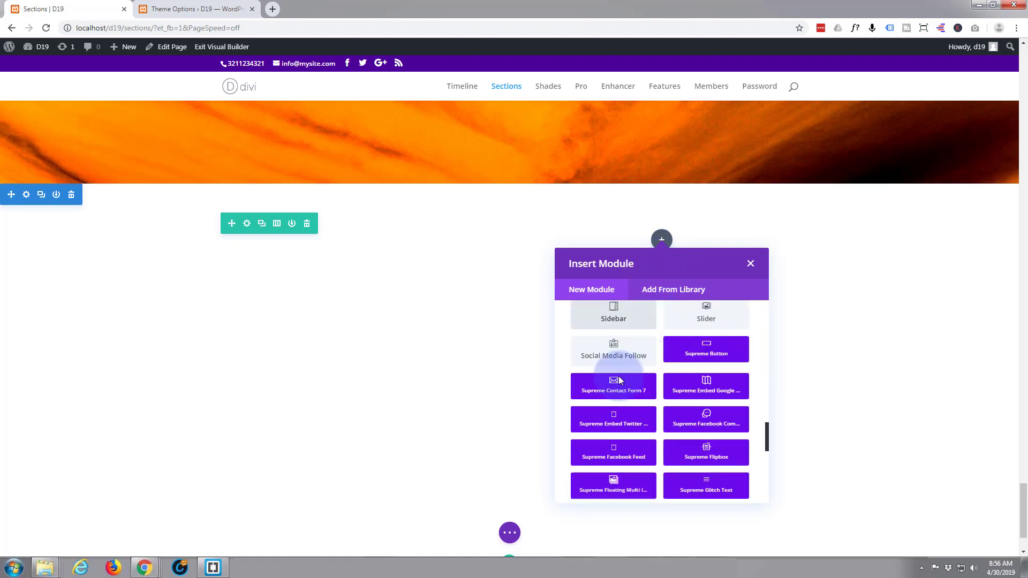
mouse_move(614, 455)
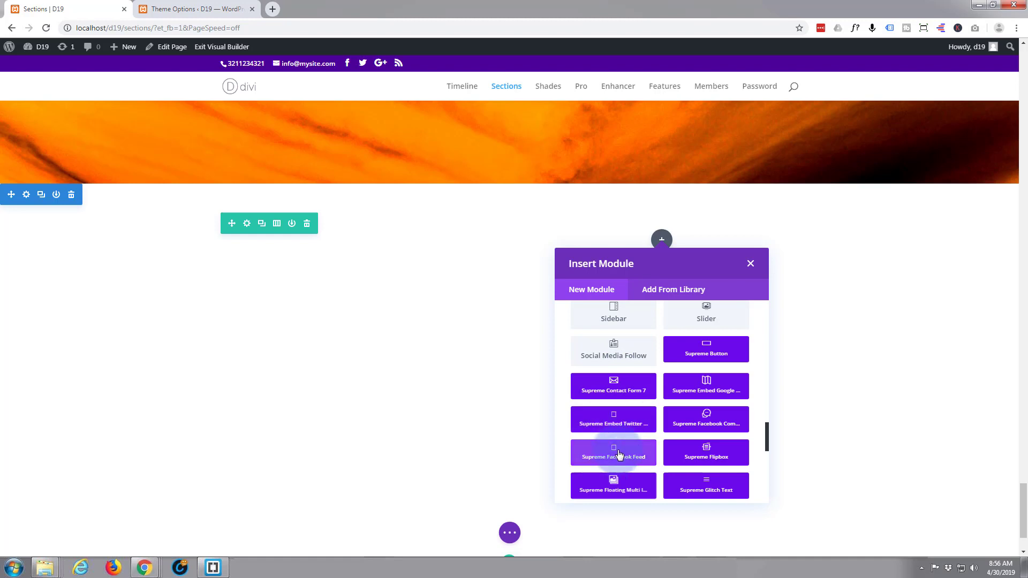
left_click(612, 452)
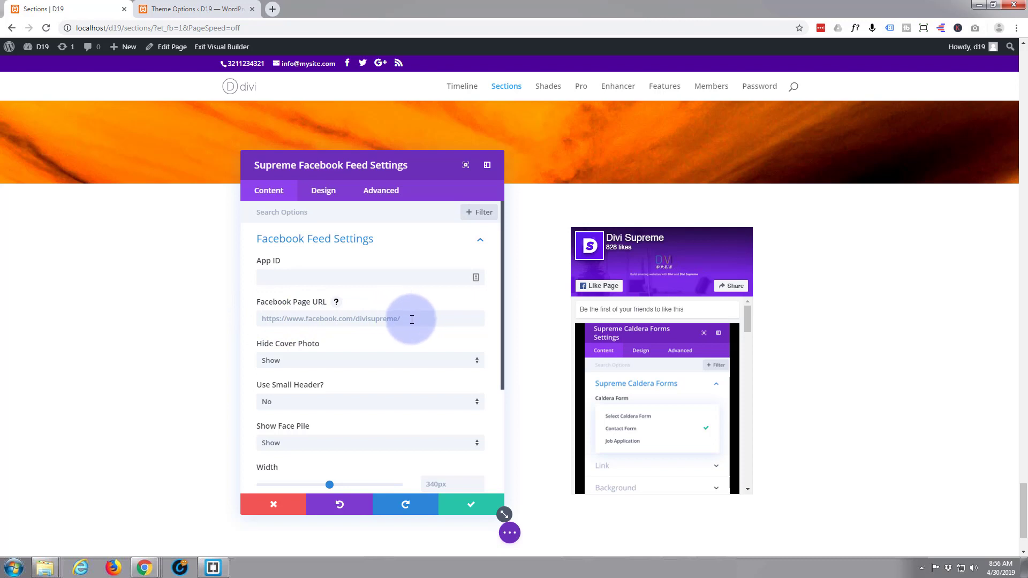
mouse_move(321, 335)
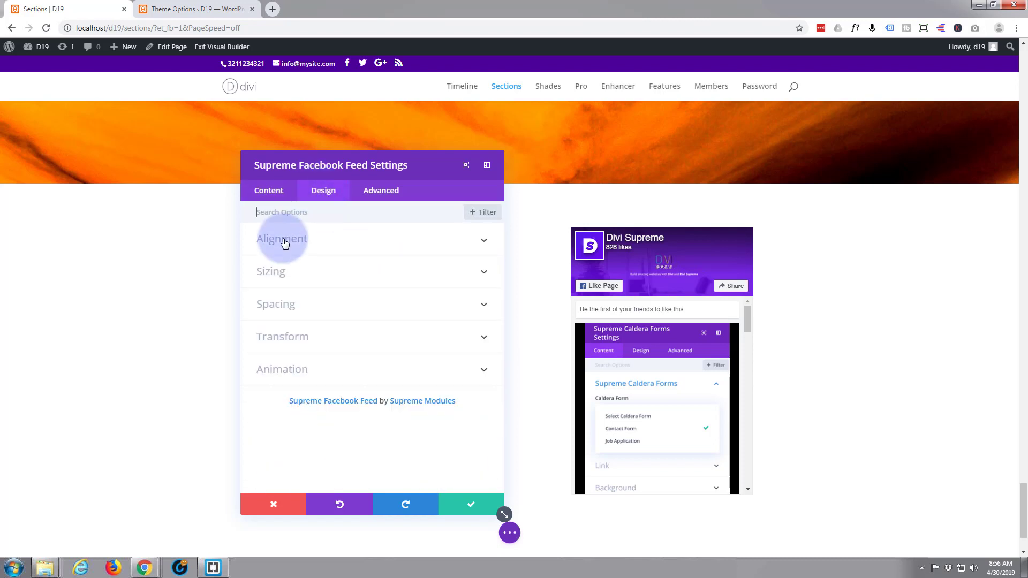
Step through the Facebook feed module's Content and Design tabs to its Advanced settings
left_click(270, 271)
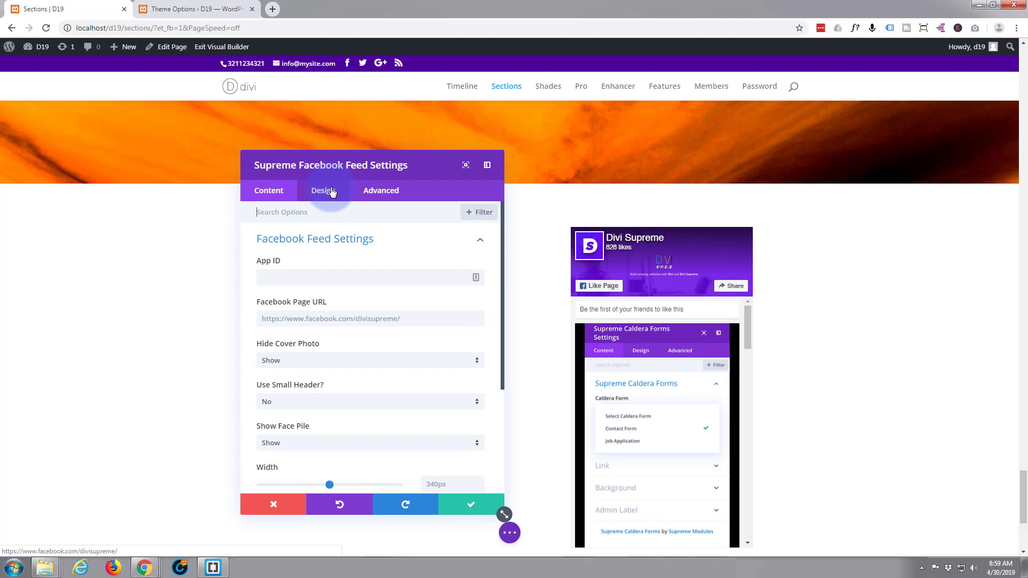
left_click(323, 190)
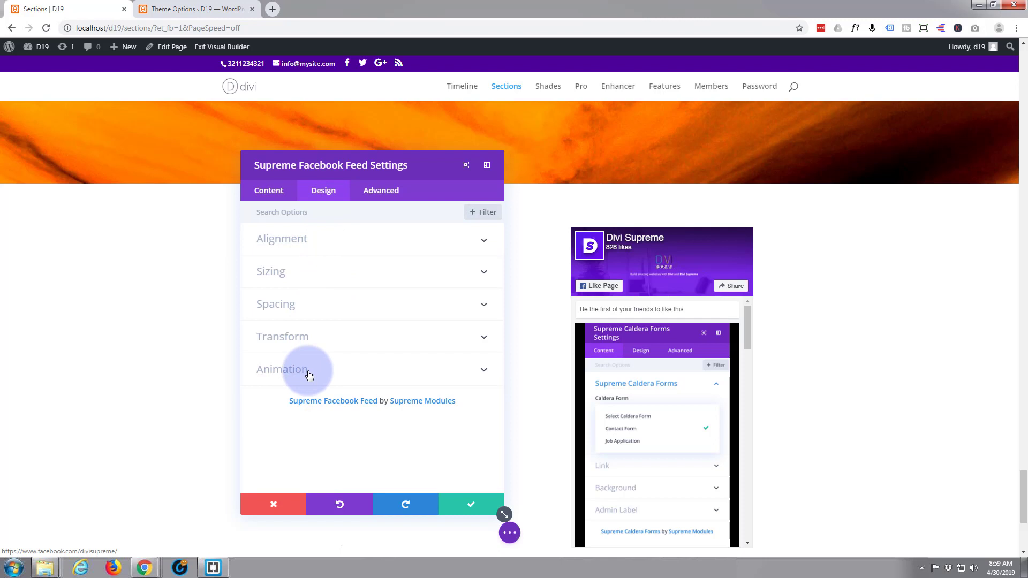
mouse_move(328, 271)
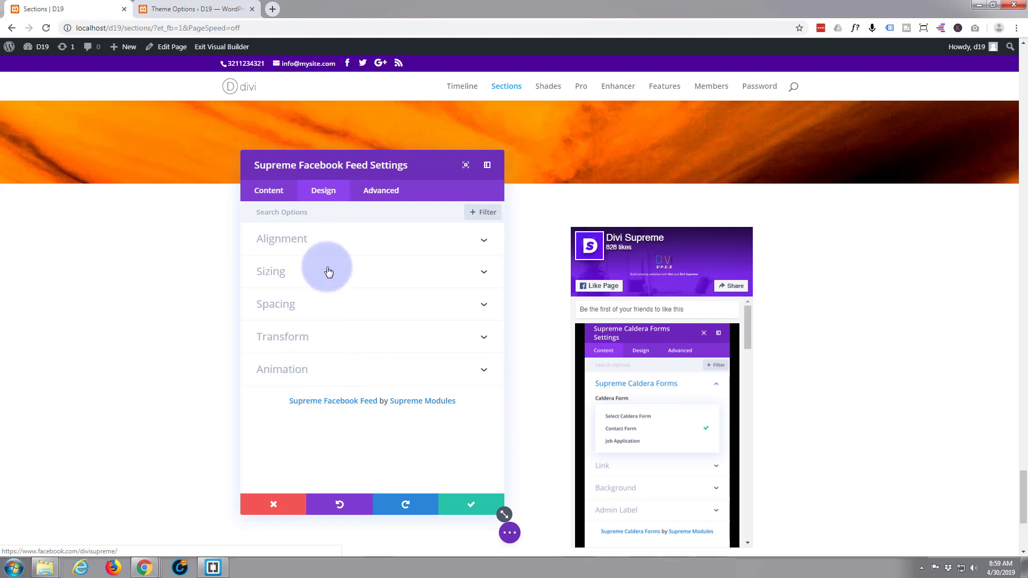
mouse_move(309, 377)
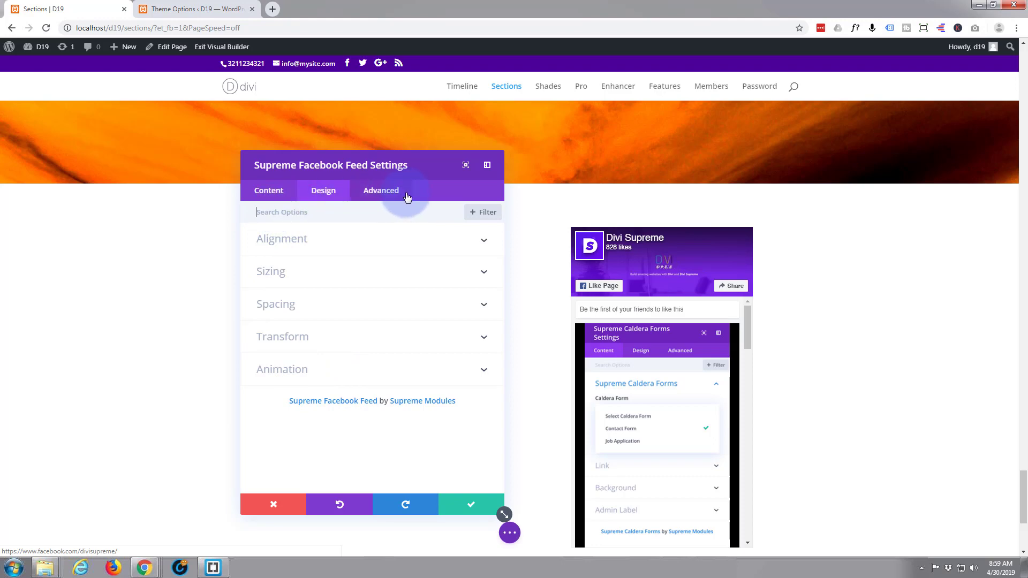
left_click(381, 190)
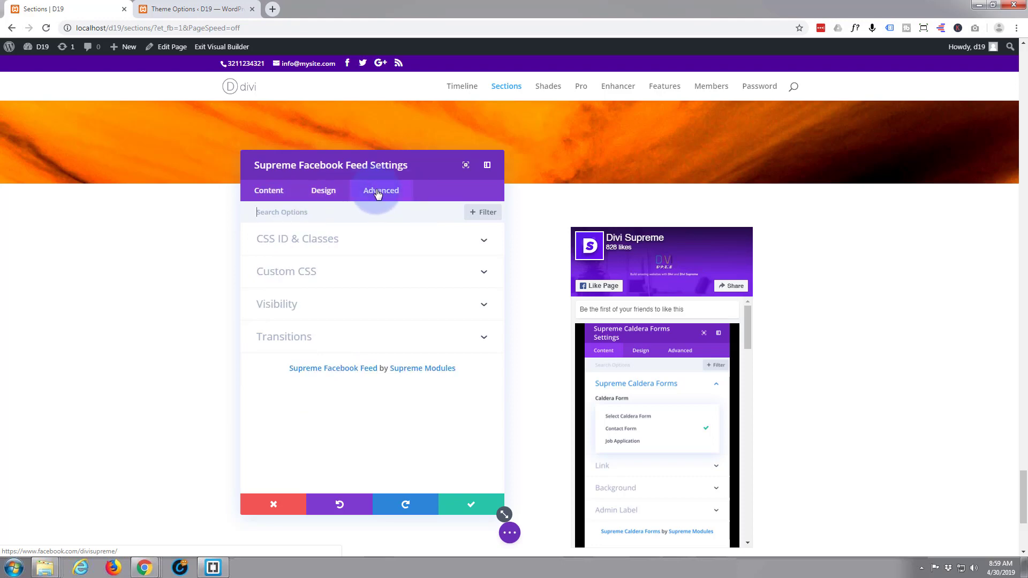
mouse_move(387, 243)
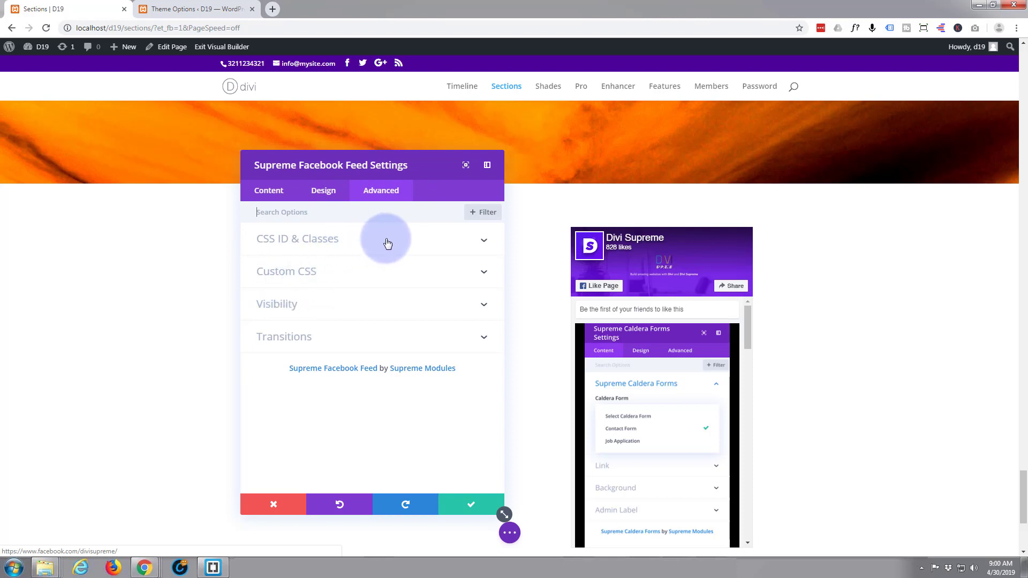
Give the Facebook feed module the CSS class 'smd' and save its settings
left_click(298, 239)
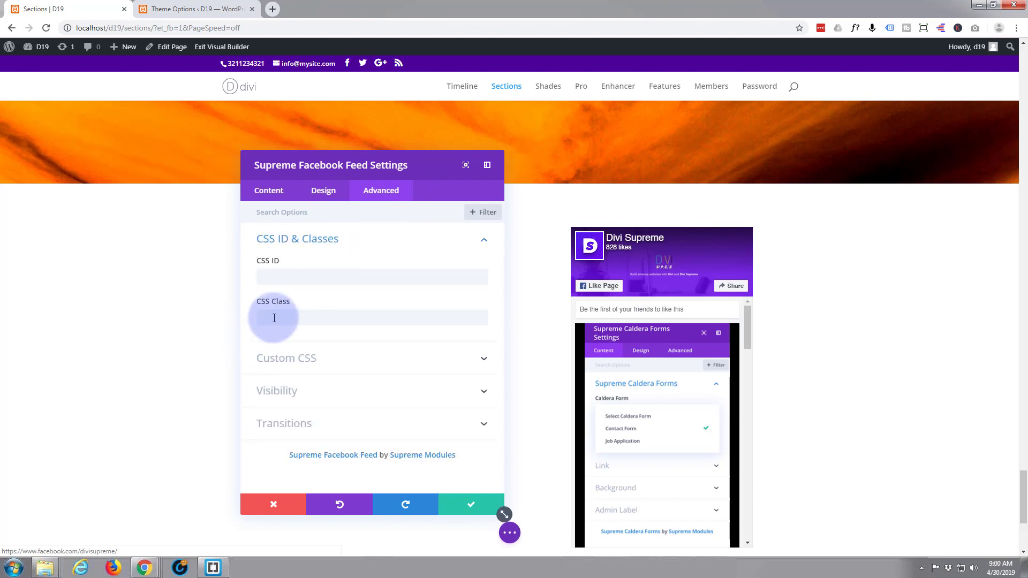
left_click(371, 318)
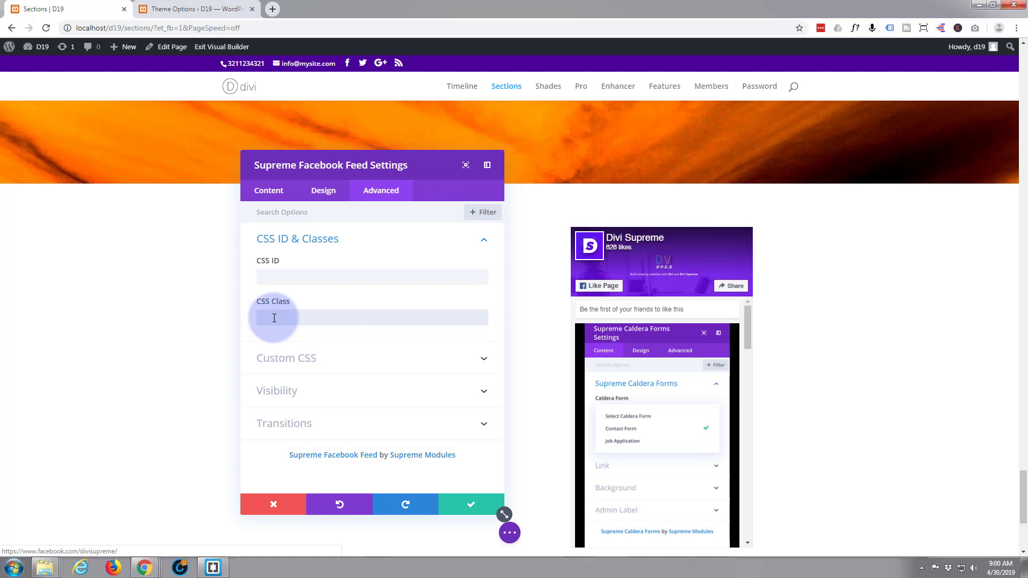
type("sm")
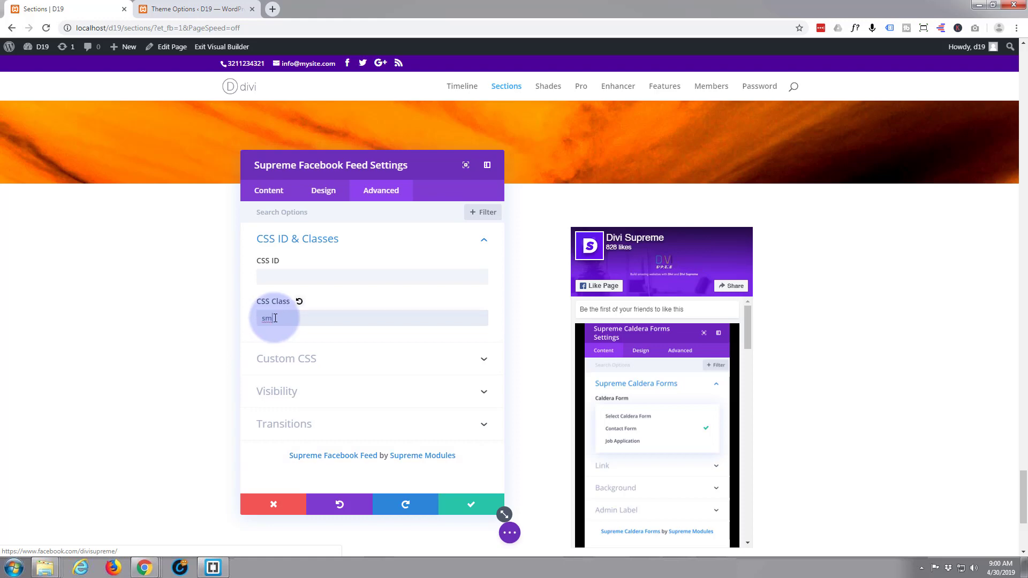
type("d")
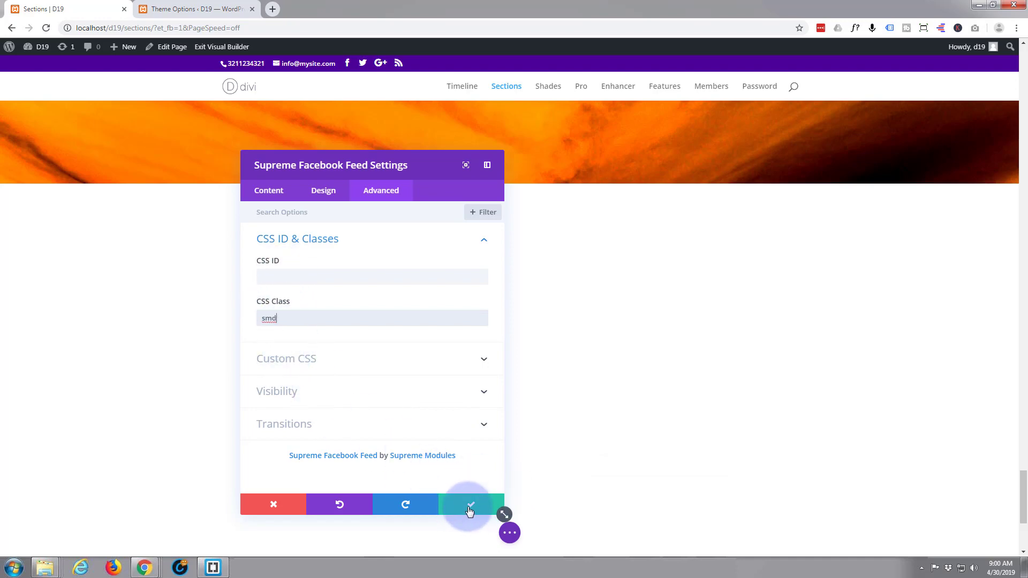
left_click(469, 505)
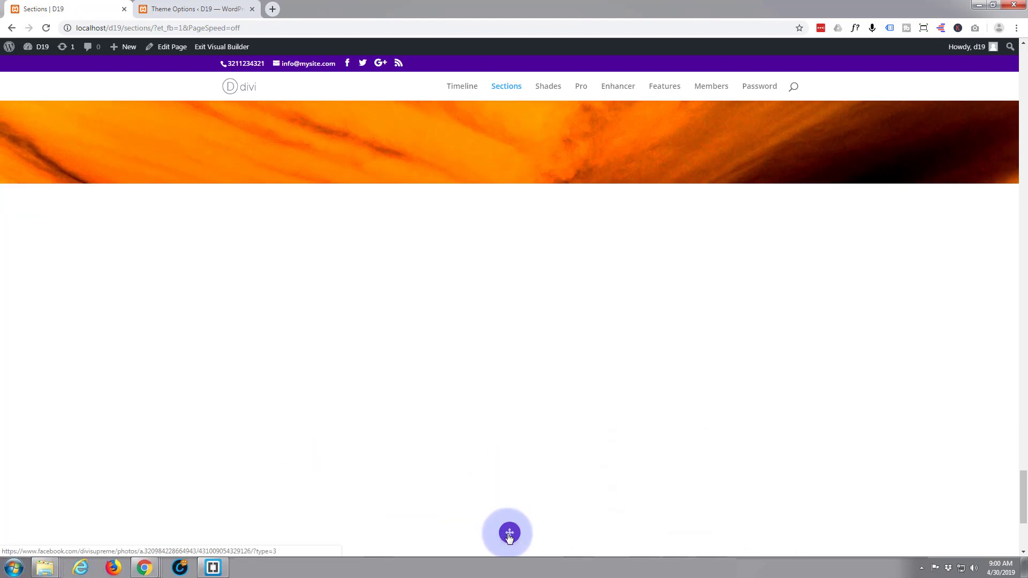
left_click(509, 532)
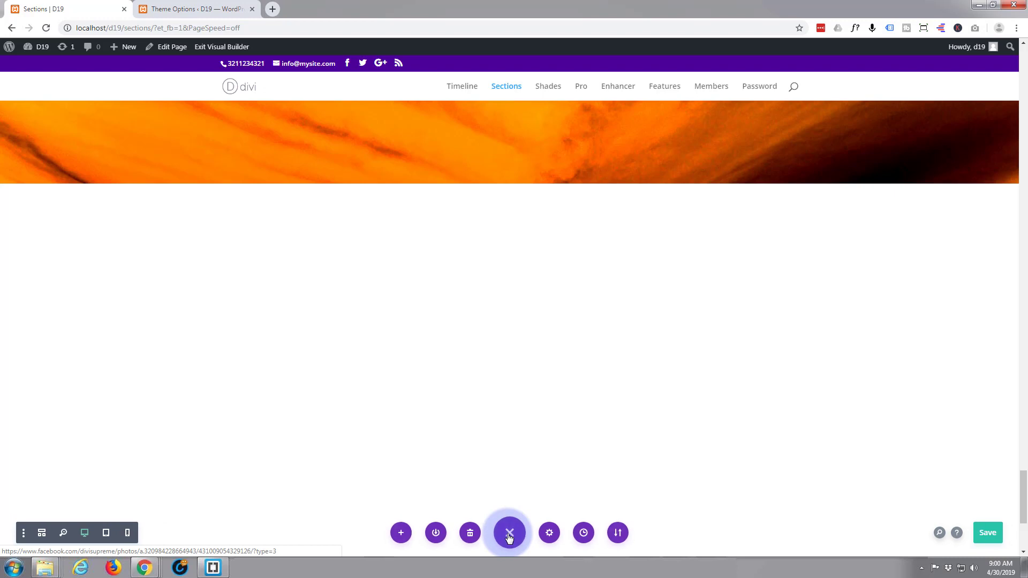
mouse_move(548, 532)
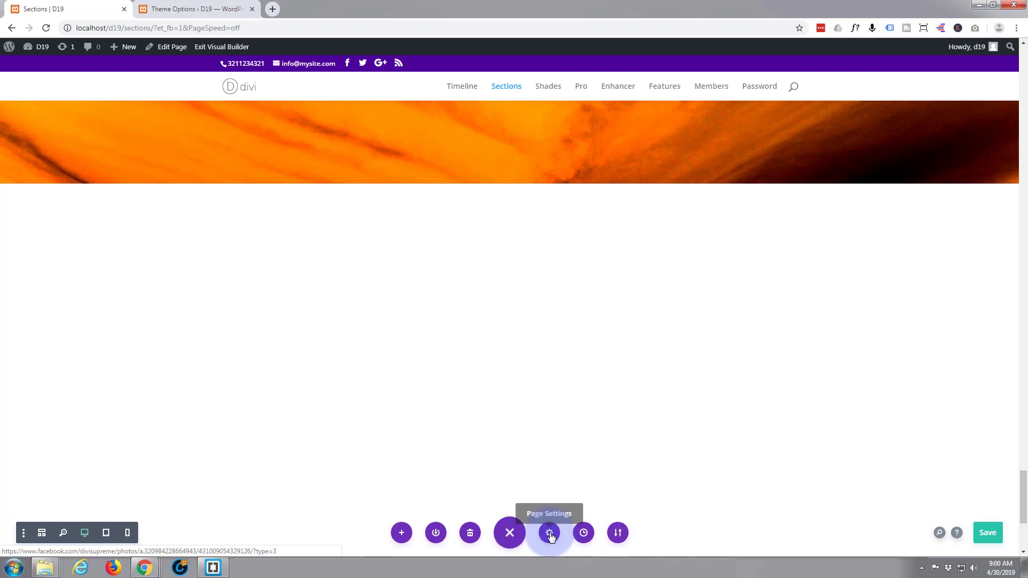
Show the Page Settings Advanced tab with Custom CSS, Performance and Visibility options
left_click(549, 533)
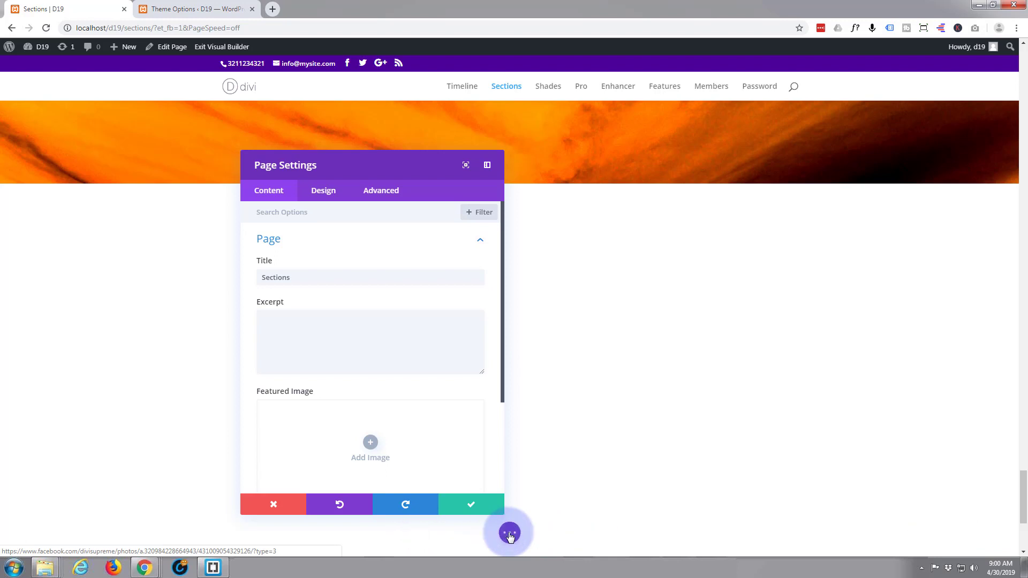
left_click(509, 532)
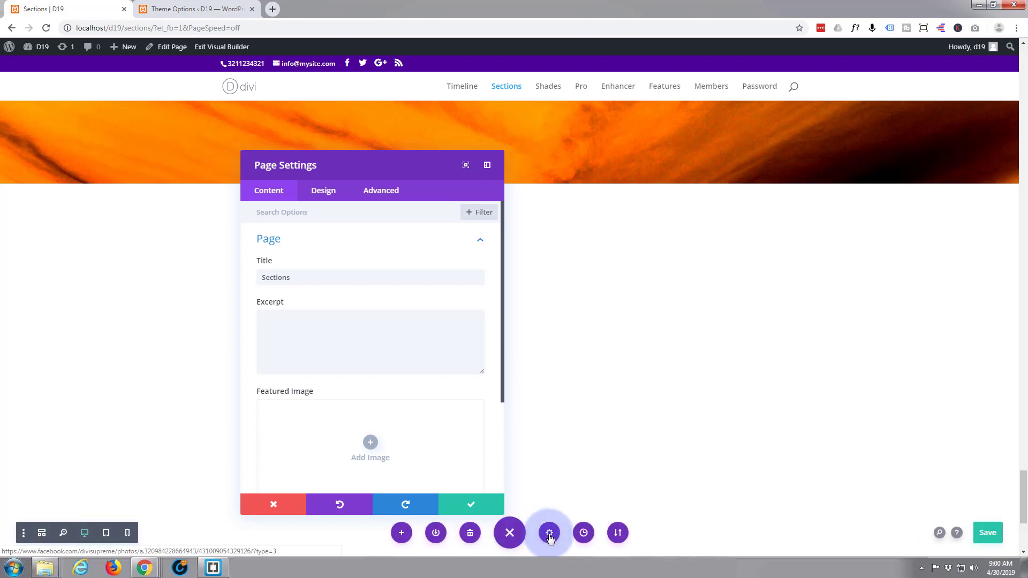
mouse_move(432, 494)
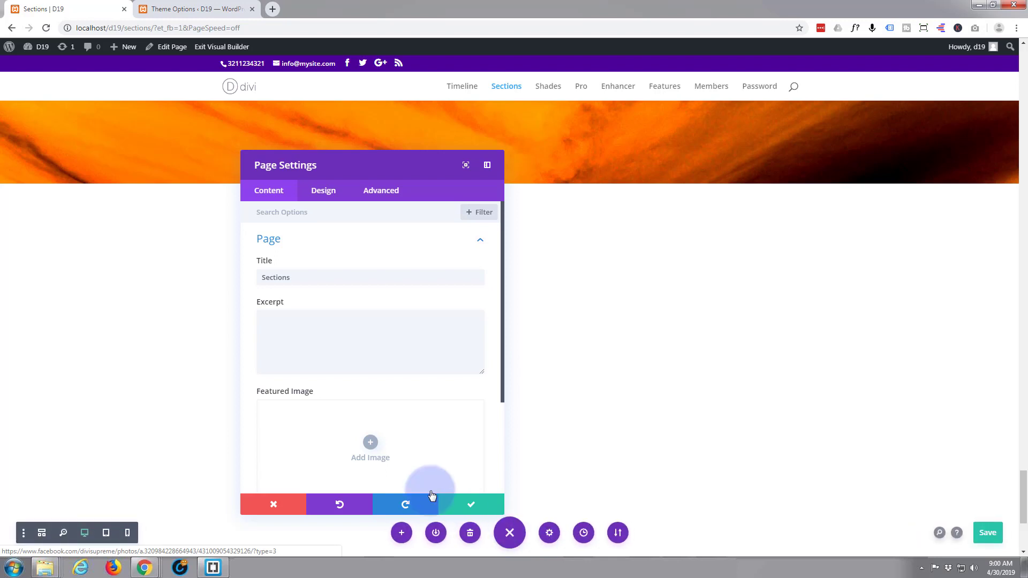
left_click(380, 190)
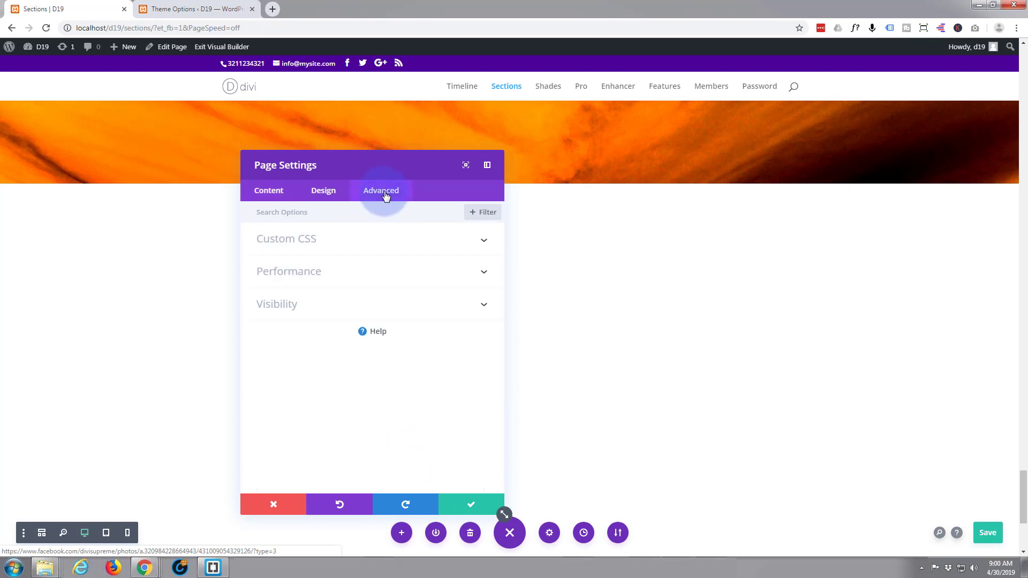
Add a page Custom CSS rule: .smd { opacity:0; }
left_click(286, 239)
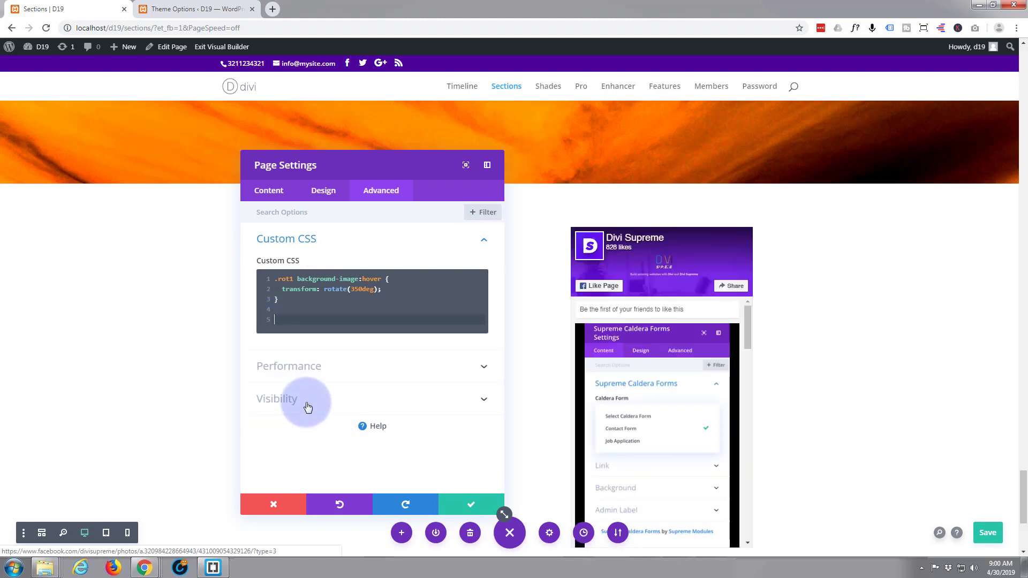
mouse_move(660, 278)
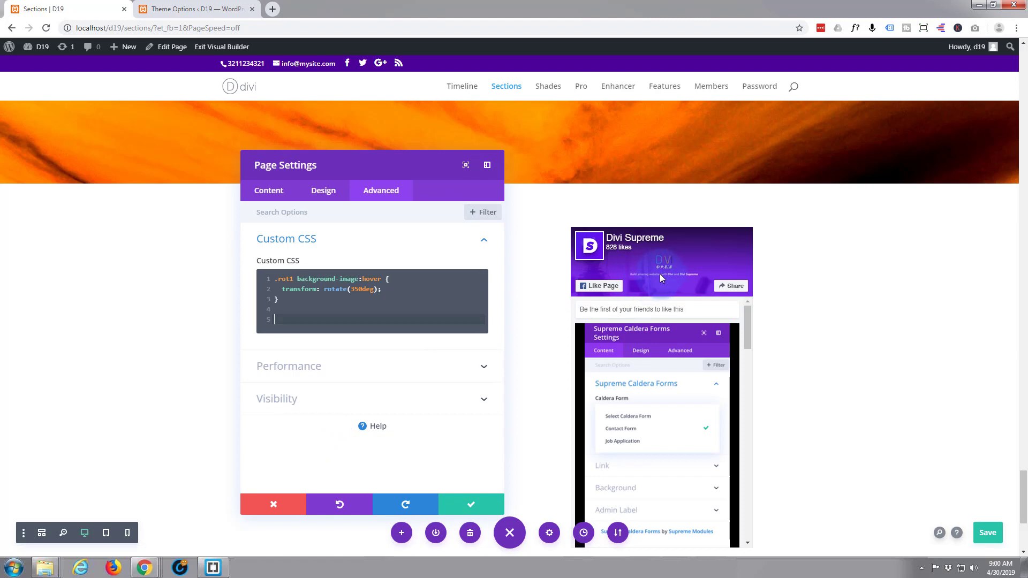
left_click(427, 300)
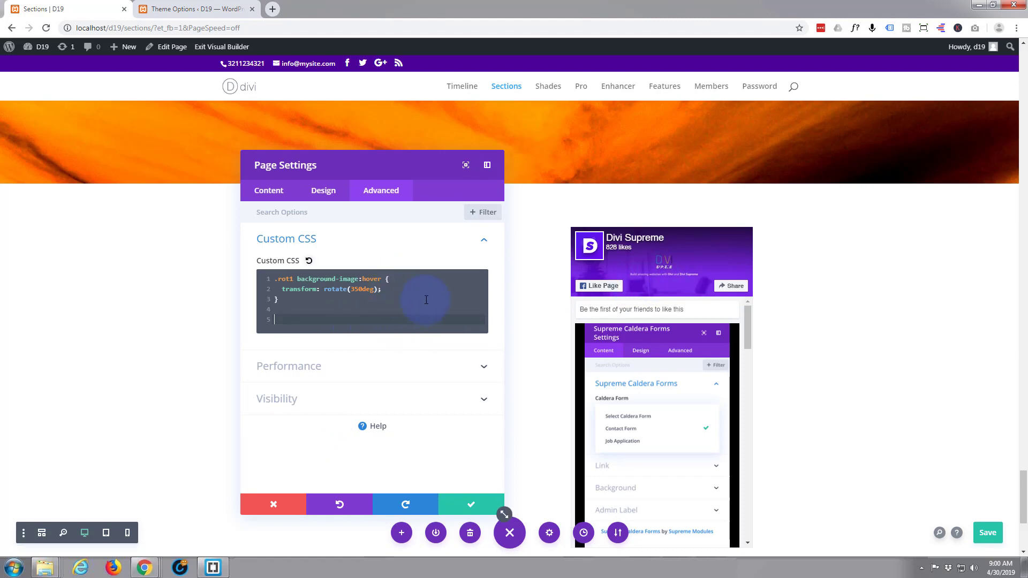
type(".s")
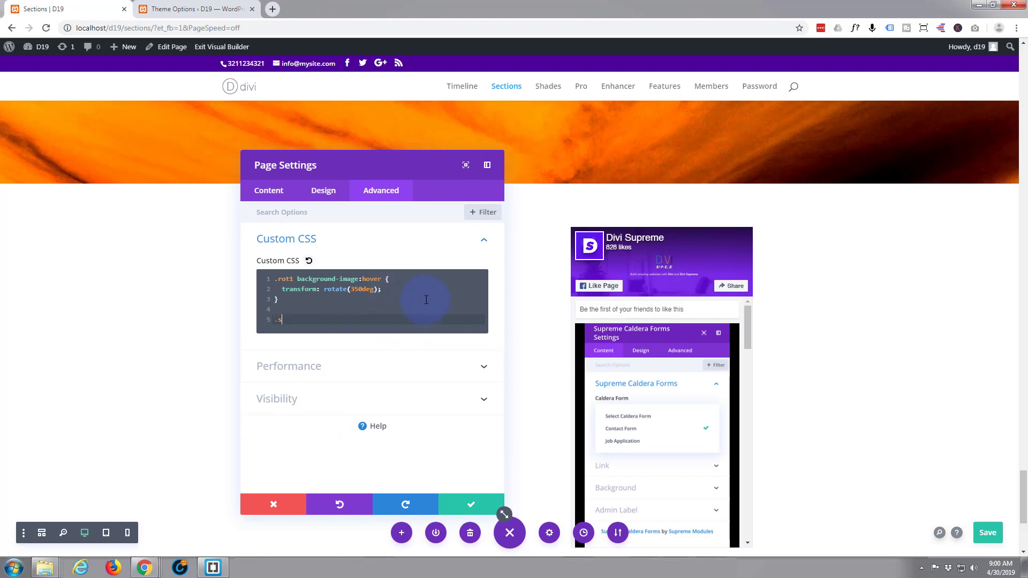
type("md")
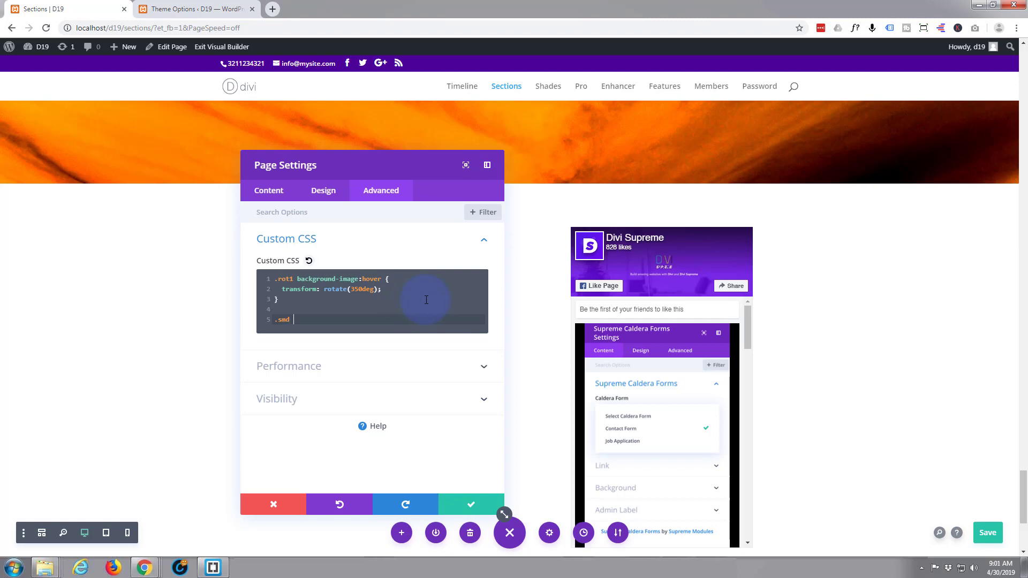
type("{}")
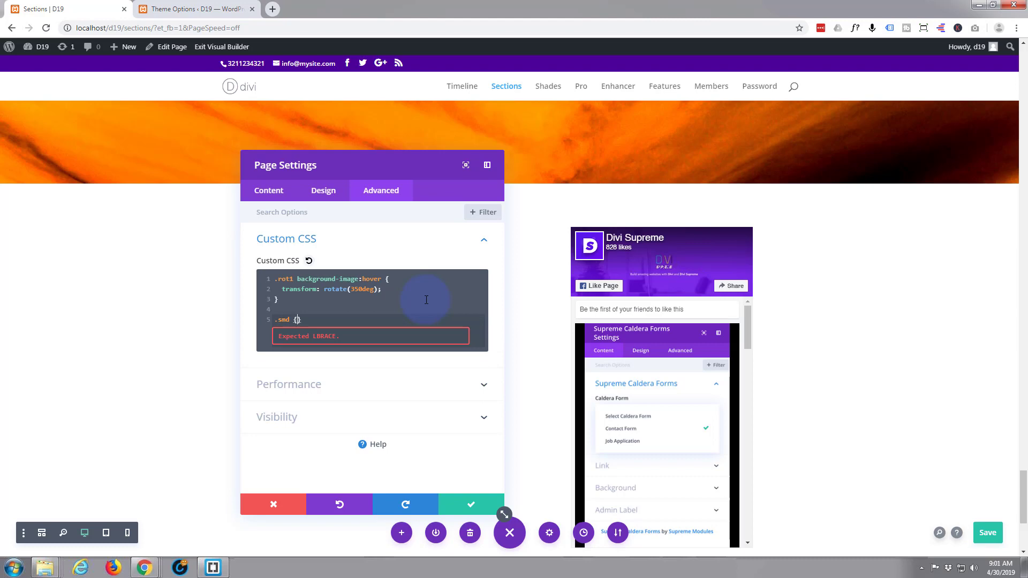
key("Enter")
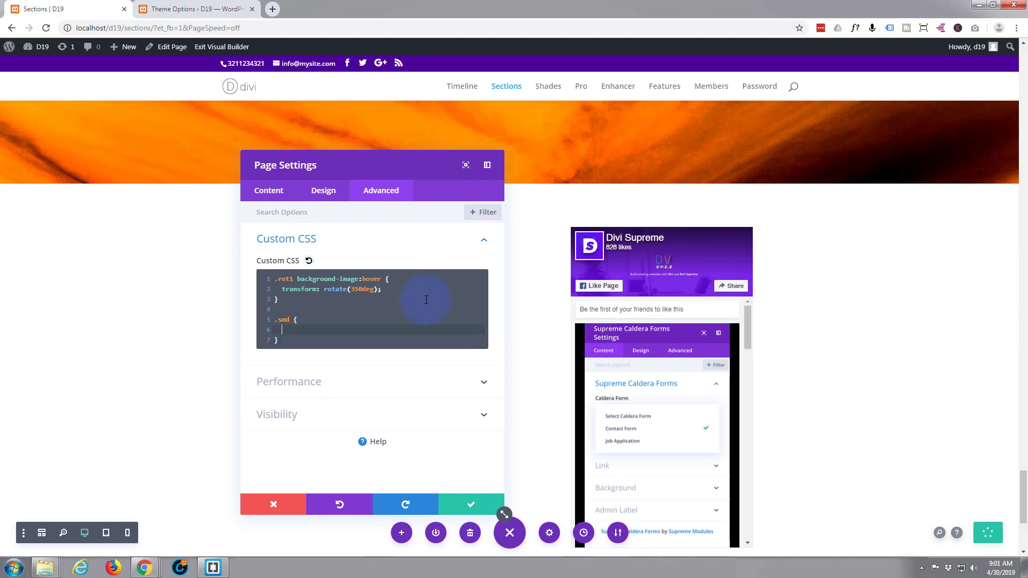
type("opa")
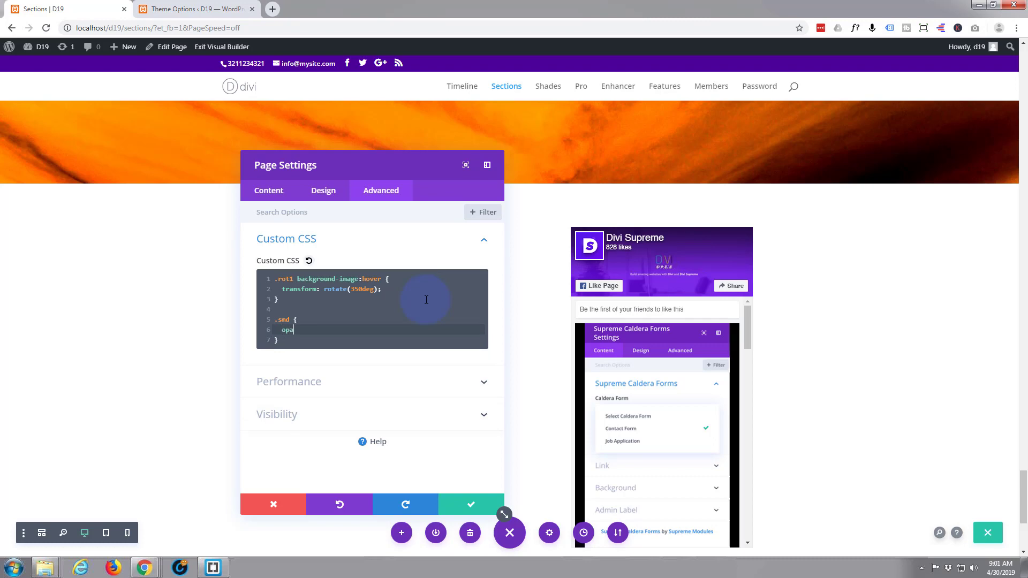
type("city:0")
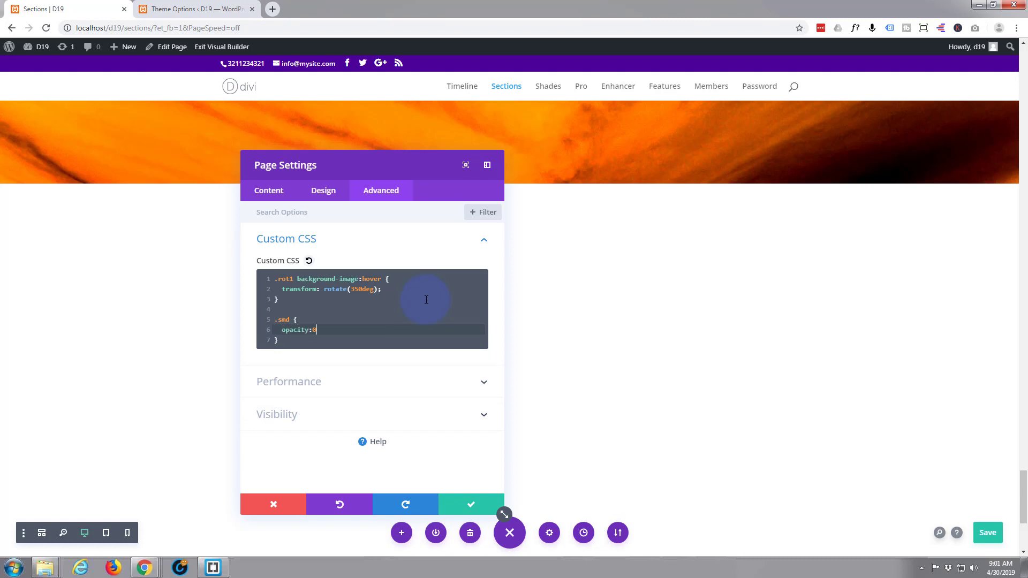
type(";")
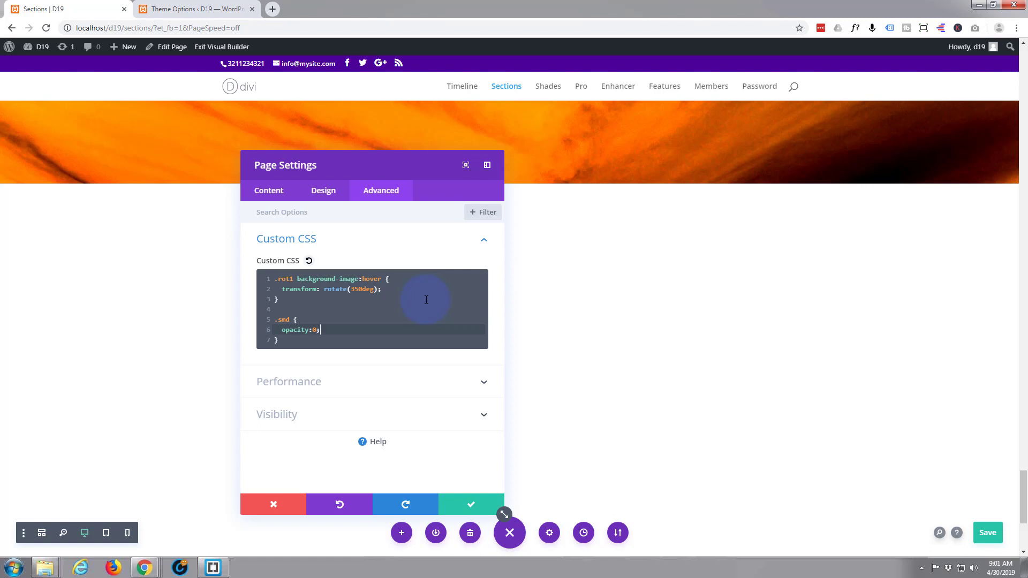
mouse_move(432, 299)
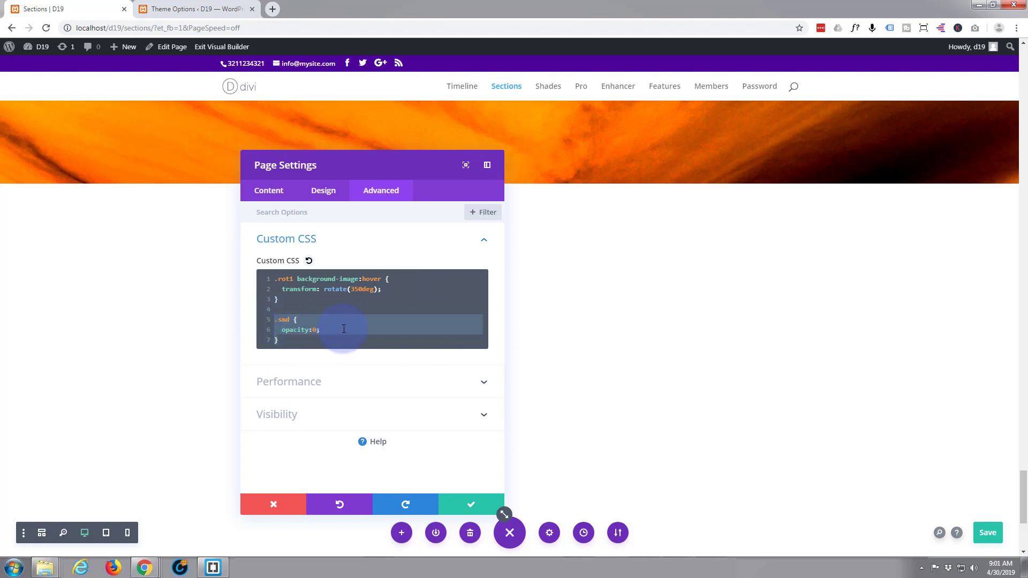
Duplicate the rule as .smd:hover with opacity 1
left_click(278, 339)
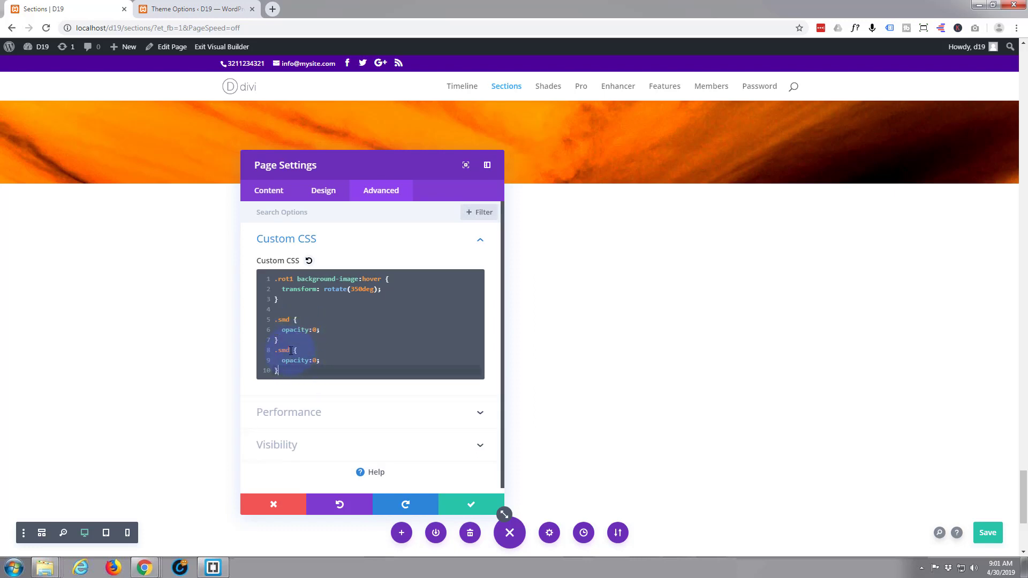
left_click(364, 342)
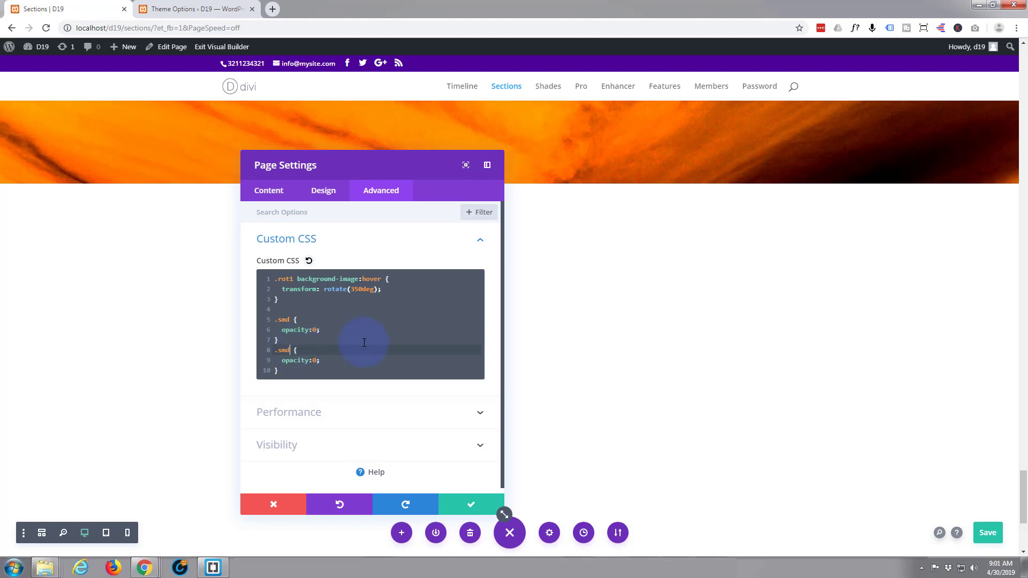
type(":")
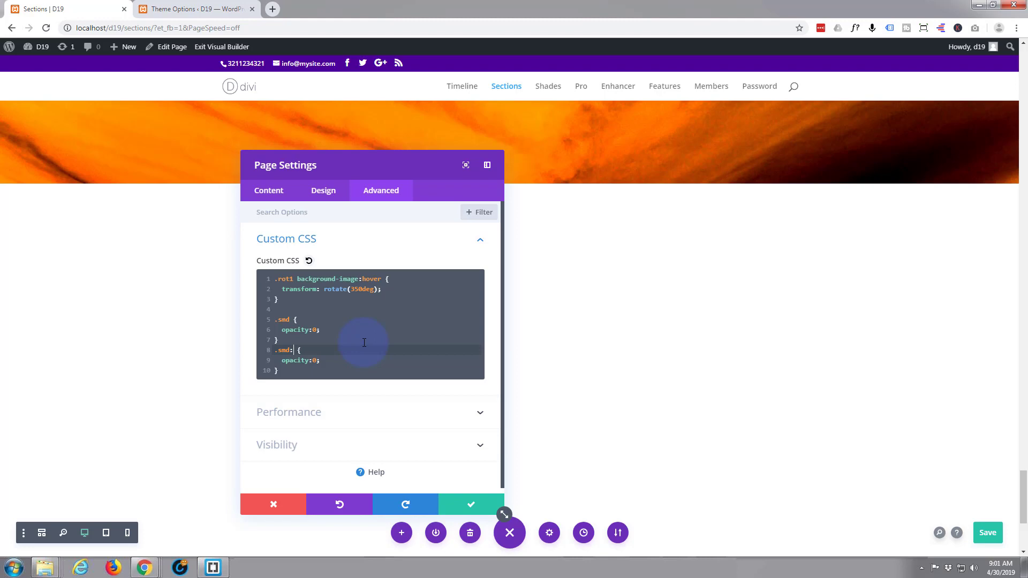
type("hover")
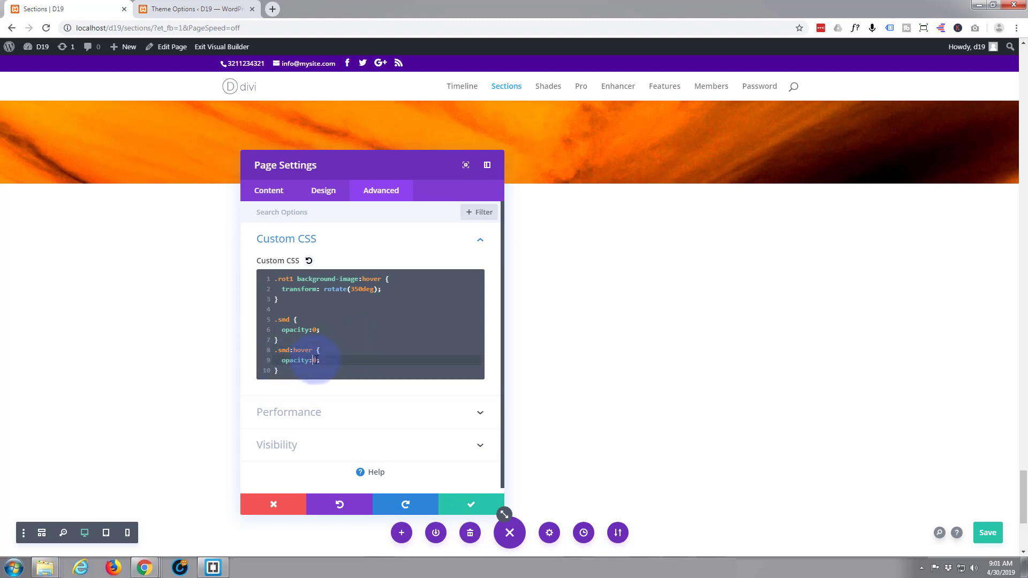
type("1")
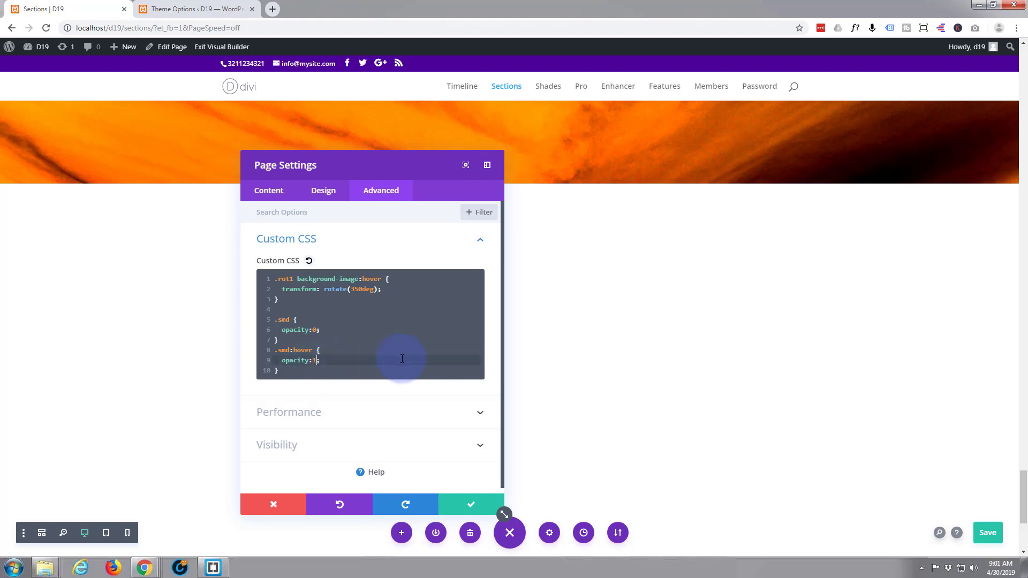
mouse_move(892, 355)
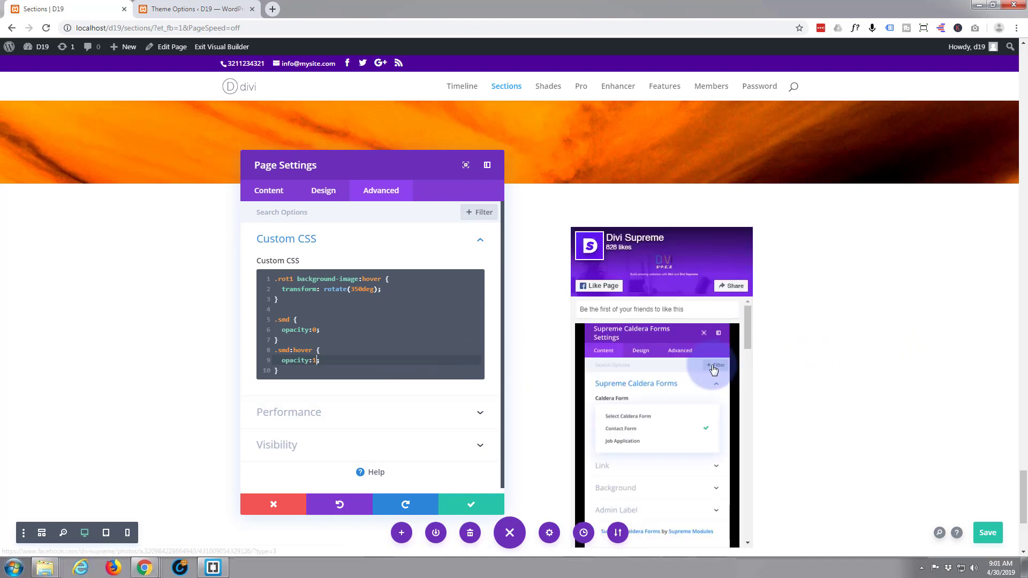
mouse_move(868, 363)
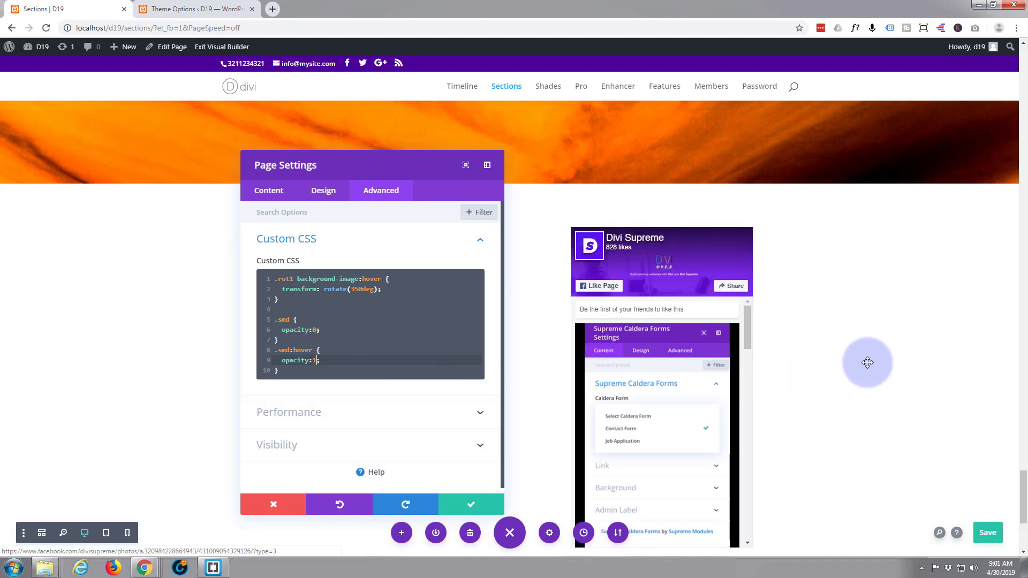
mouse_move(724, 373)
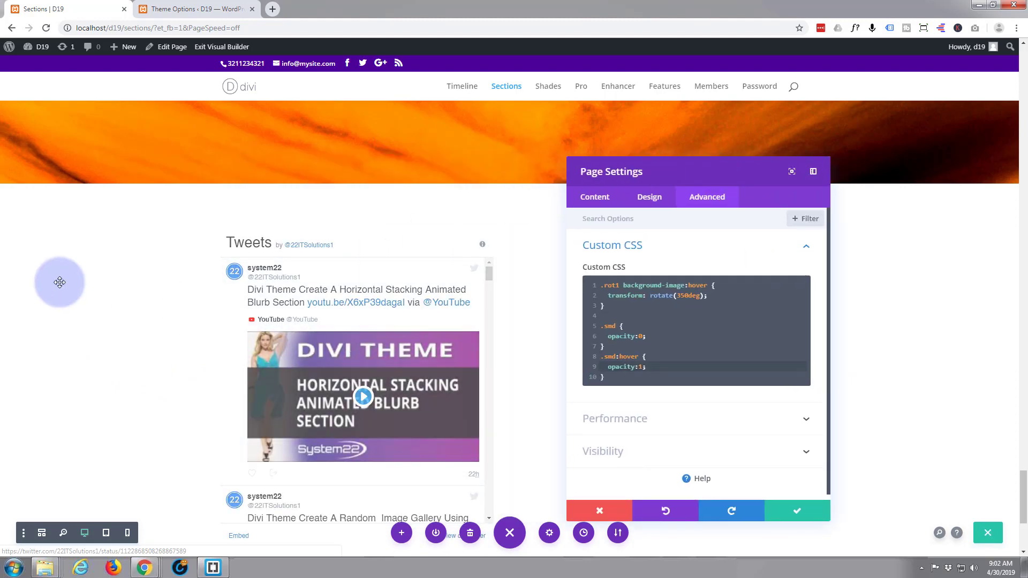
mouse_move(322, 333)
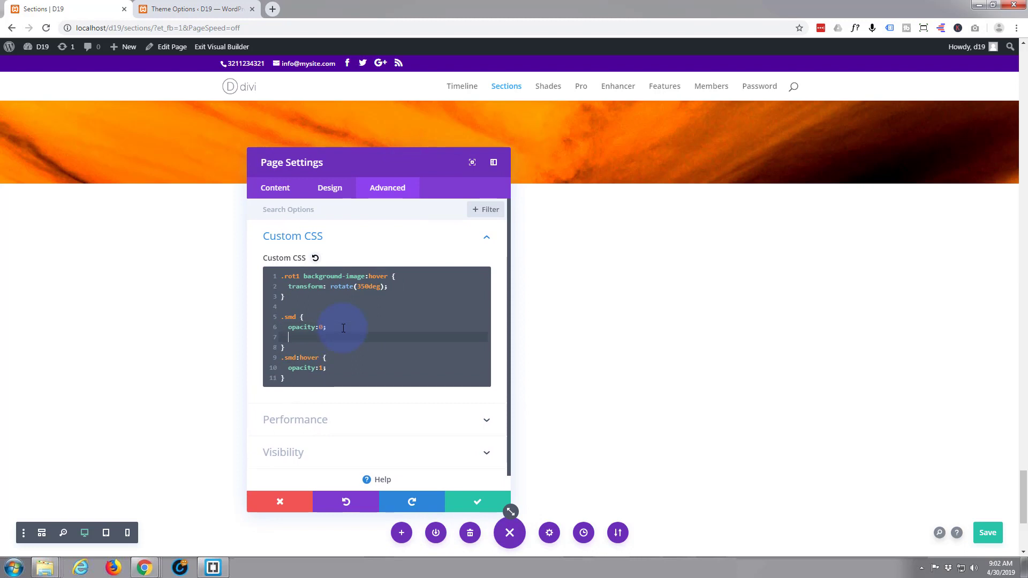
Add 'transition:0.8s ease-in-out;' to the .smd rule
type("transit")
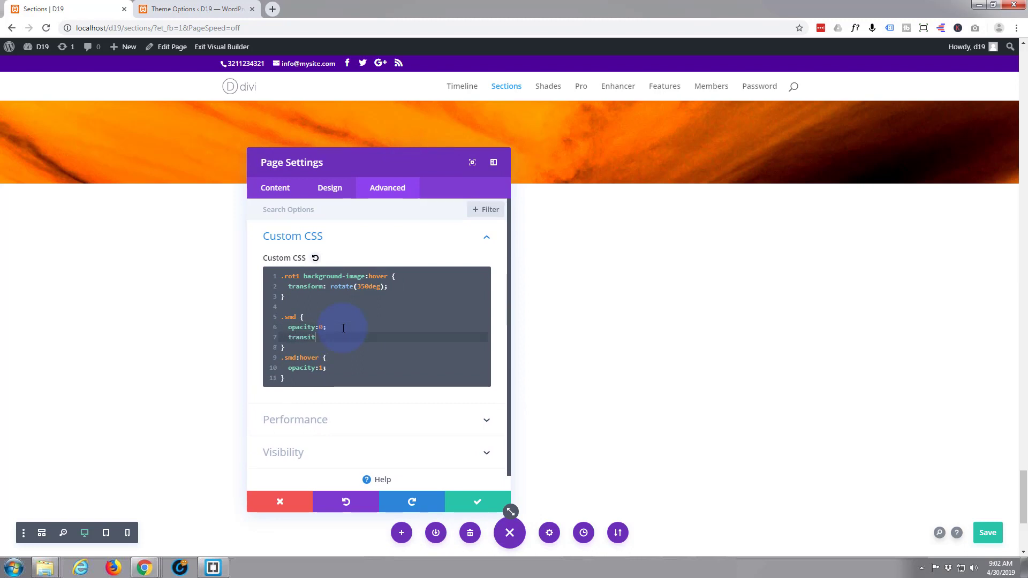
type("ion")
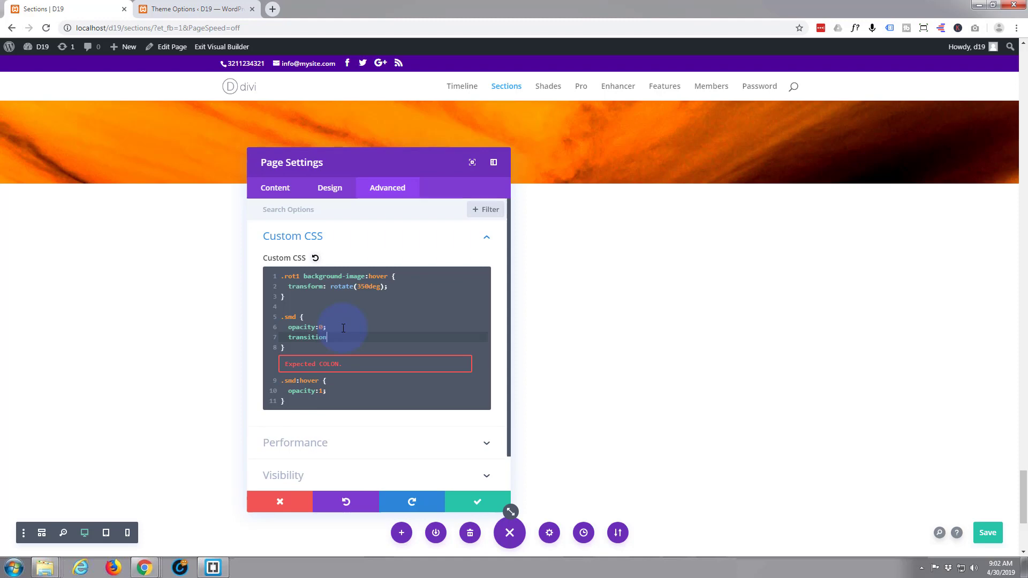
type(":0")
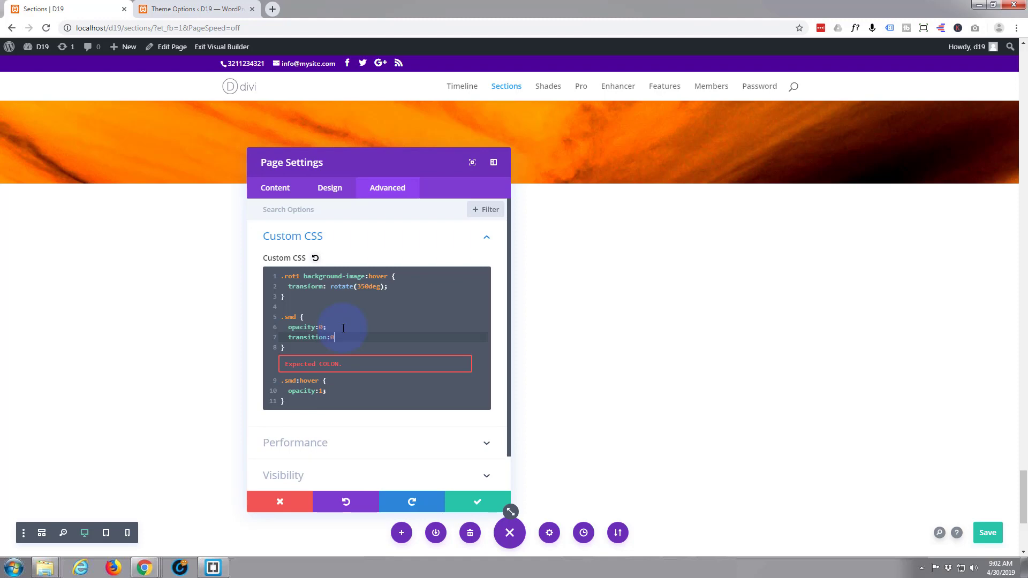
type(".8")
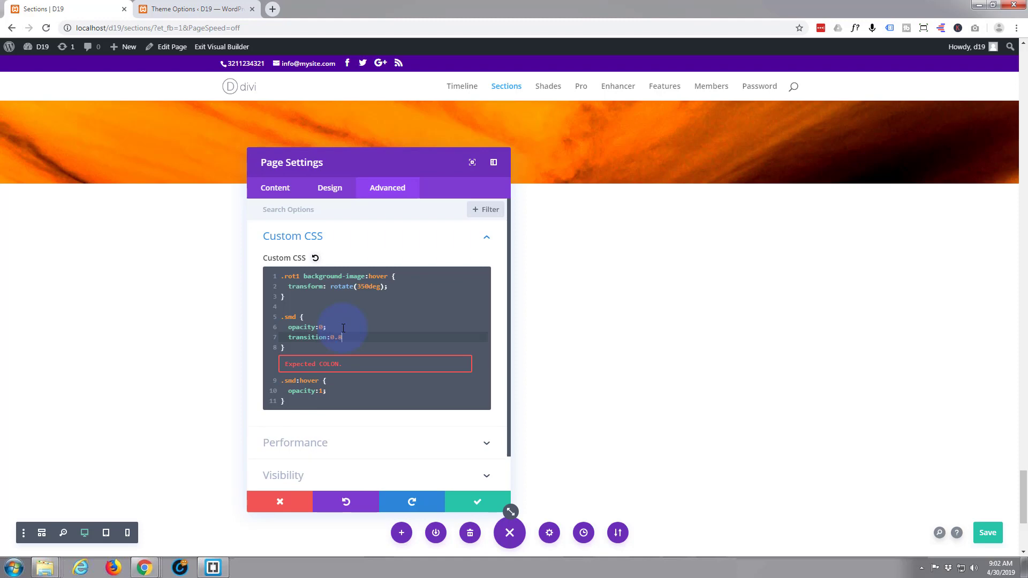
type("s")
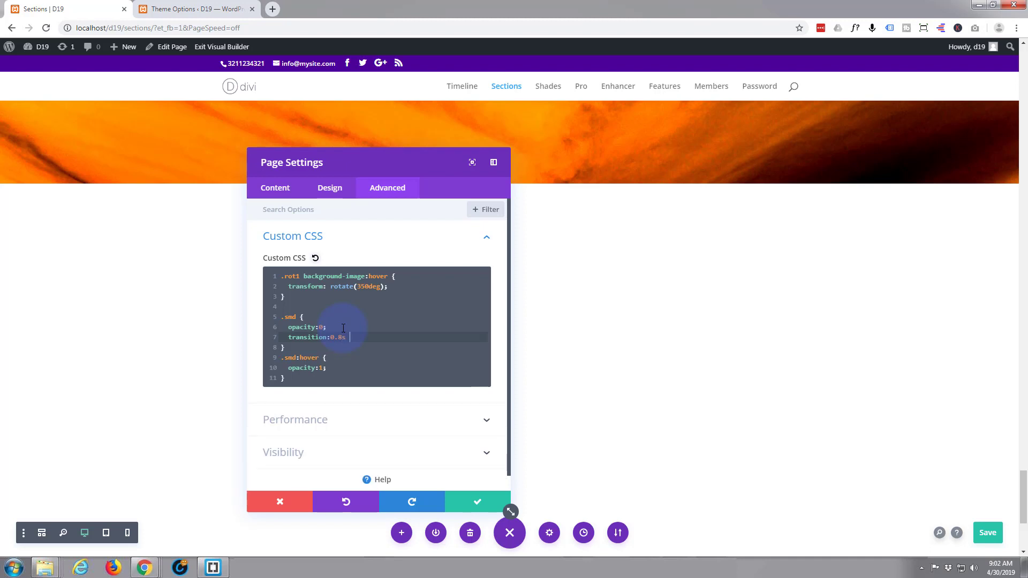
type("e")
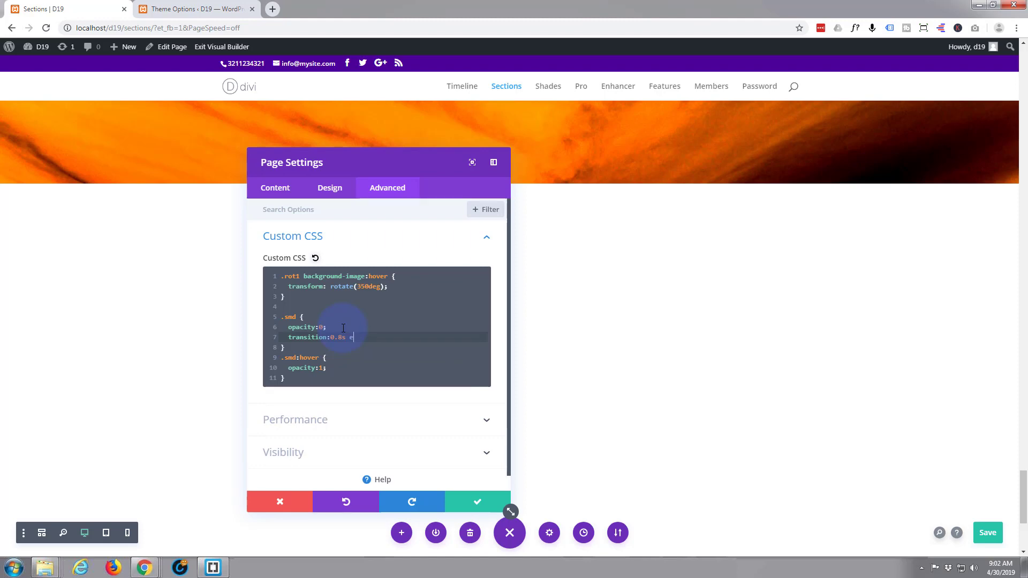
type("ease-in")
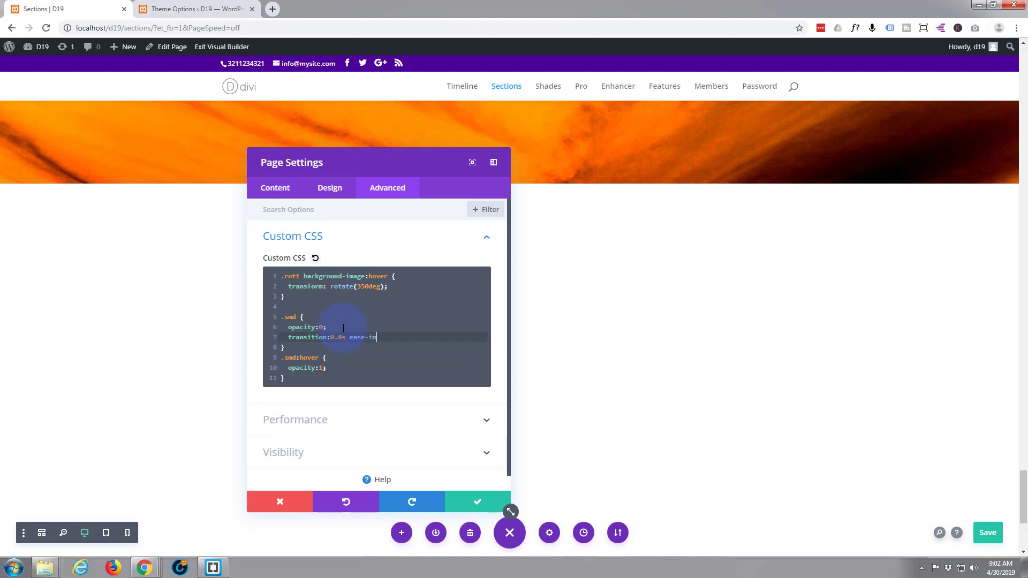
type("-out")
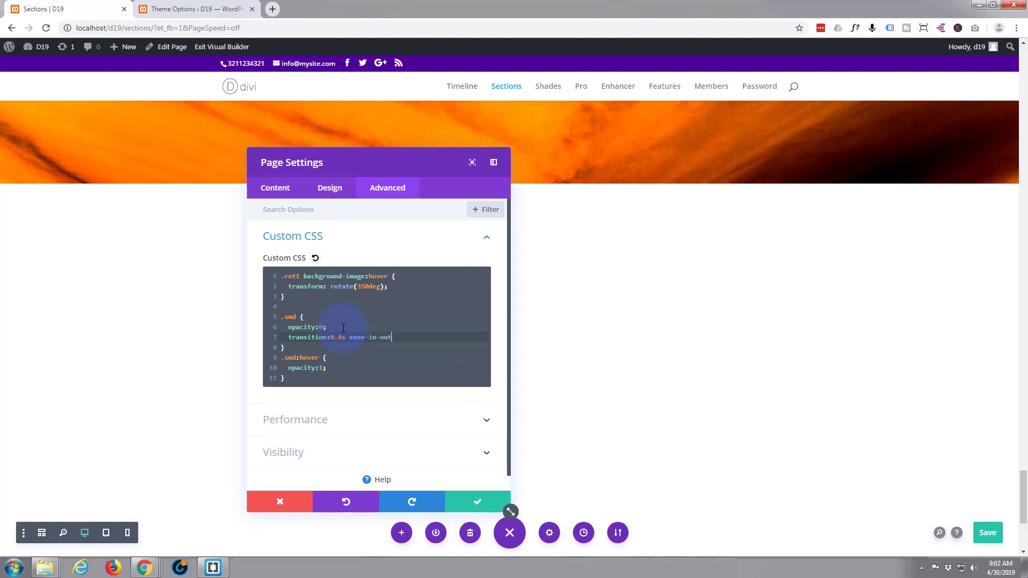
type(";")
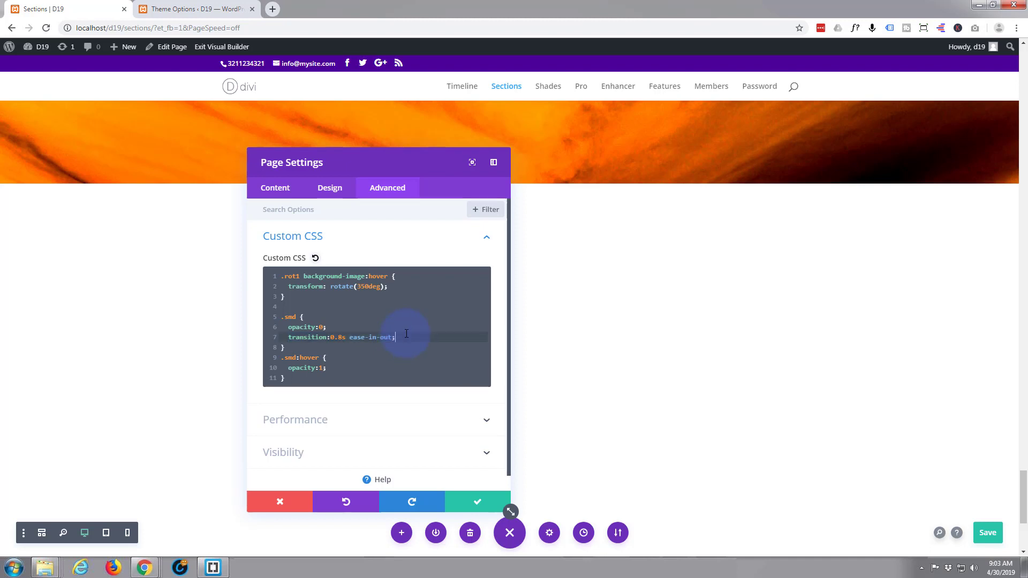
Add -moz-transition and -webkit-transition lines, each 0.8s ease-in-out, to the .smd rule
key("Return")
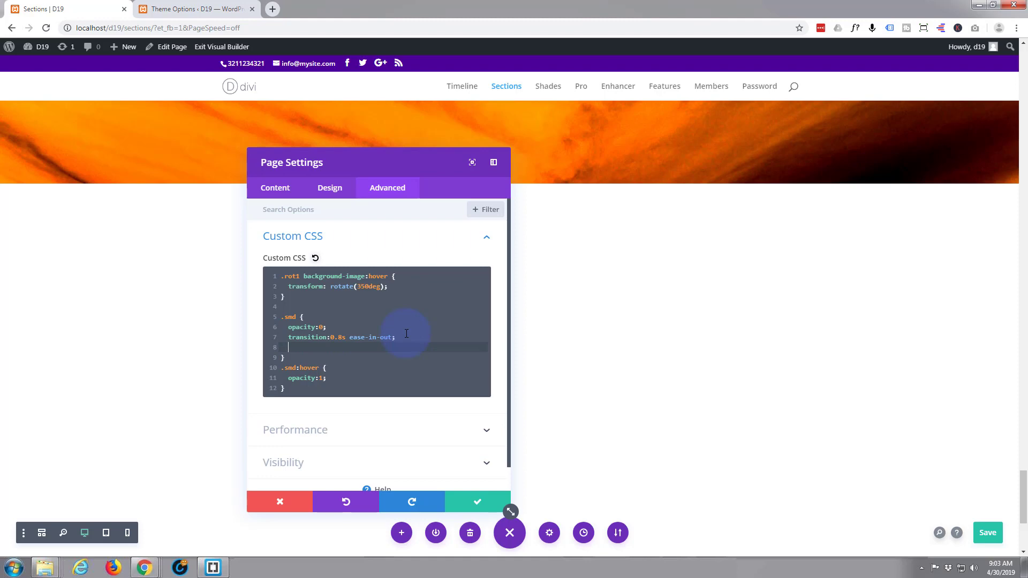
type("-moz")
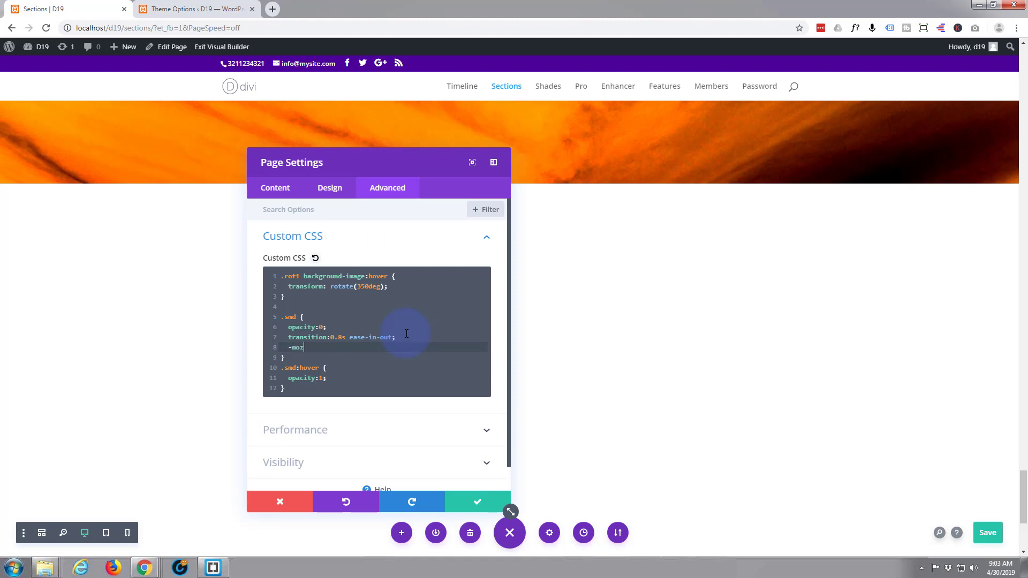
type("-transition:0.8s ease-in-out;")
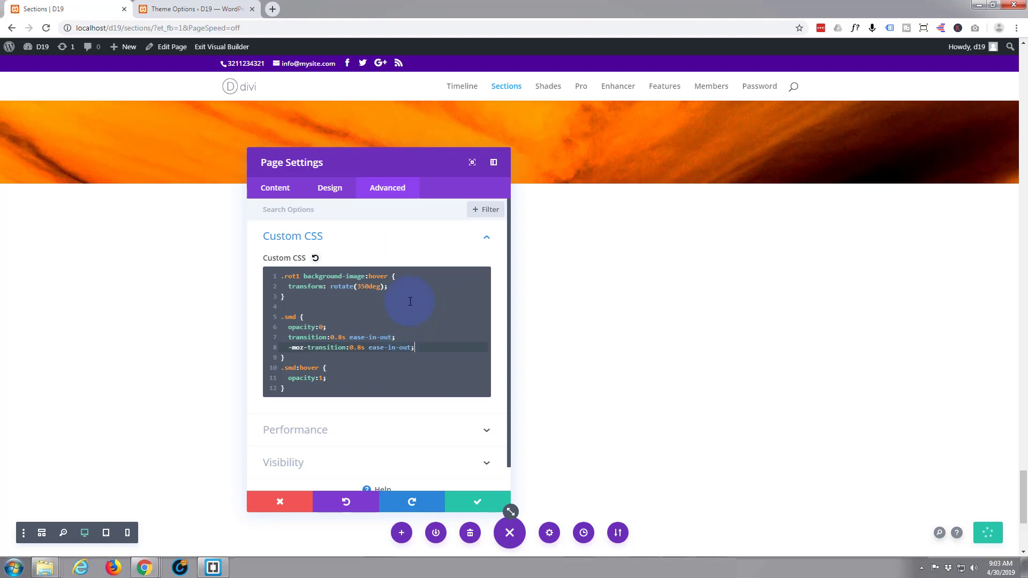
mouse_move(442, 342)
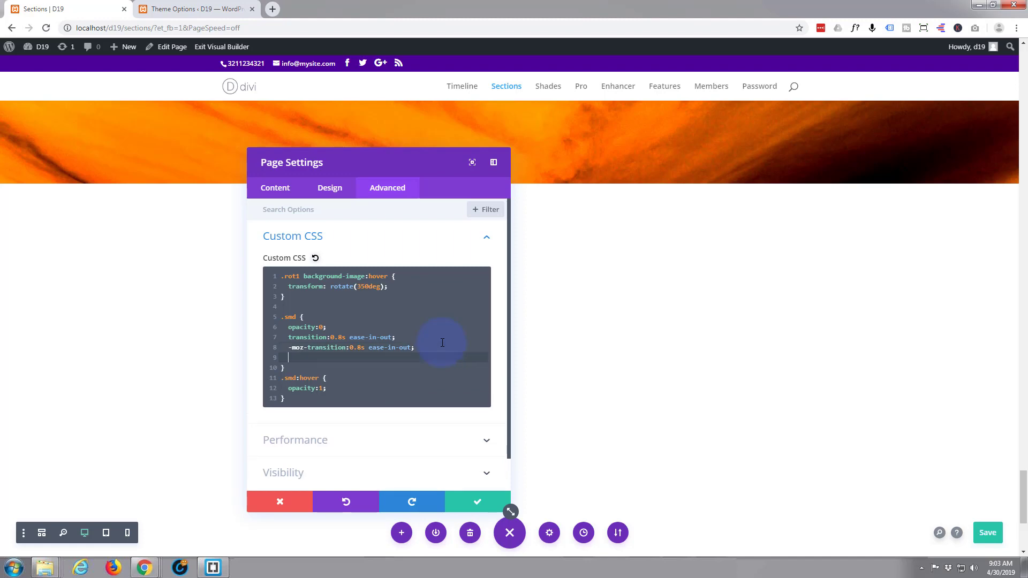
type("-web")
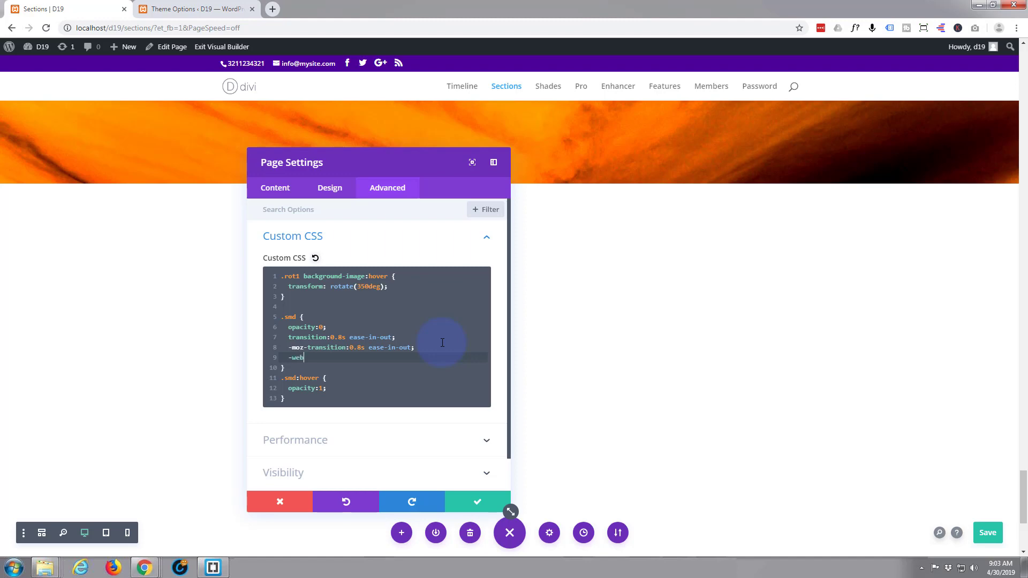
type("kit-")
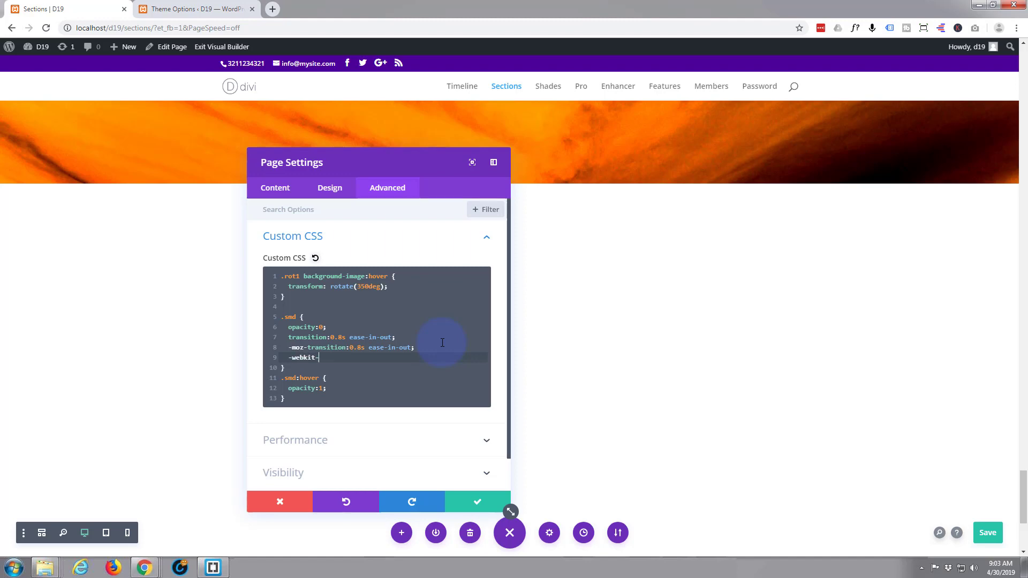
type("transition:0.8s ease-in-out;")
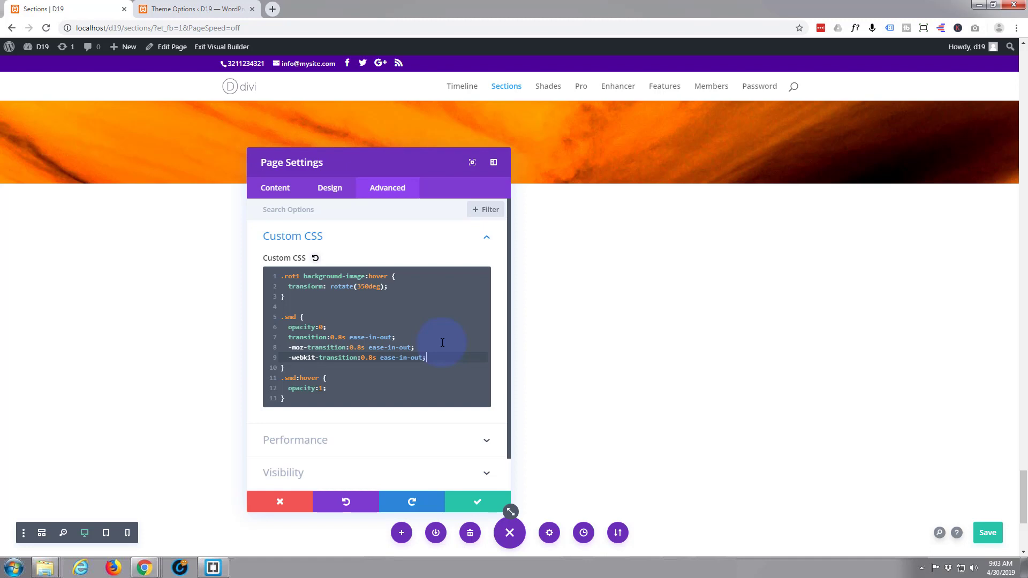
mouse_move(357, 330)
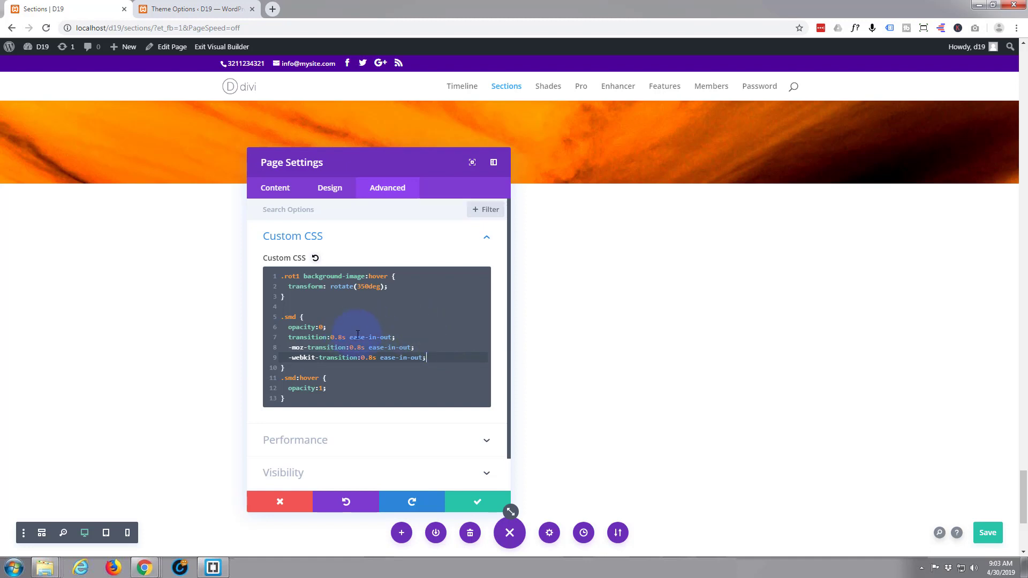
mouse_move(451, 333)
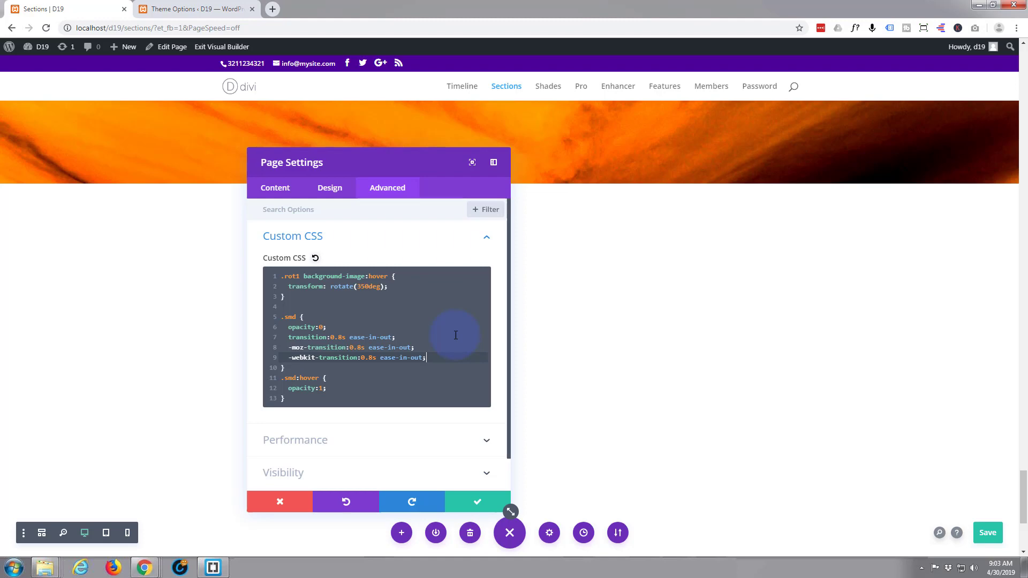
mouse_move(306, 315)
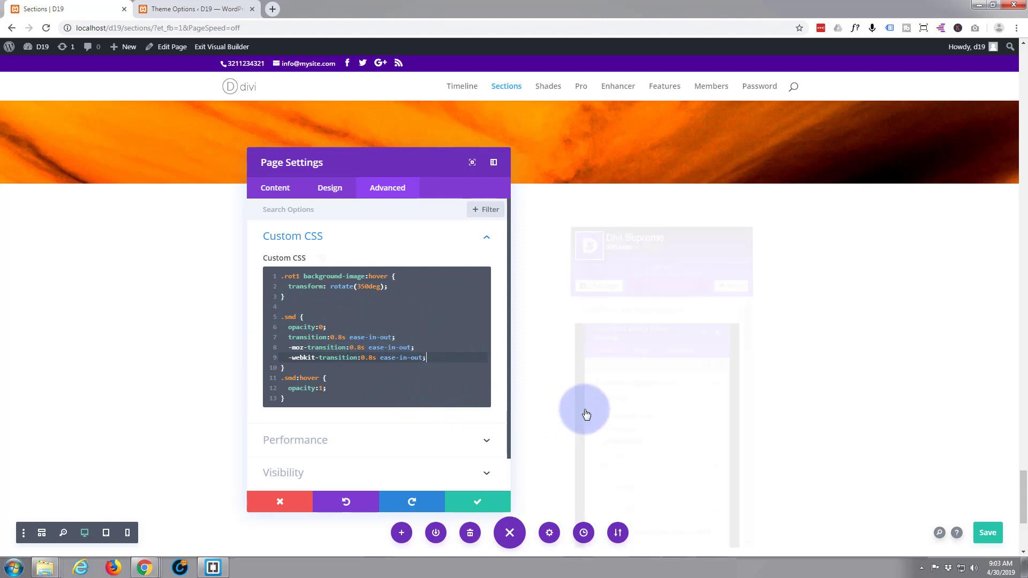
mouse_move(864, 370)
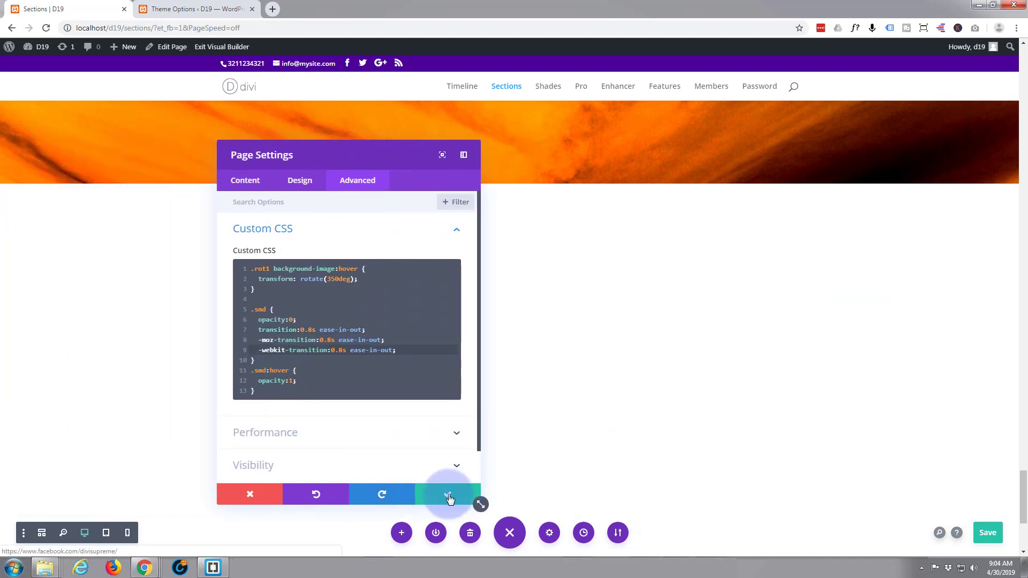
Save the page Custom CSS with the .smd transition rules and close Page Settings
left_click(449, 494)
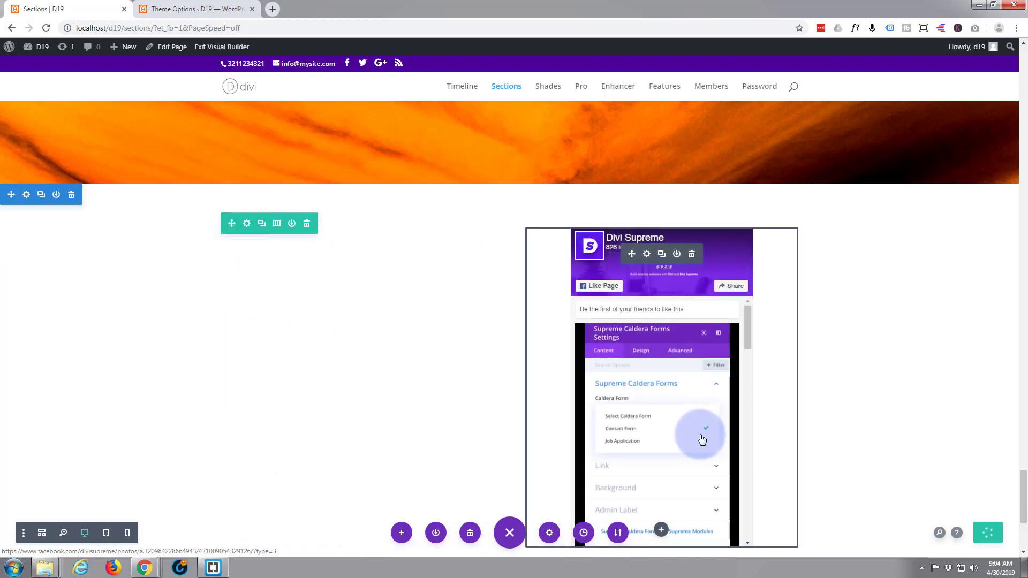
Check the Facebook feed's Design options, then view the Twitter timeline module's Design settings
left_click(246, 223)
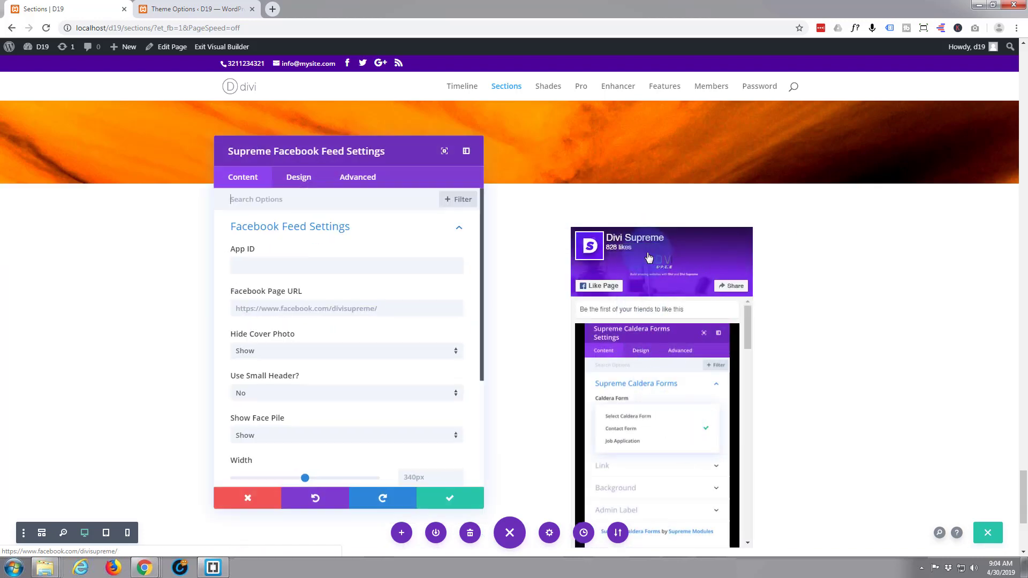
left_click(298, 177)
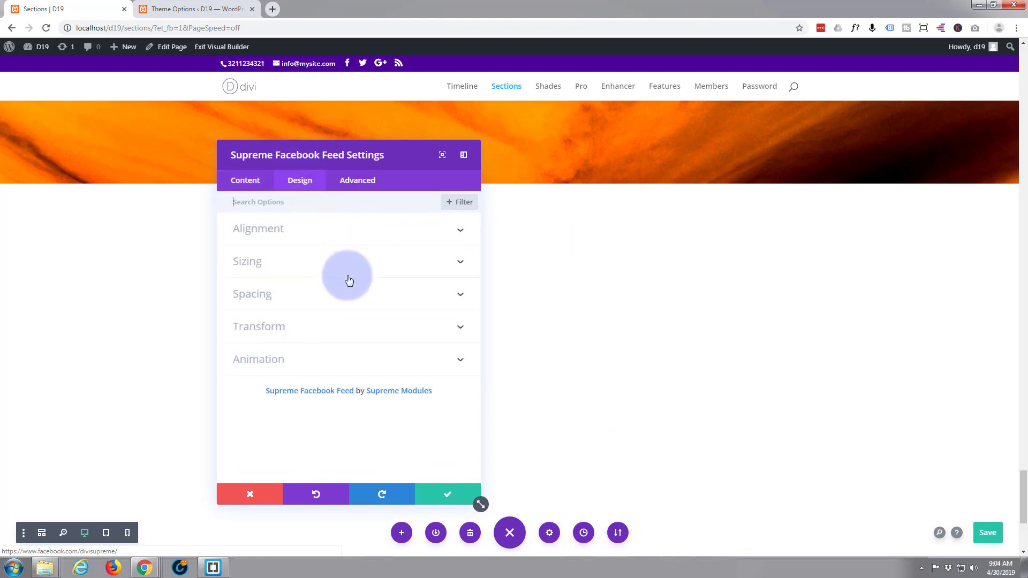
mouse_move(410, 488)
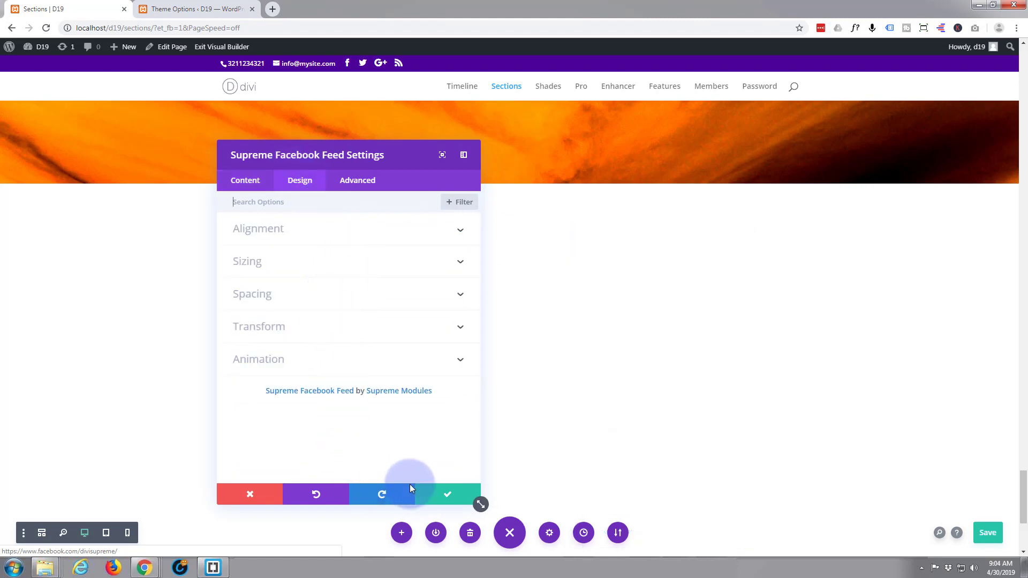
left_click(447, 494)
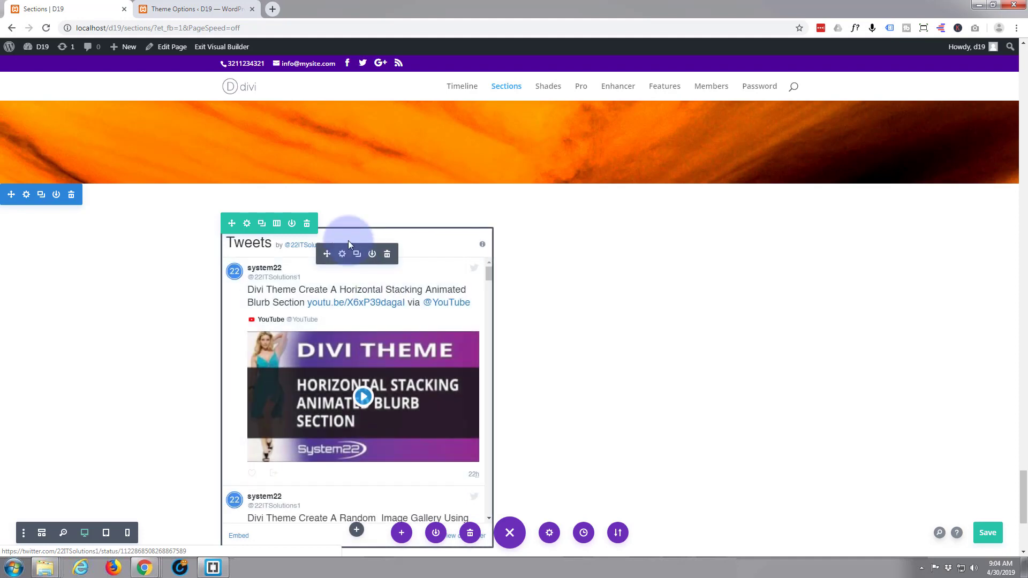
left_click(341, 254)
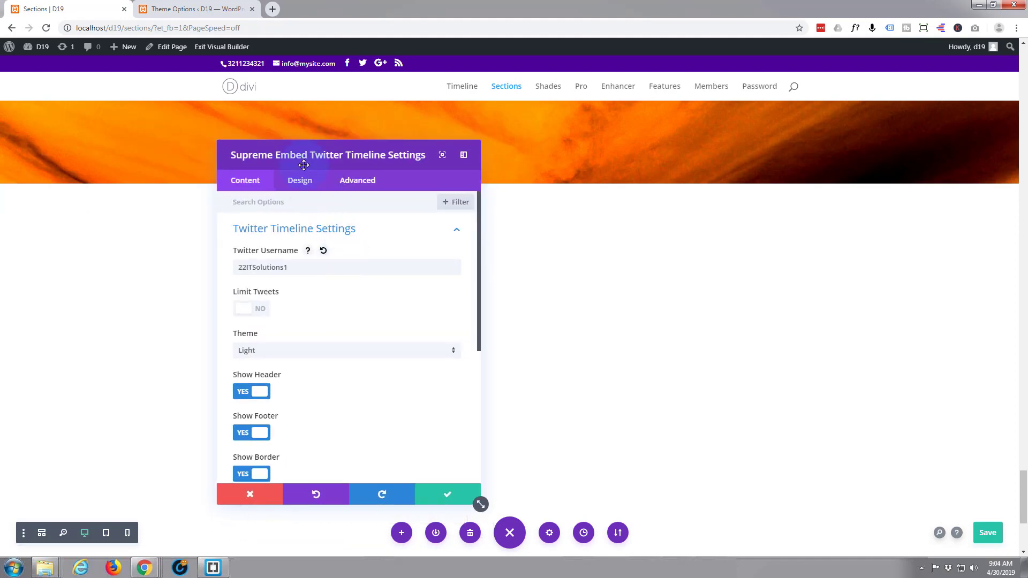
left_click(299, 180)
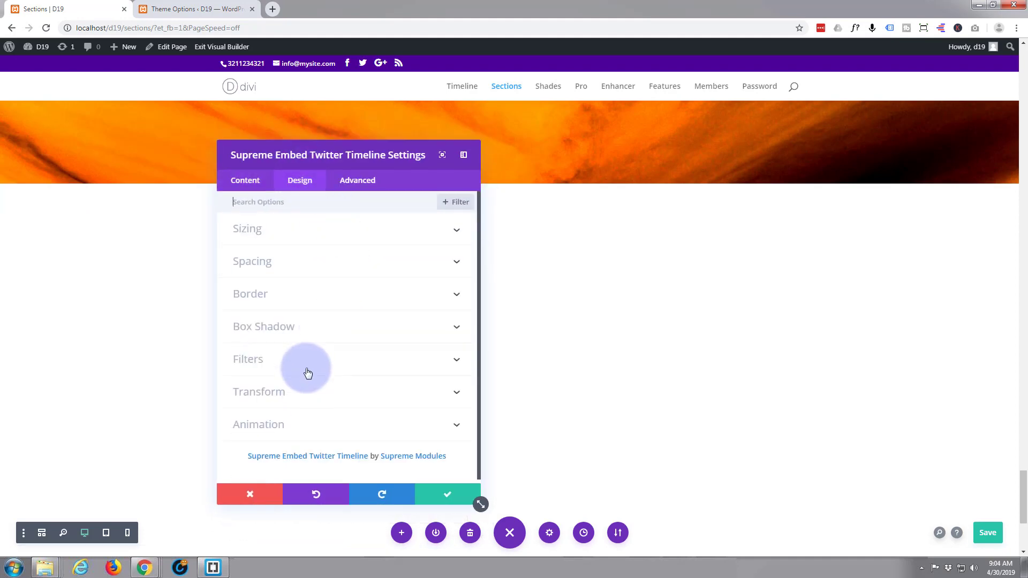
mouse_move(446, 494)
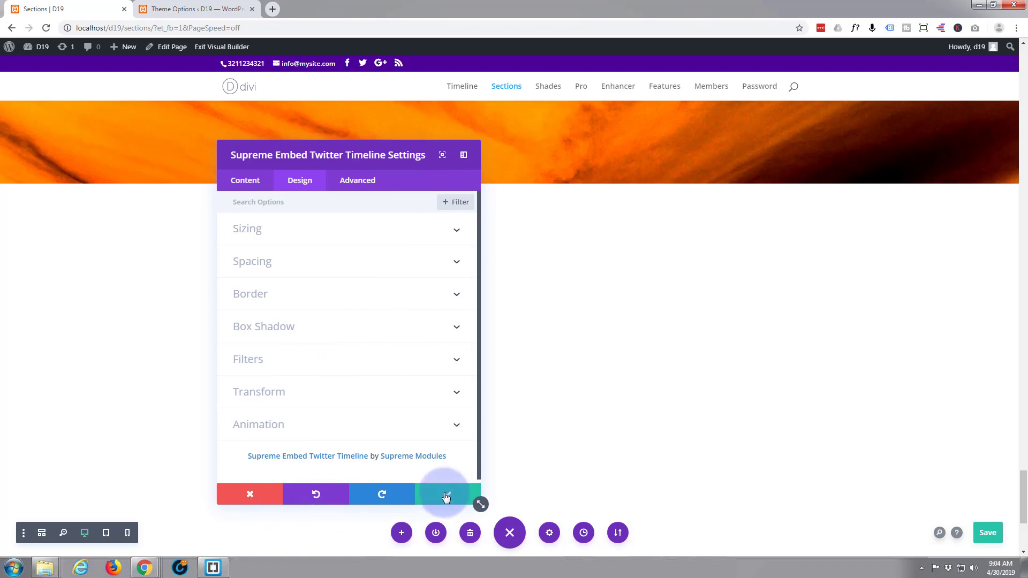
Confirm and close the Twitter Timeline Settings, leaving its column blank on the page
left_click(447, 493)
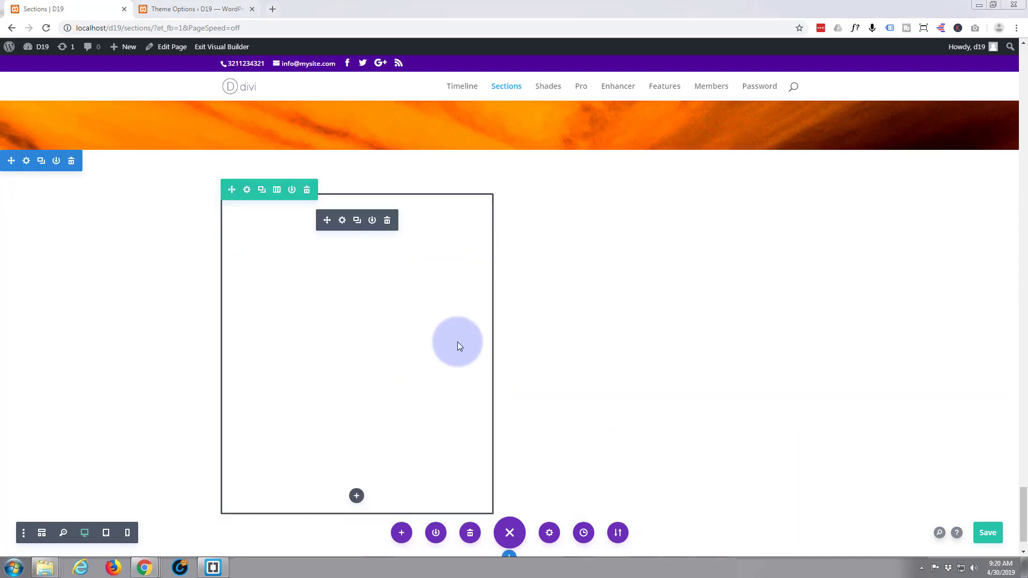
mouse_move(391, 339)
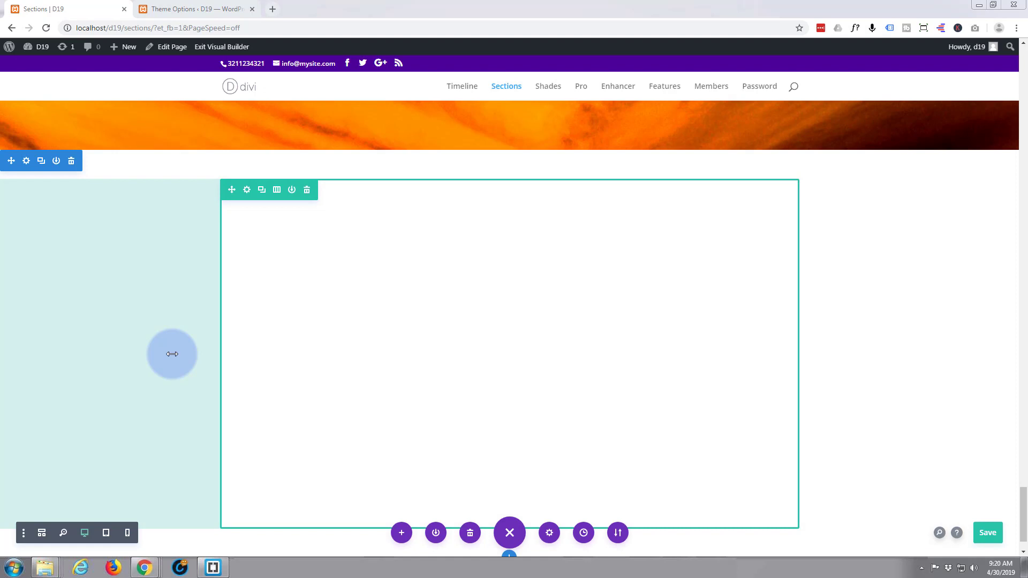
mouse_move(126, 269)
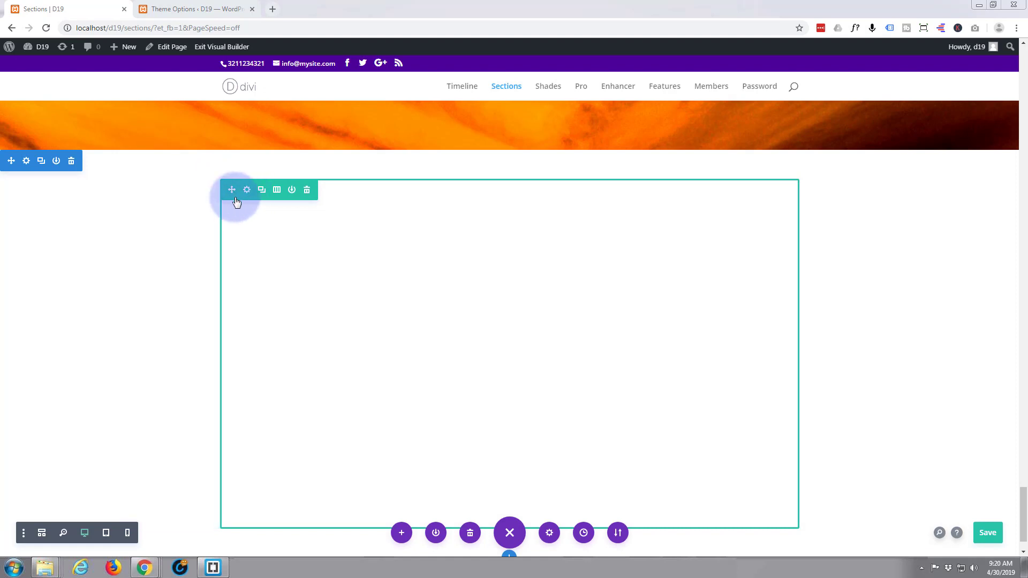
mouse_move(242, 200)
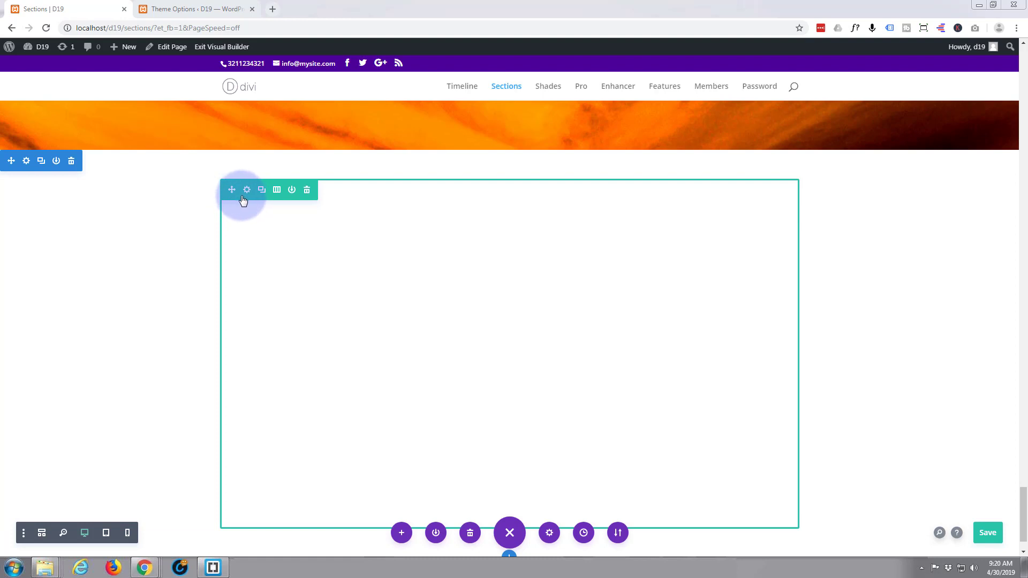
In the row settings, set the Twitter logo as Column 1's background image
left_click(248, 189)
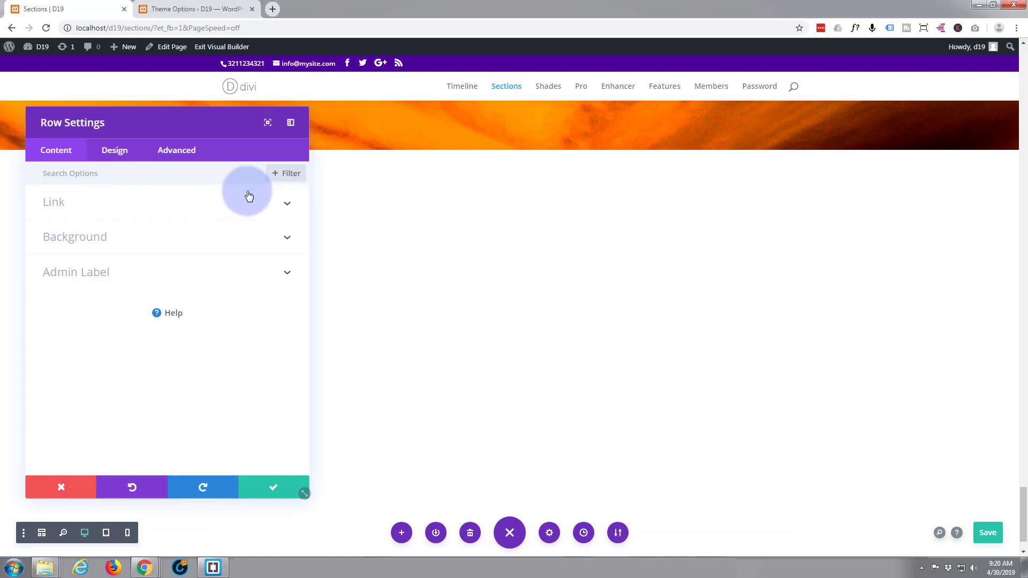
left_click(75, 236)
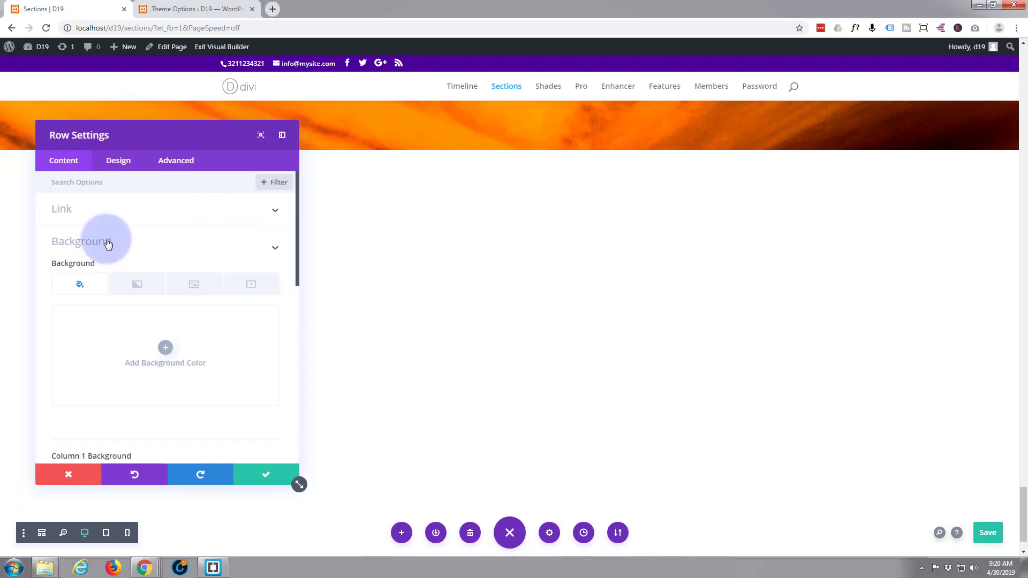
left_click(82, 240)
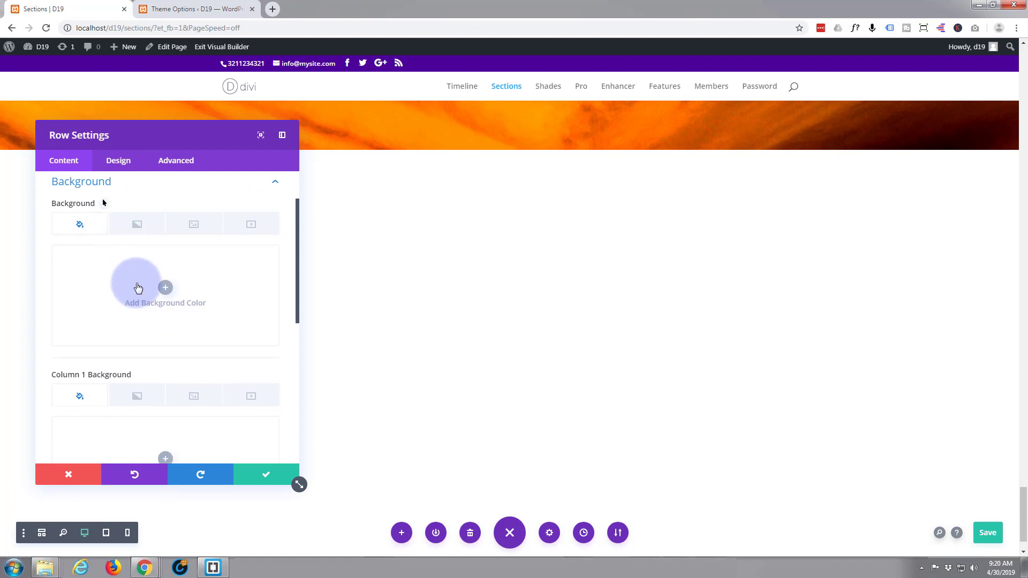
scroll("down", 3)
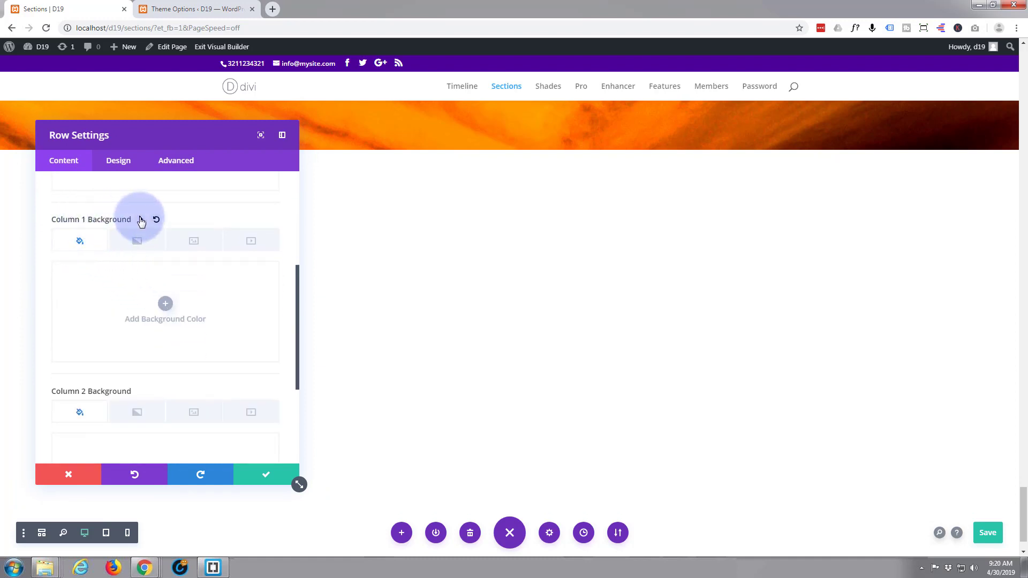
mouse_move(194, 241)
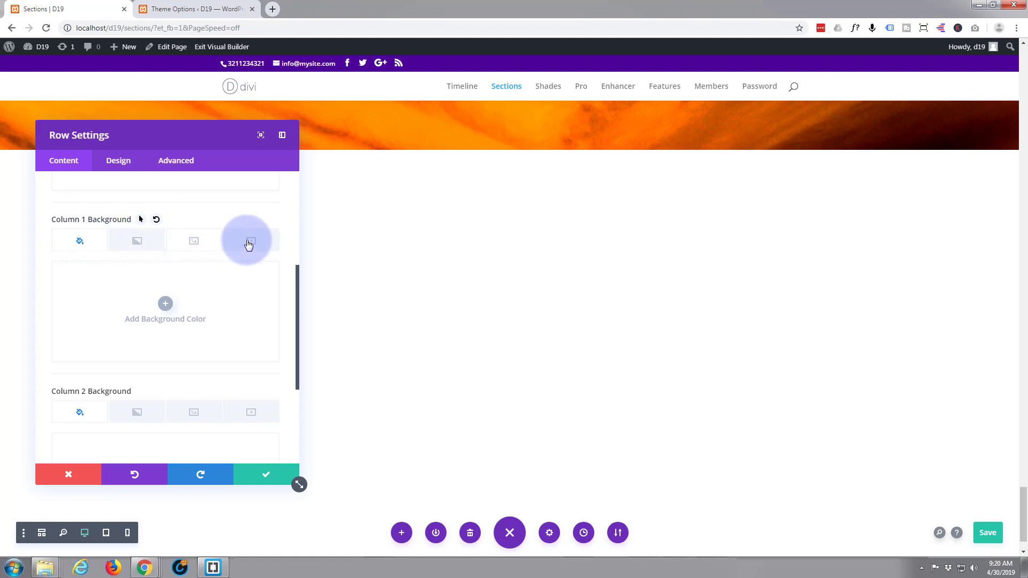
left_click(193, 240)
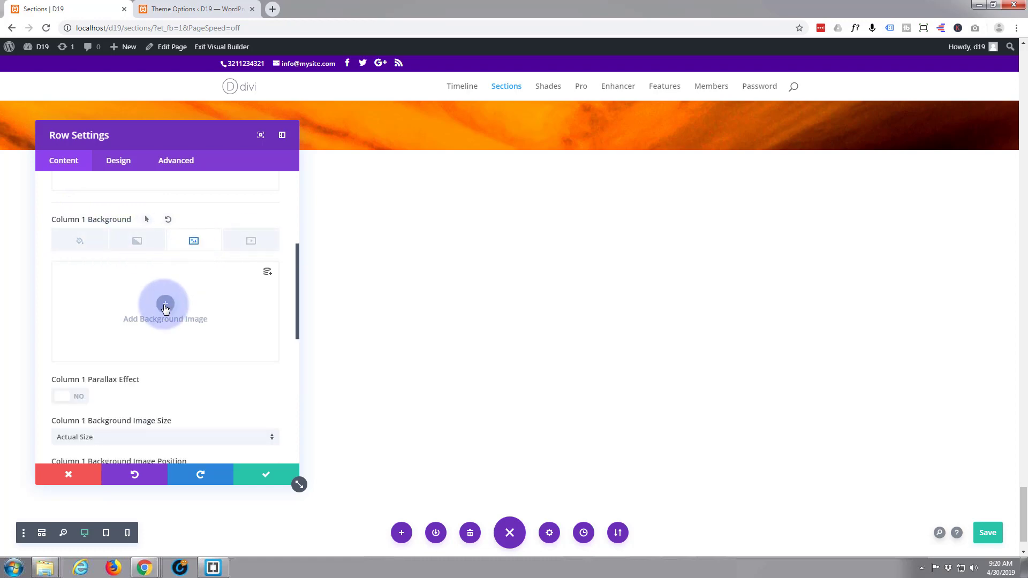
left_click(165, 309)
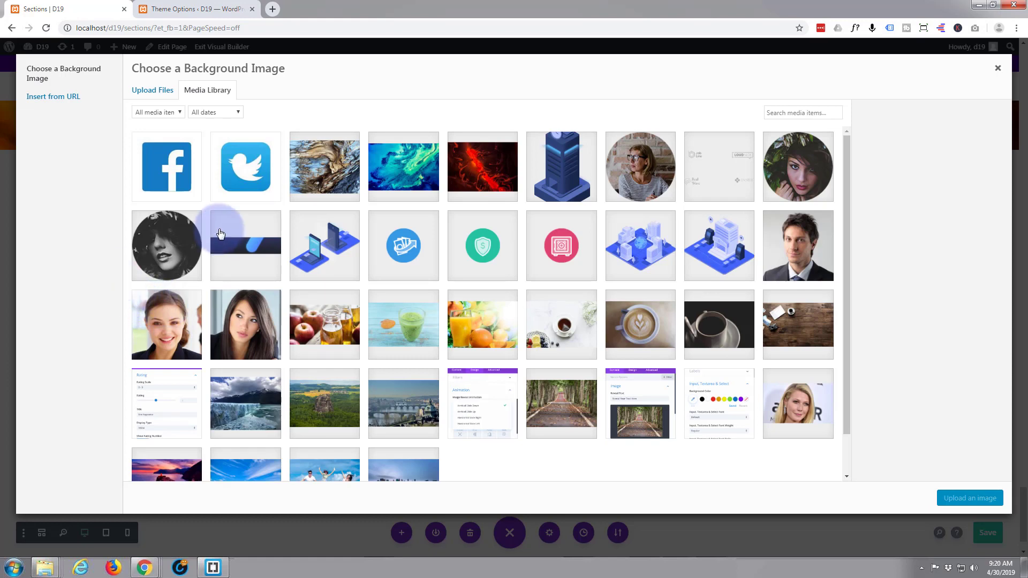
mouse_move(249, 170)
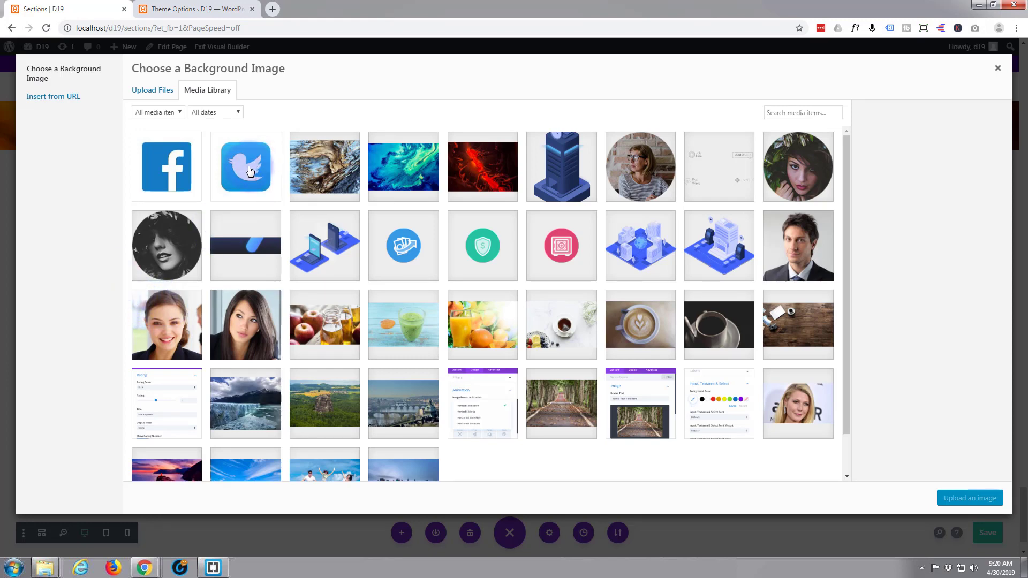
left_click(245, 166)
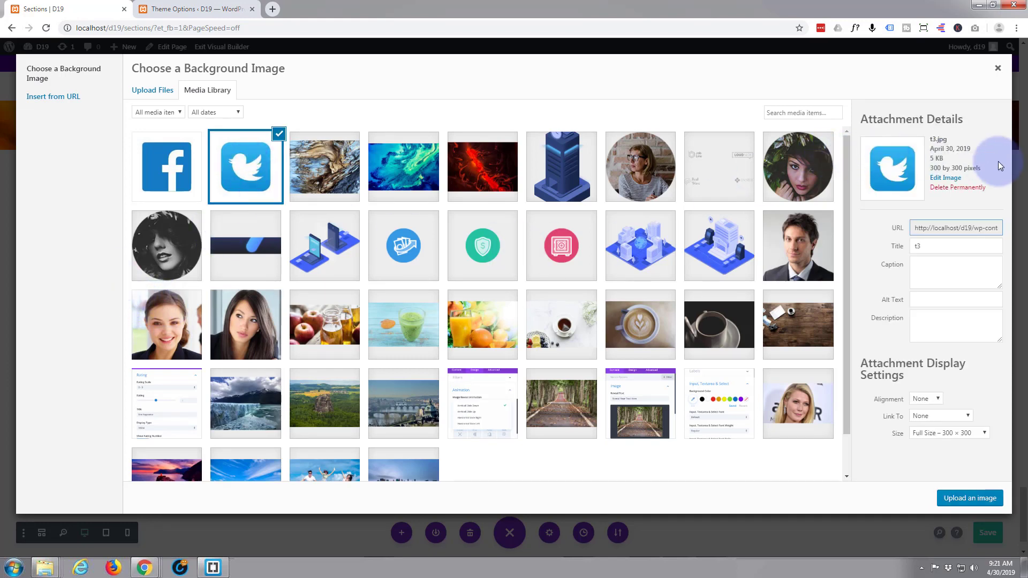
mouse_move(970, 499)
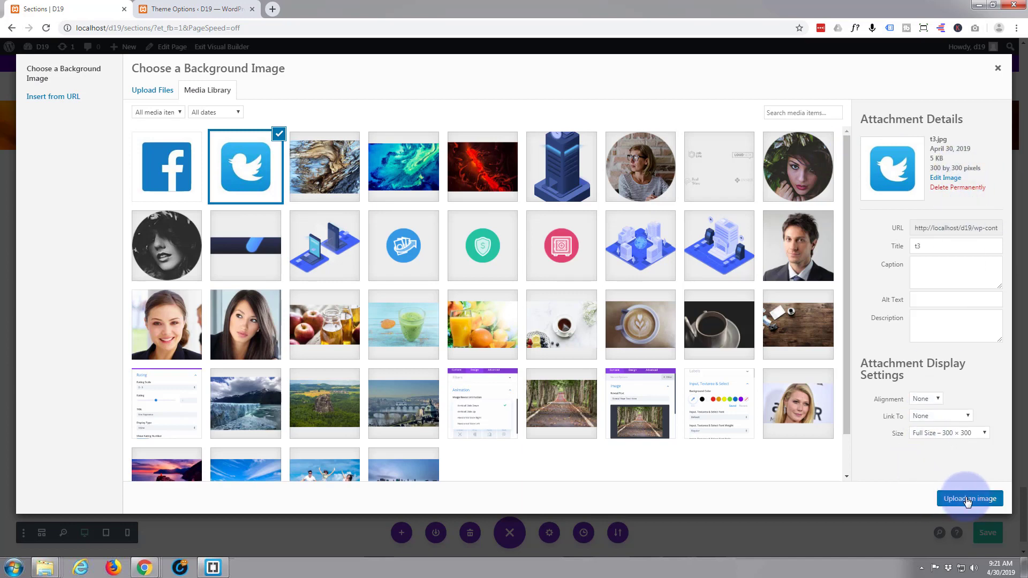
left_click(970, 499)
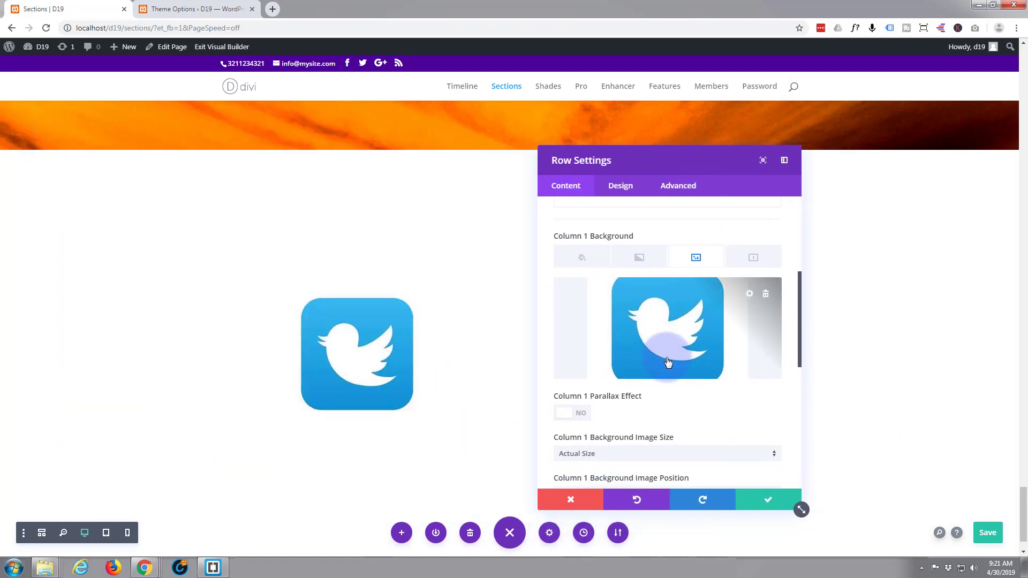
Keep Column 1's background at Actual Size and set repeat to No Repeat
scroll("down", 3)
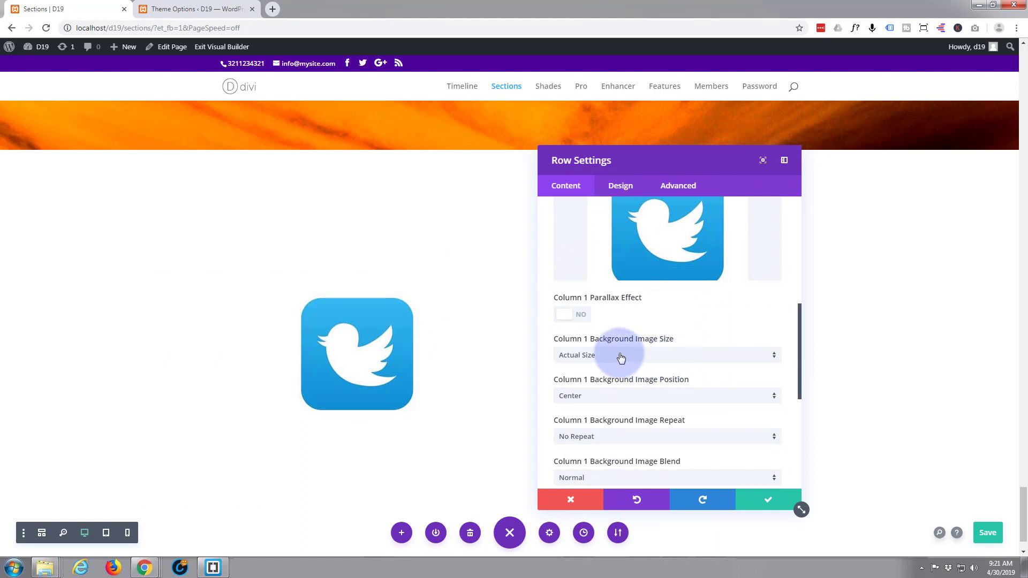
mouse_move(772, 359)
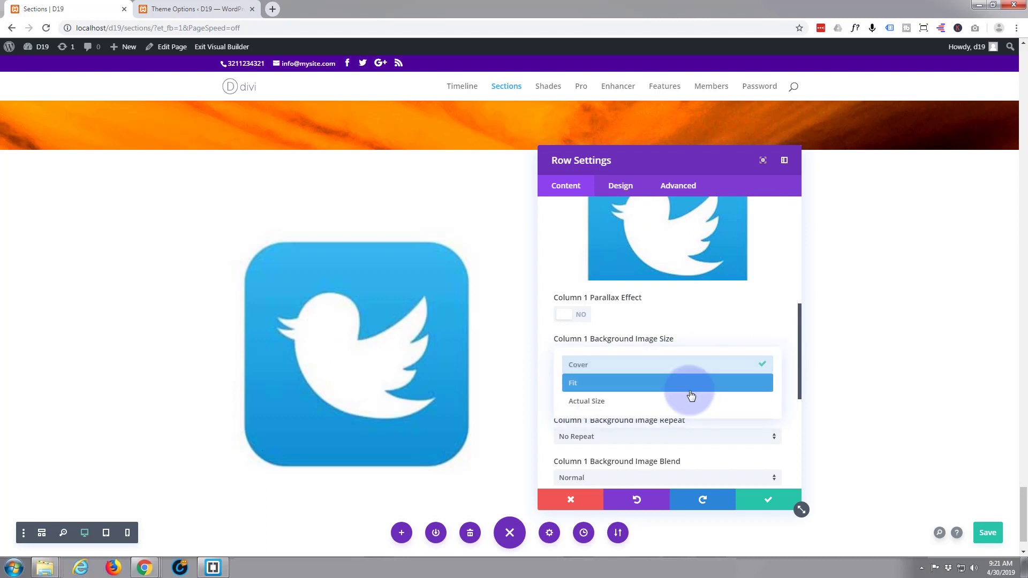
left_click(587, 400)
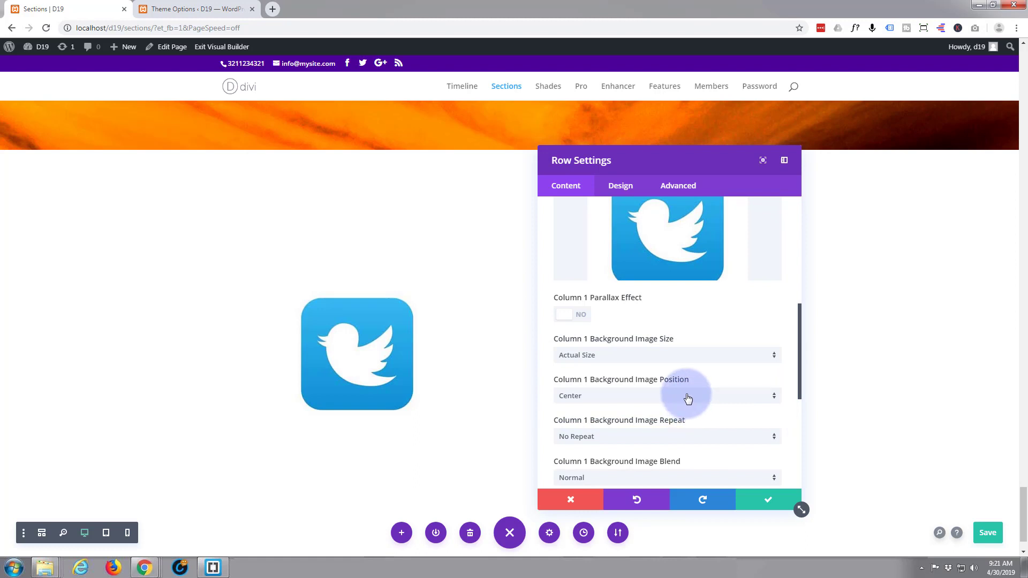
scroll("down", 3)
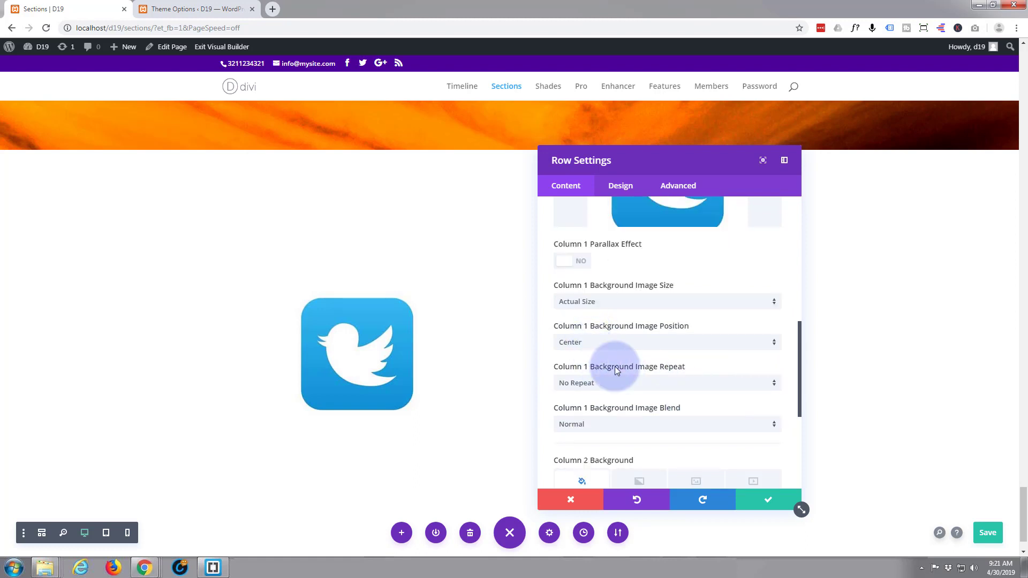
mouse_move(774, 387)
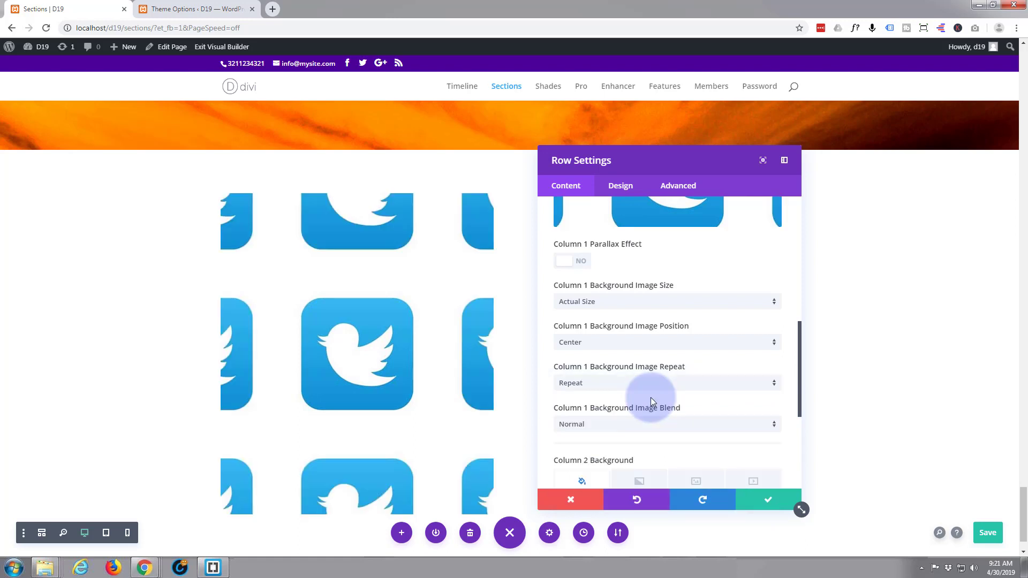
mouse_move(774, 386)
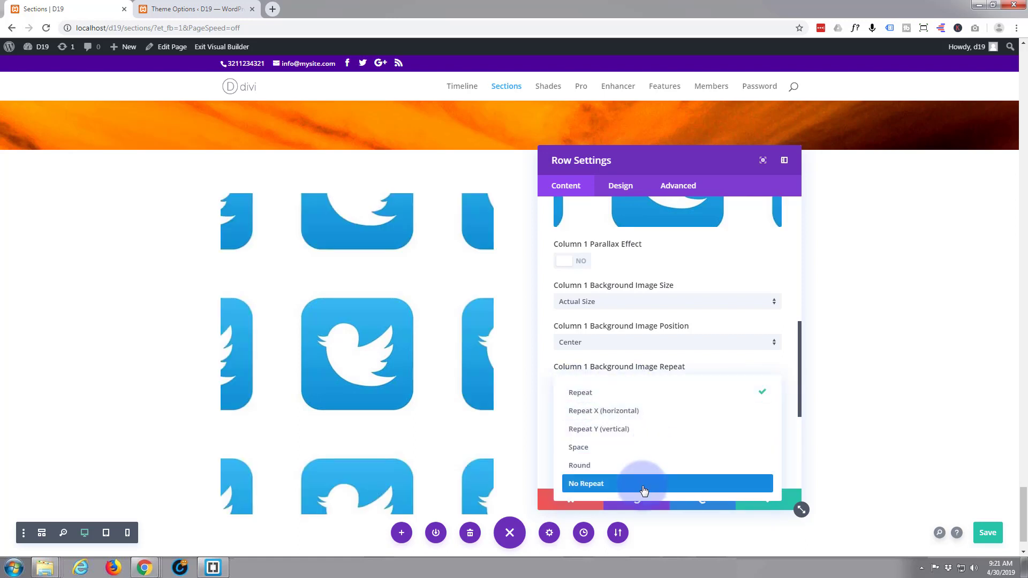
left_click(586, 483)
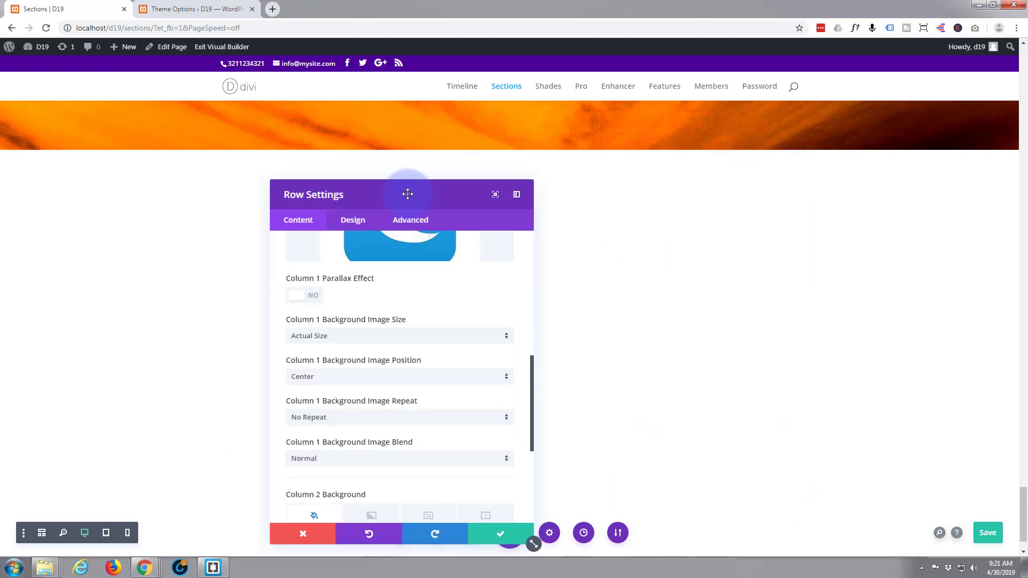
Choose the Facebook logo from the Media Library as Column 2's background image
left_click_drag(407, 194, 183, 154)
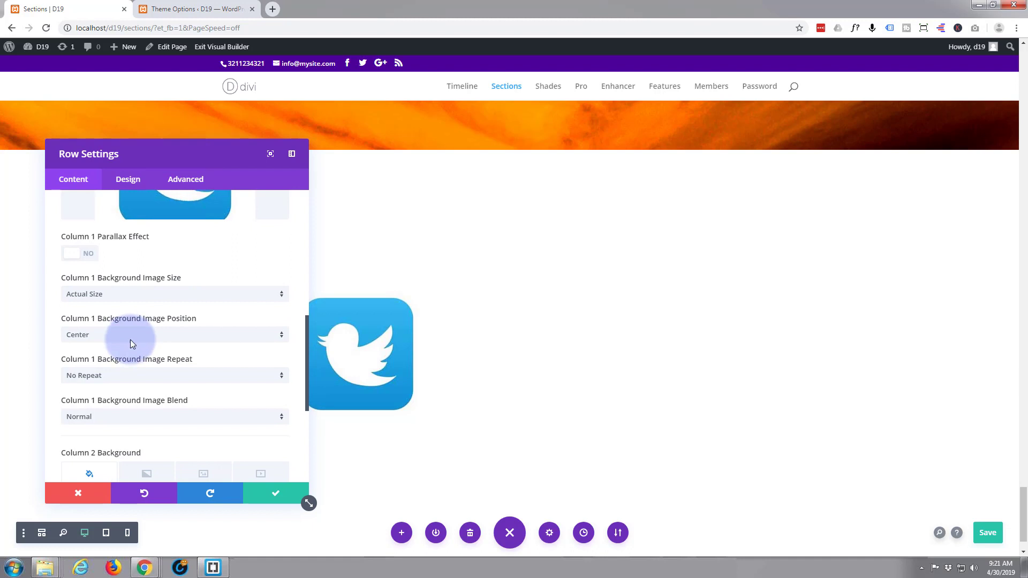
scroll("down", 3)
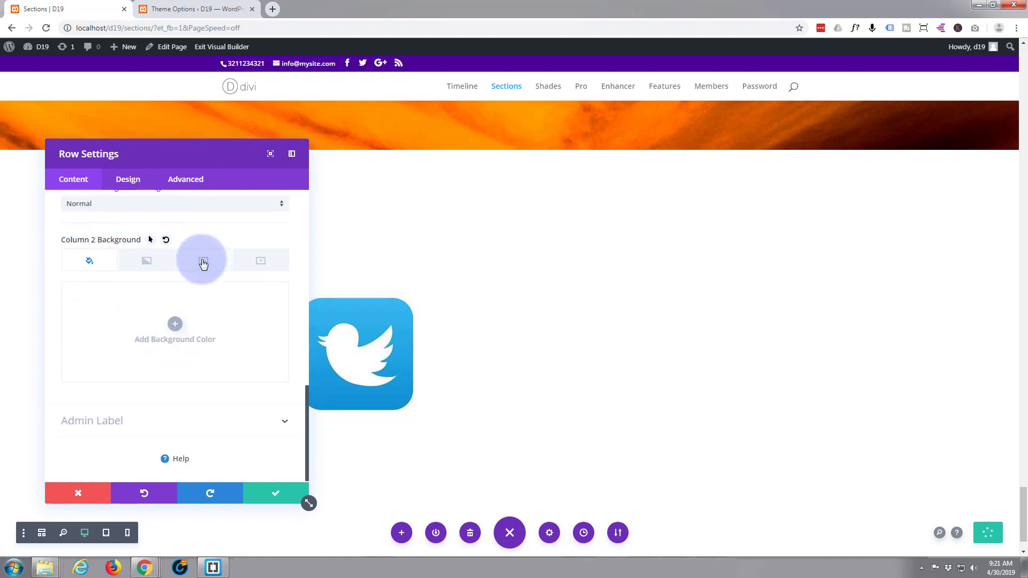
left_click(204, 261)
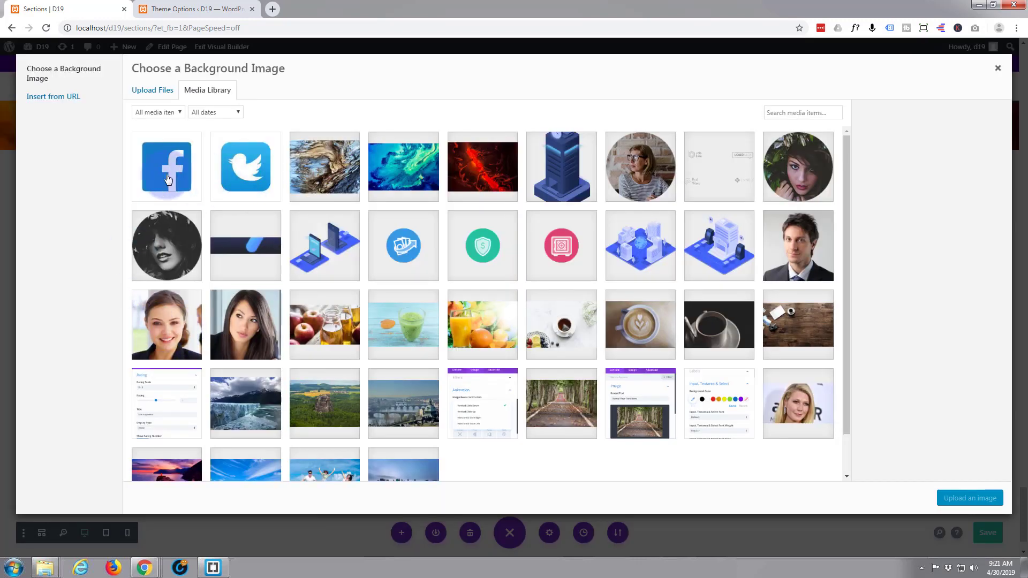
left_click(166, 166)
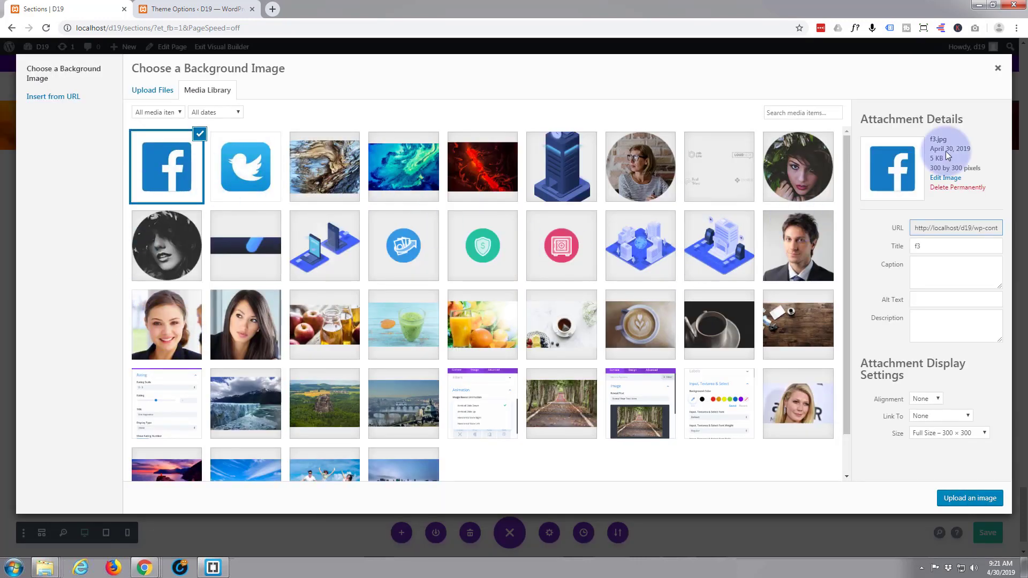
mouse_move(934, 478)
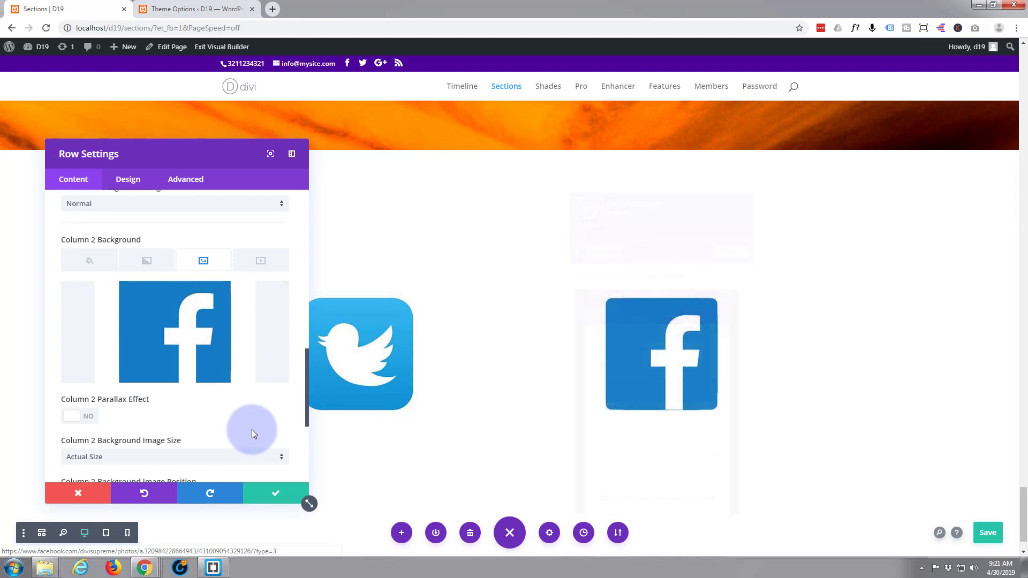
Keep Column 2's background image size at Actual Size
scroll("down", 3)
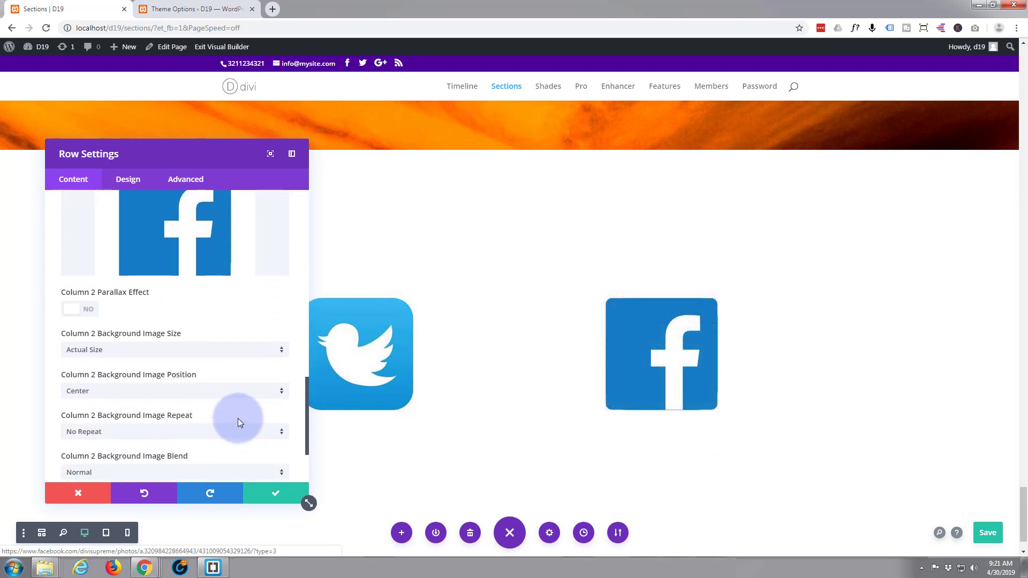
left_click(175, 350)
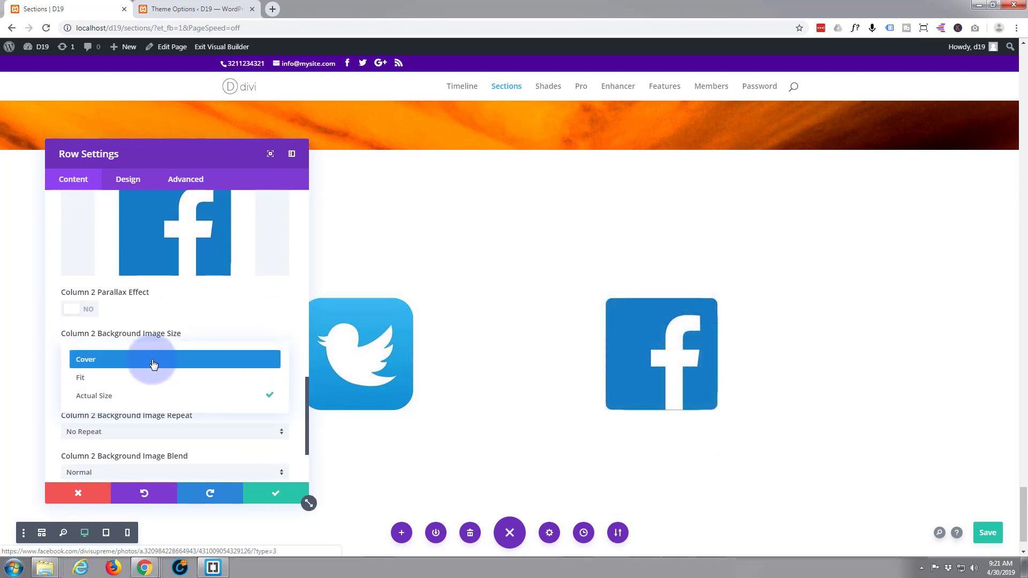
left_click(85, 359)
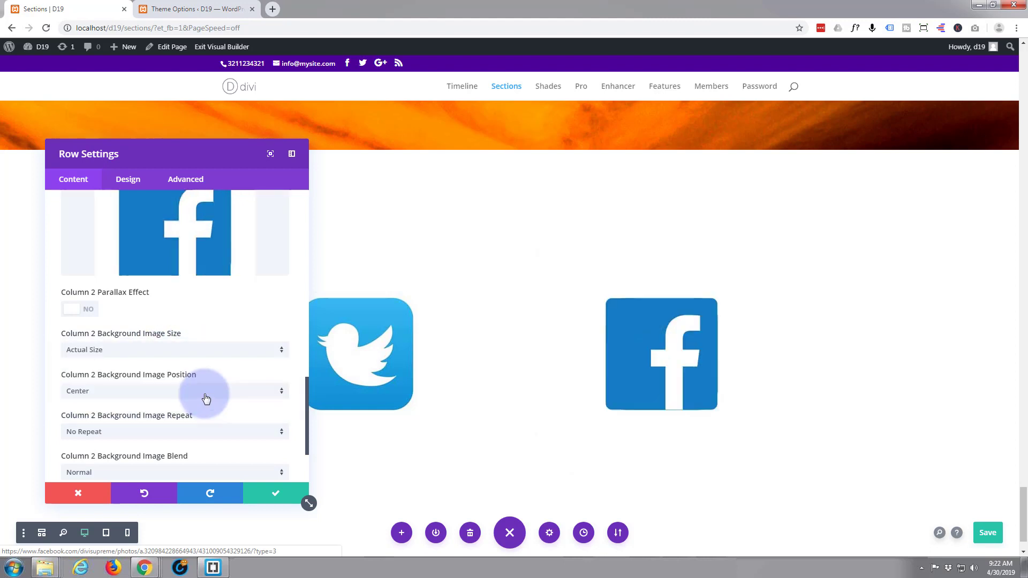
scroll("down", 3)
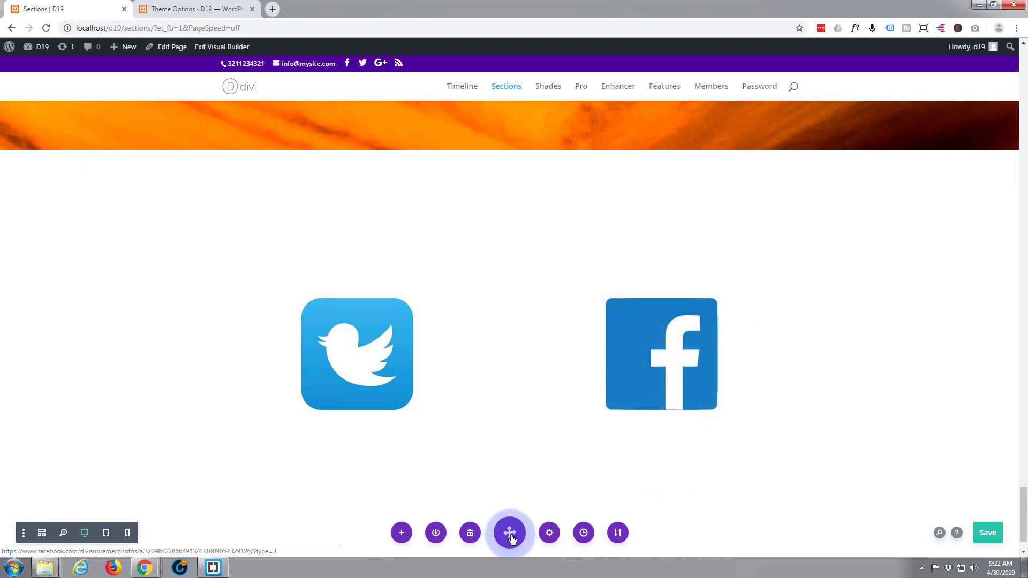
Save the page changes and exit the Visual Builder to the live Sections page
left_click(509, 532)
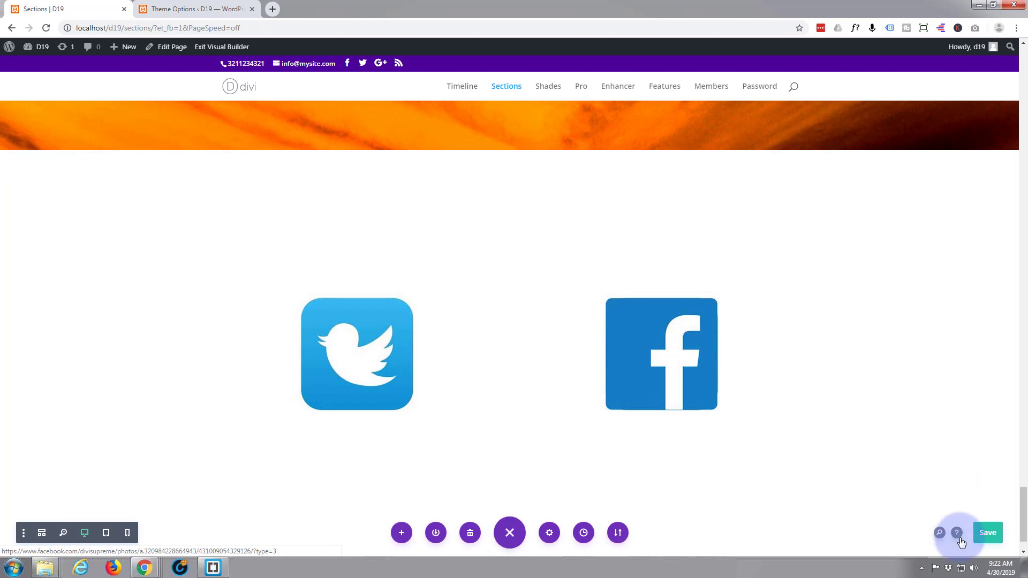
left_click(988, 532)
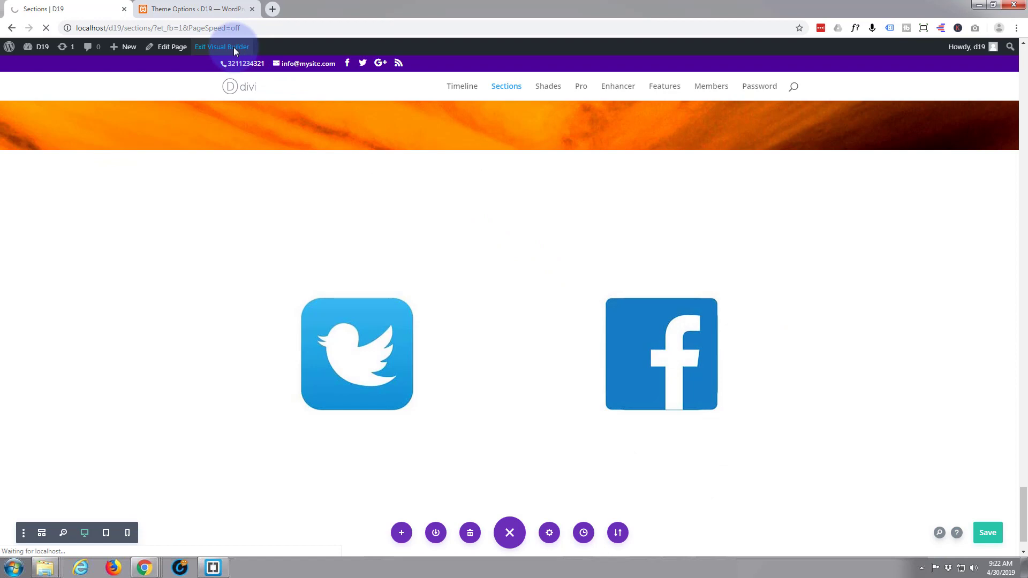
left_click(221, 47)
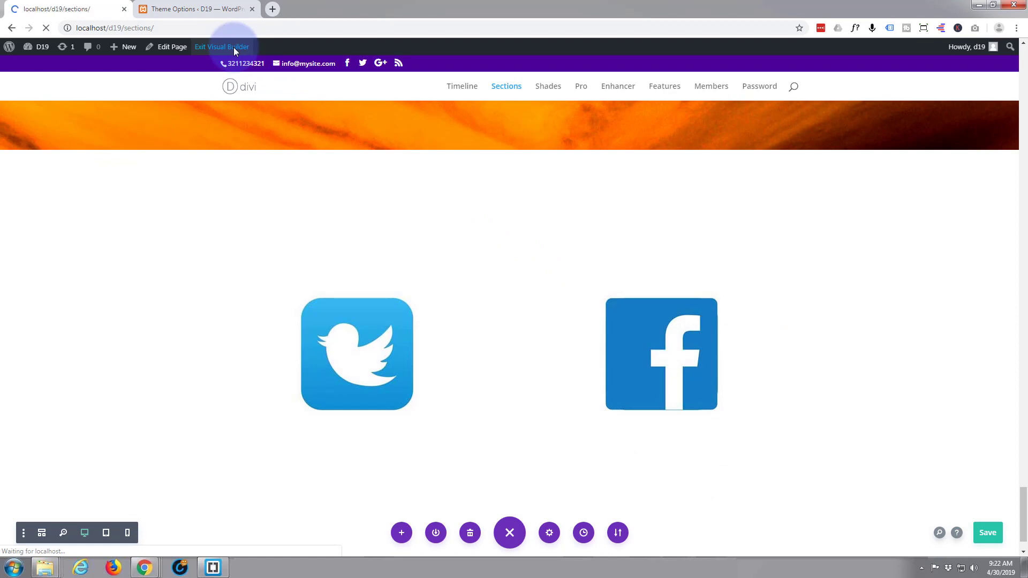
left_click(221, 46)
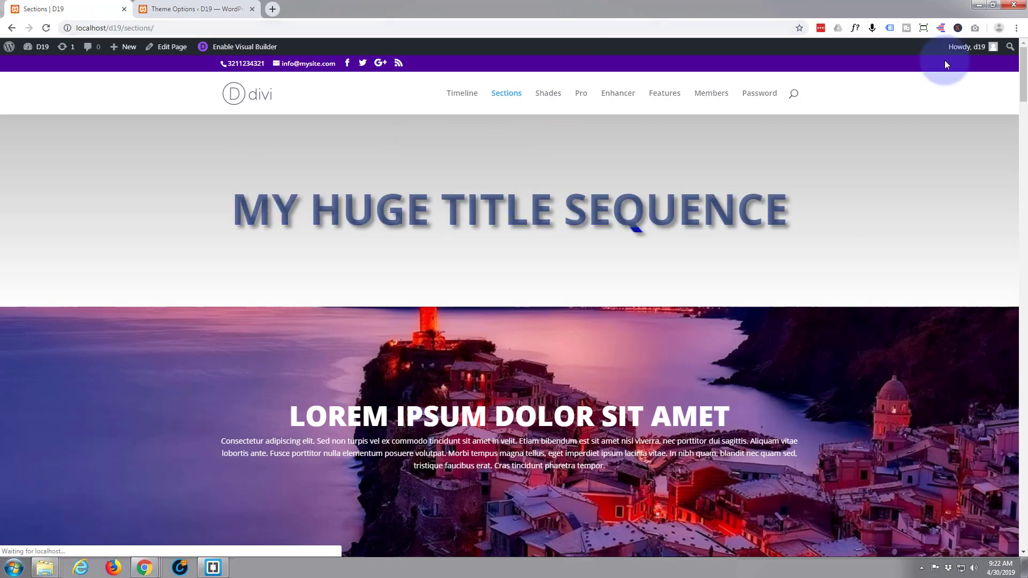
Scroll down the live page to the Twitter and Facebook logo columns
scroll("down", 3)
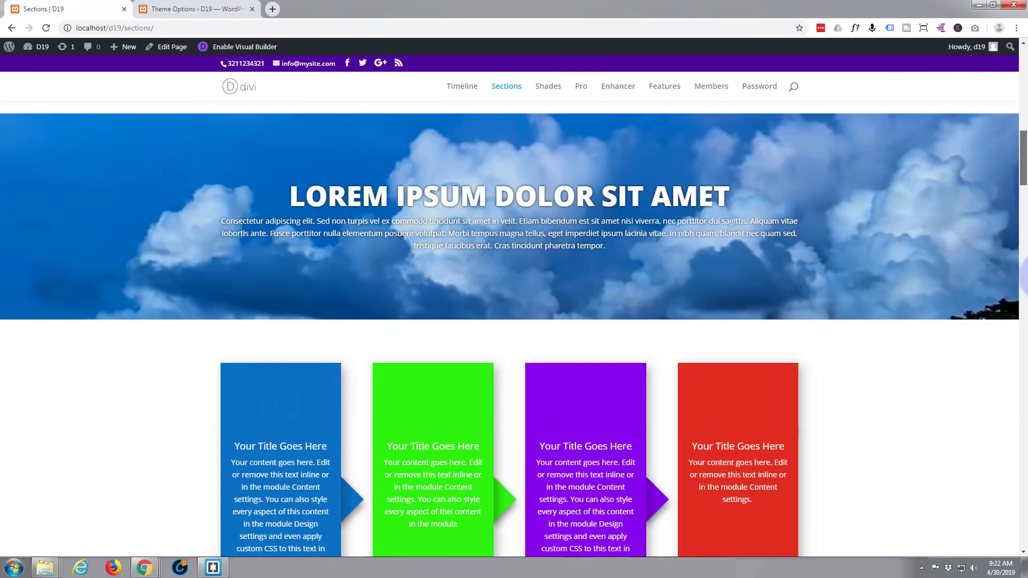
scroll("down", 3)
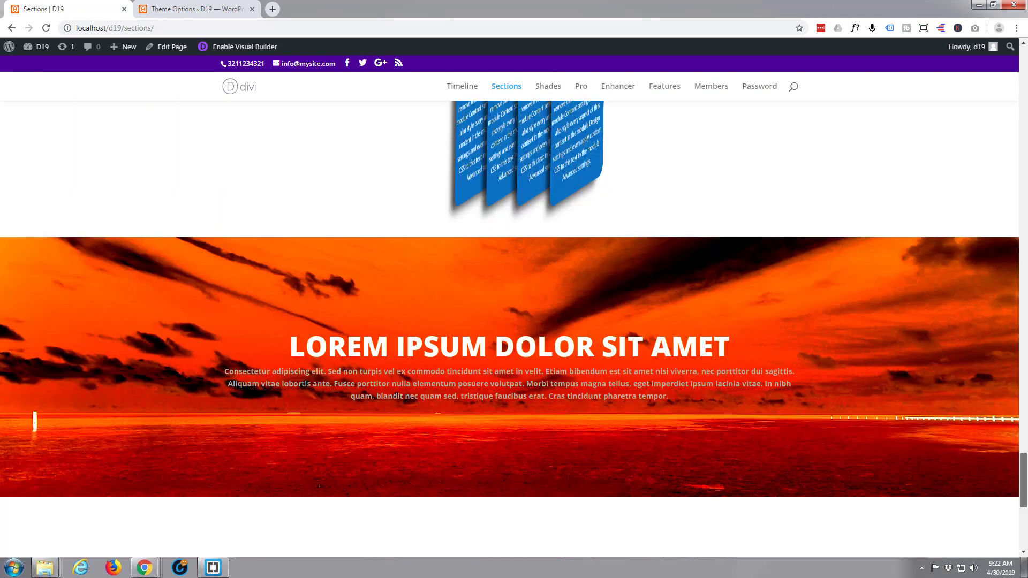
scroll("down", 3)
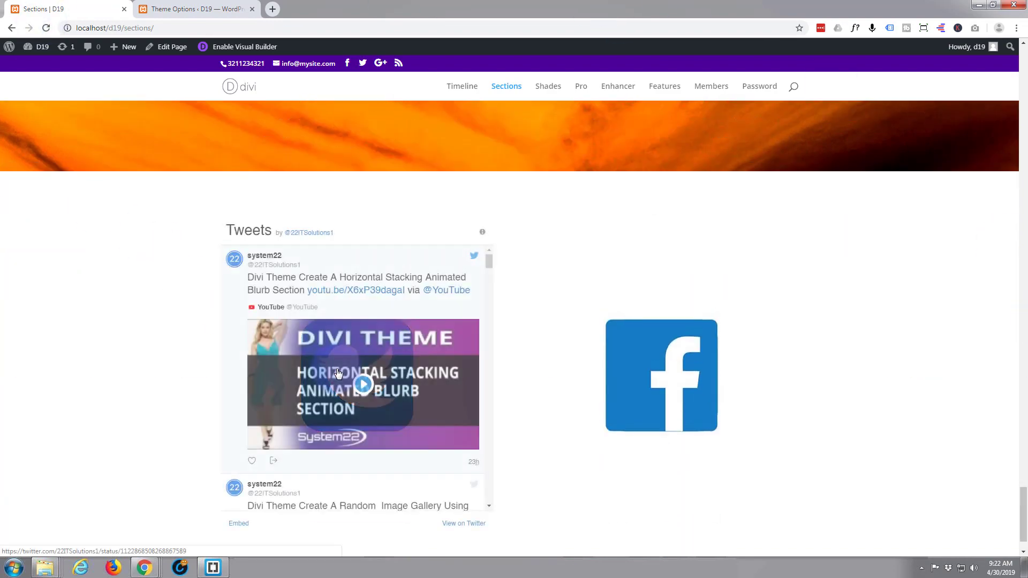
scroll("down", 3)
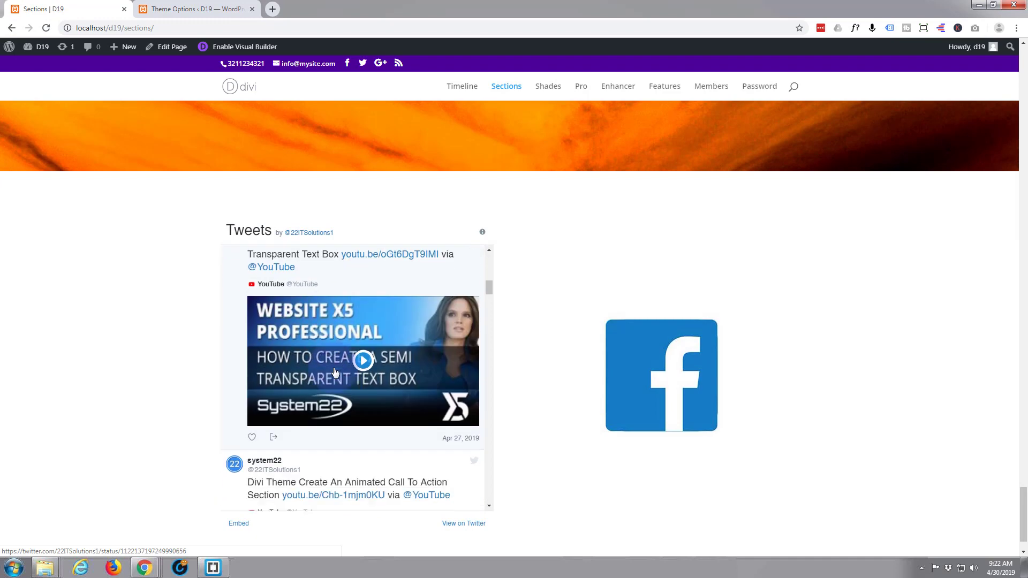
scroll("down", 3)
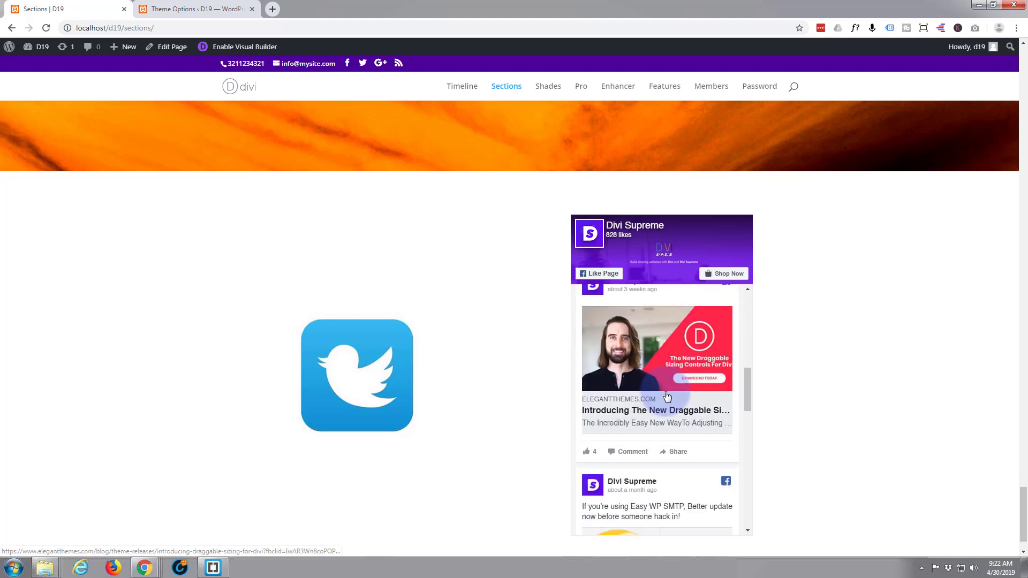
scroll("down", 3)
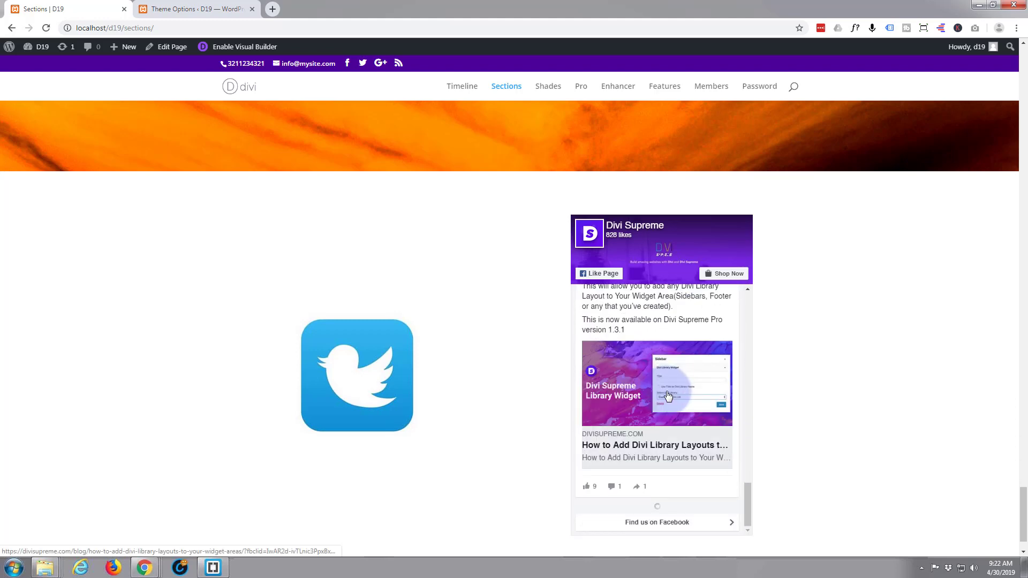
scroll("down", 3)
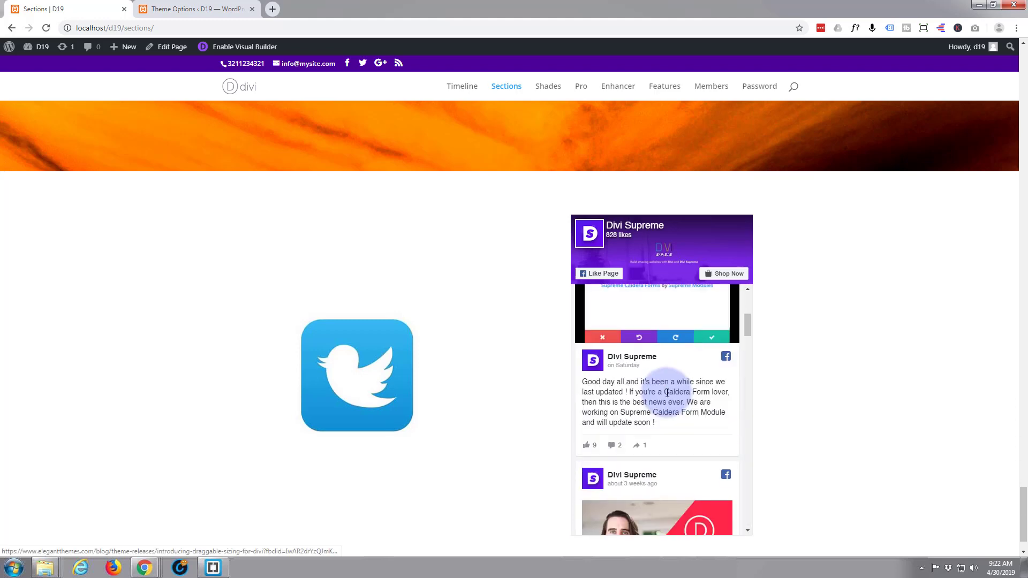